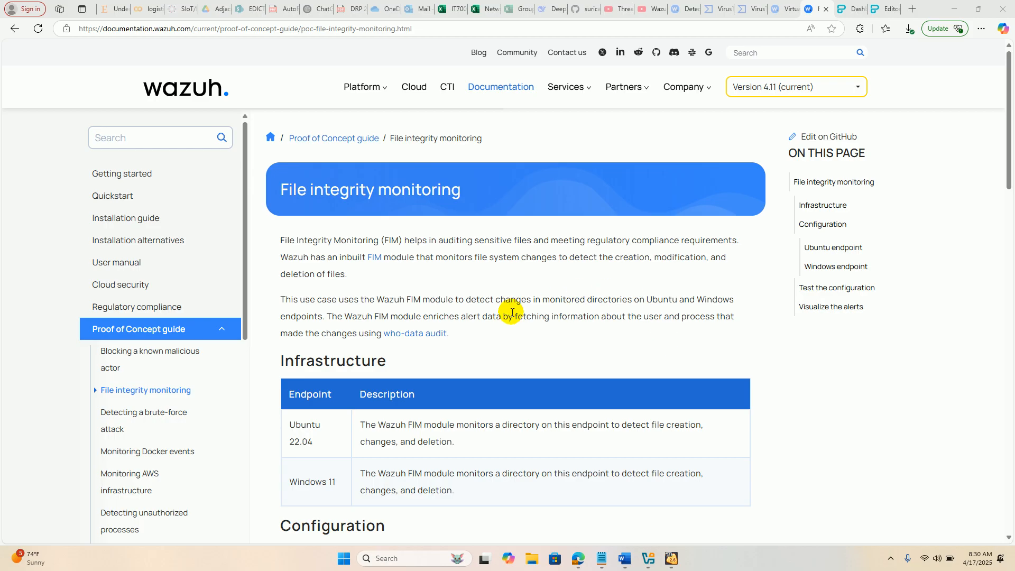
mouse_move(629, 398)
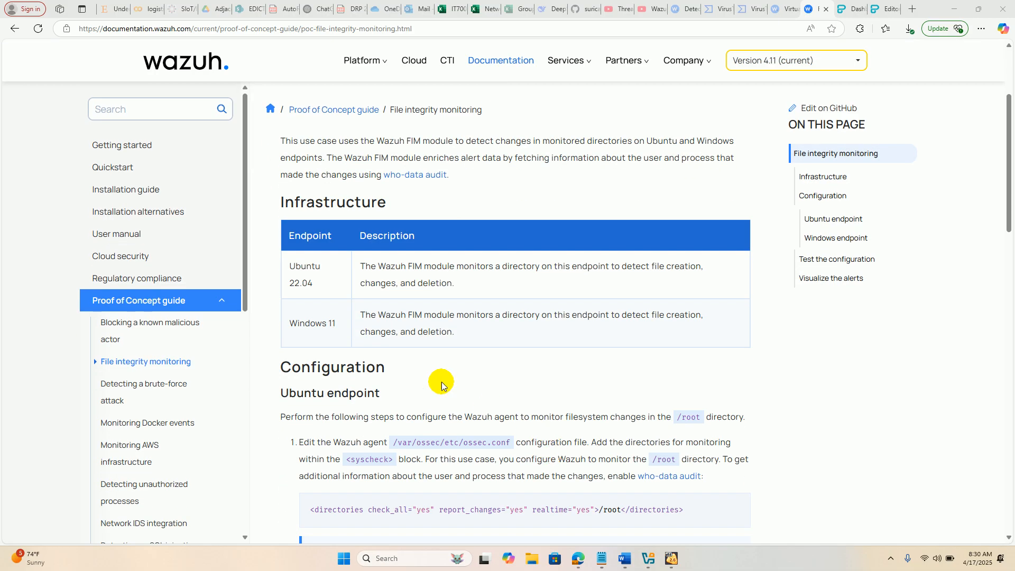
mouse_move(551, 511)
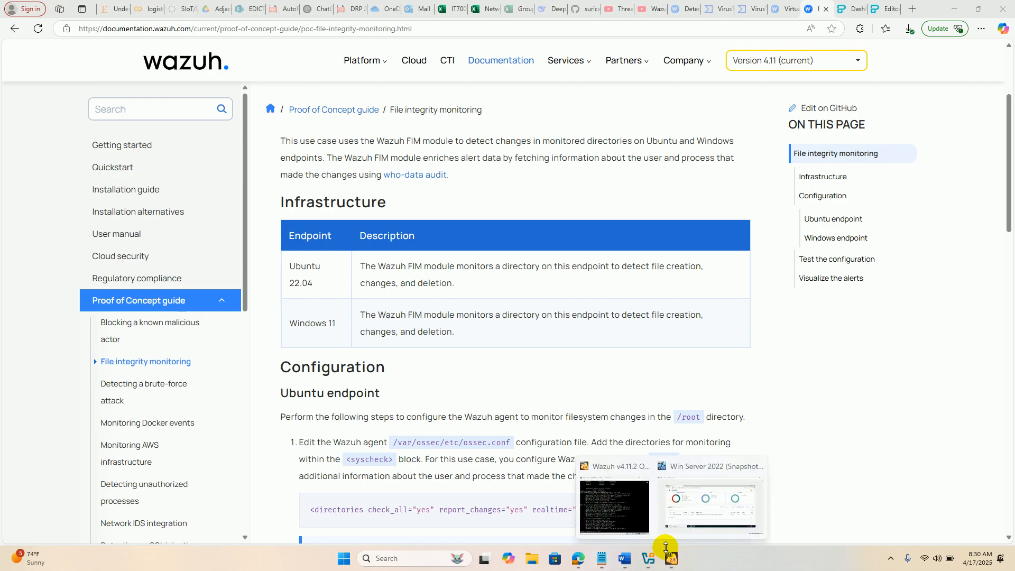
Step: Launch the Win Server 2022 VM console from VirtualBox Manager, beside the Wazuh server VM
left_click(614, 507)
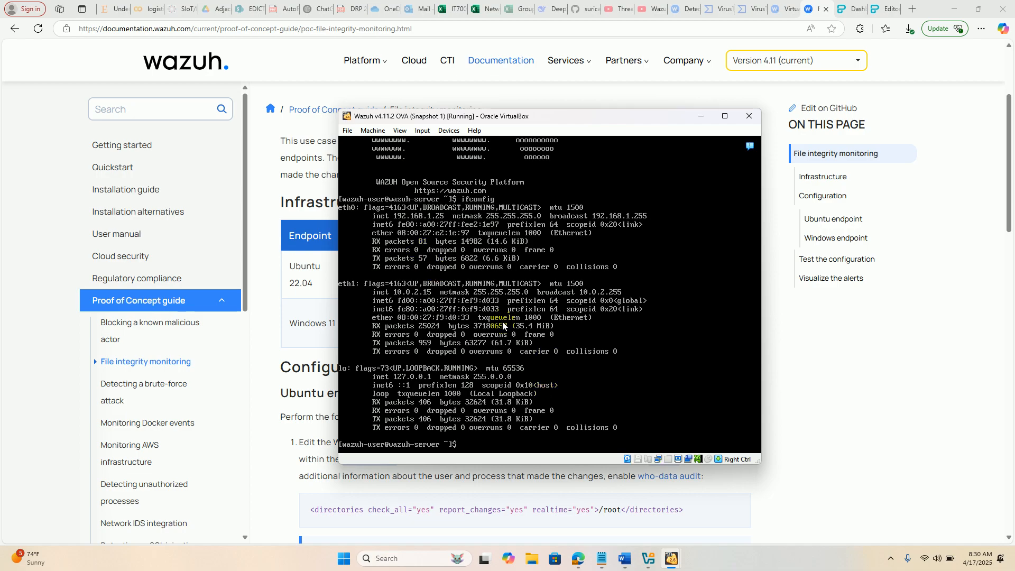
left_click_drag(551, 115, 459, 104)
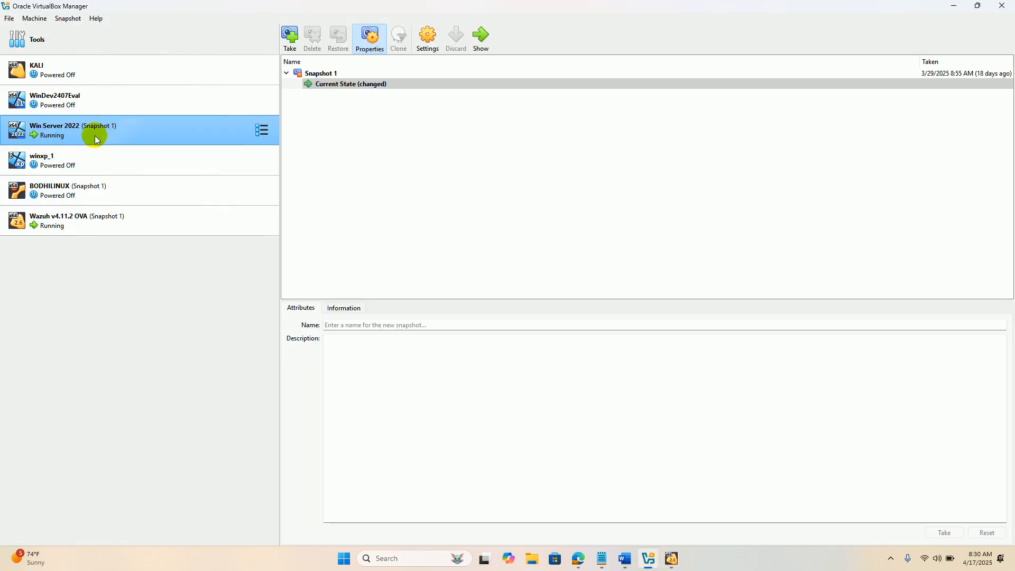
double_click(95, 130)
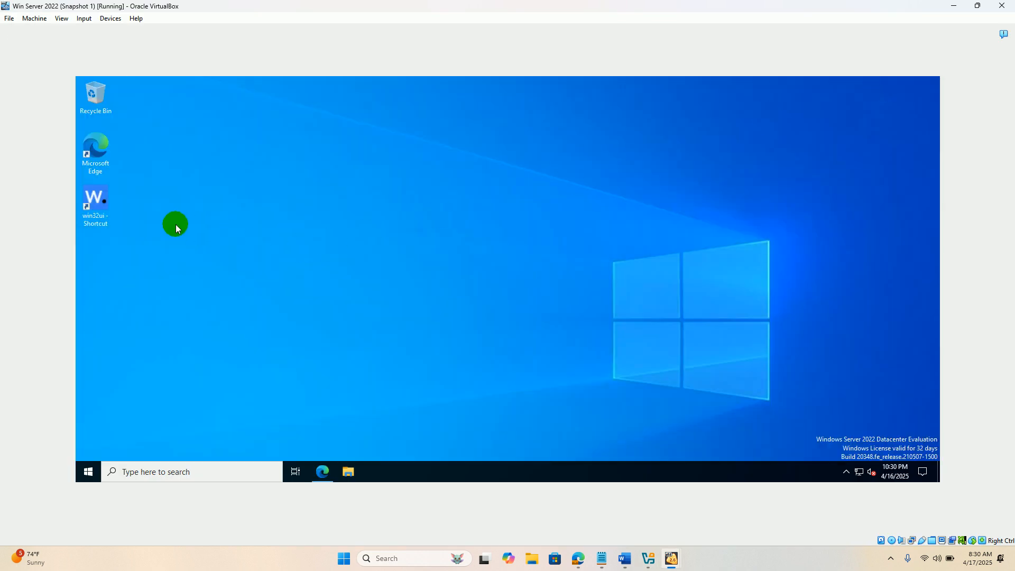
mouse_move(149, 227)
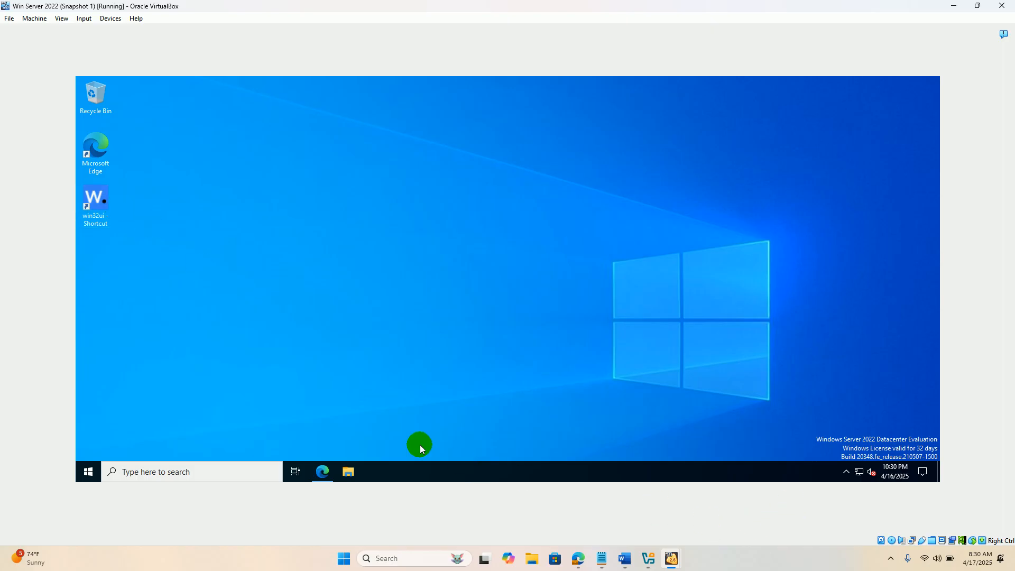
mouse_move(322, 471)
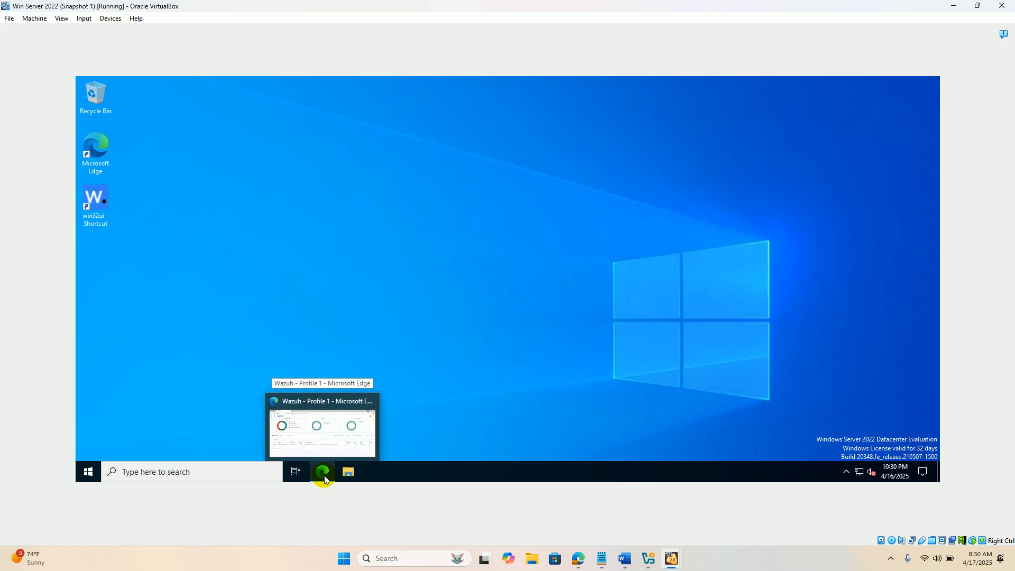
Step: Bring up the Wazuh Endpoints page showing the active agent WIN-5CUOAEMQES8
left_click(322, 471)
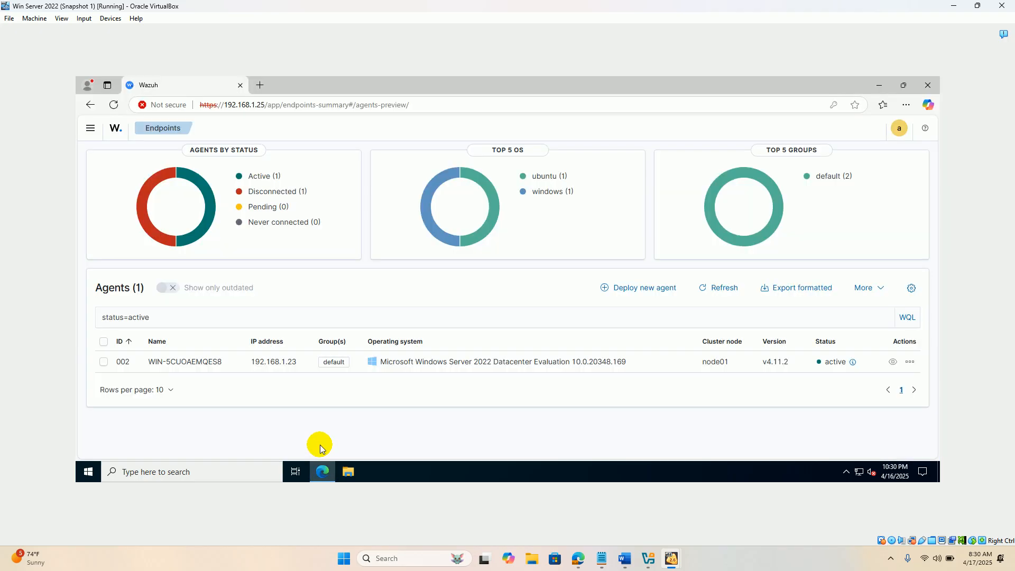
mouse_move(393, 122)
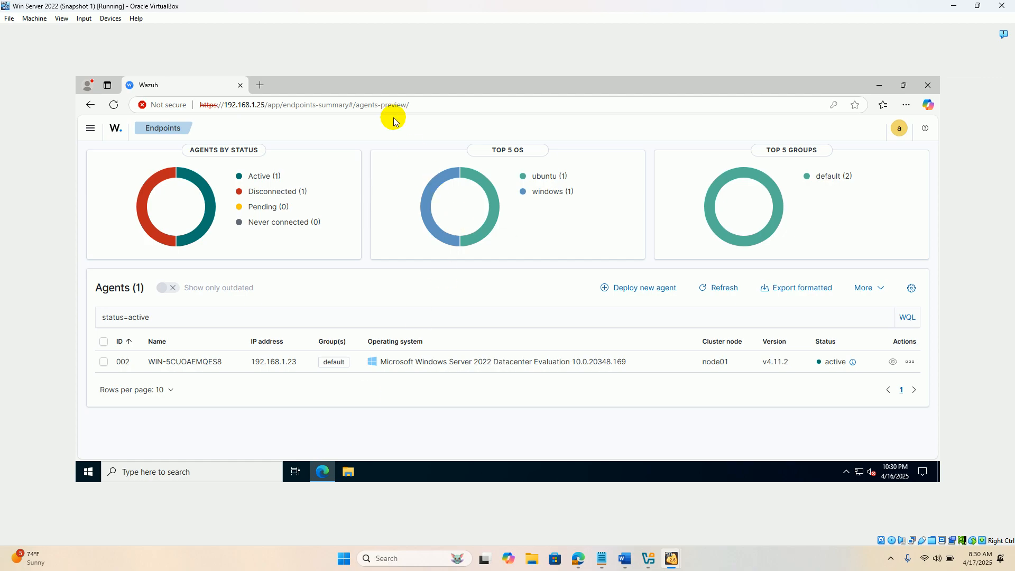
mouse_move(387, 122)
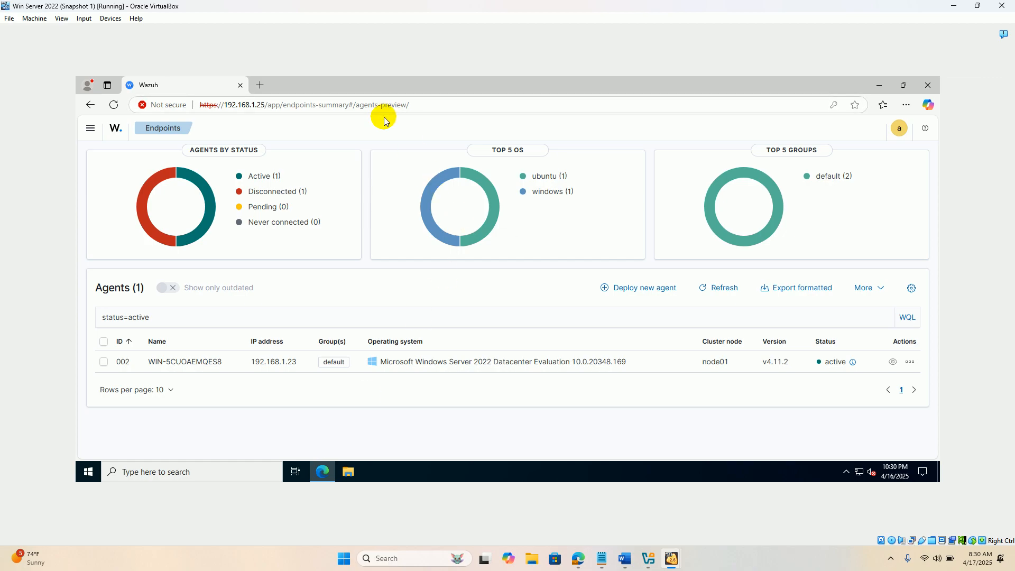
mouse_move(381, 161)
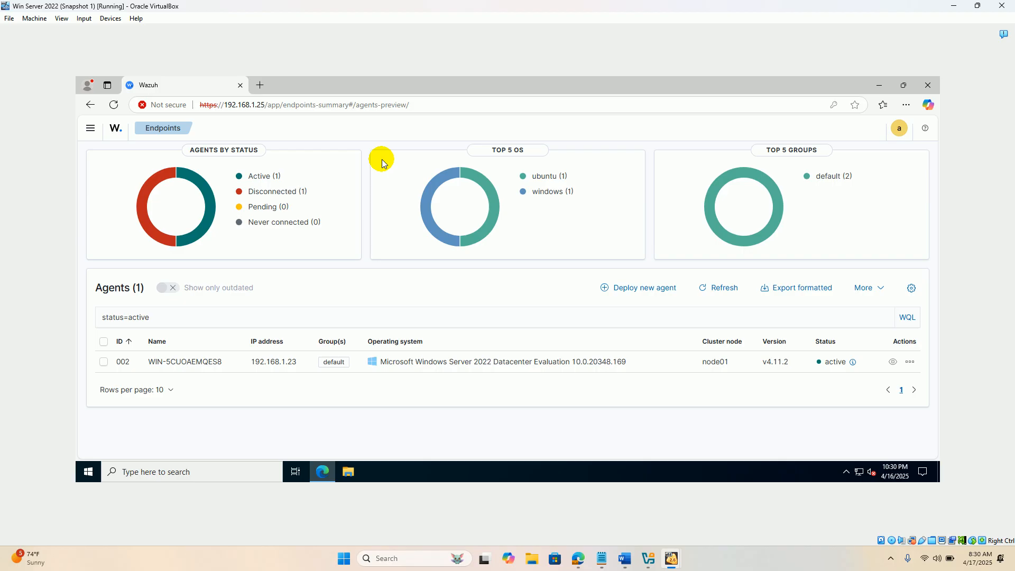
mouse_move(392, 199)
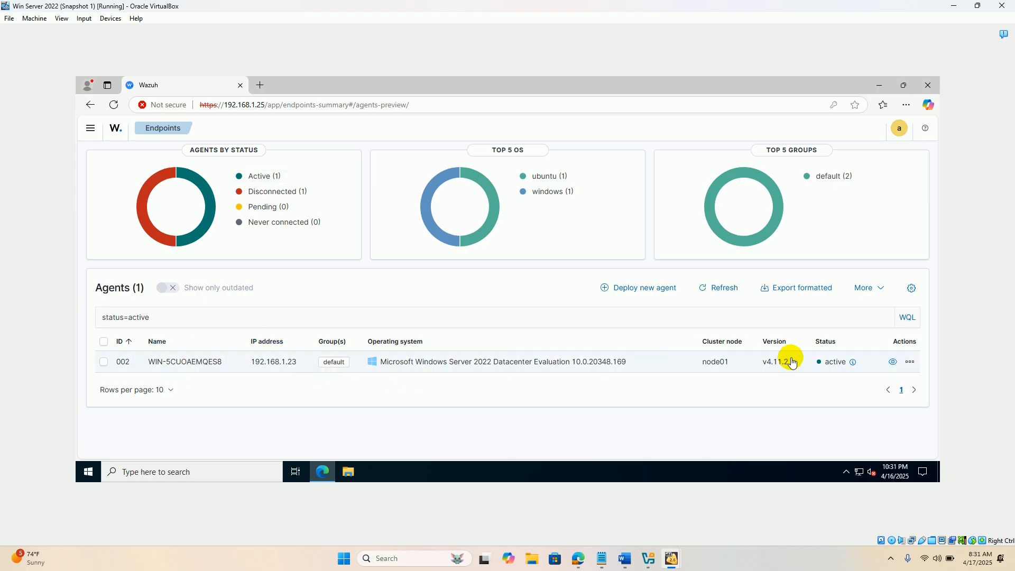
mouse_move(456, 404)
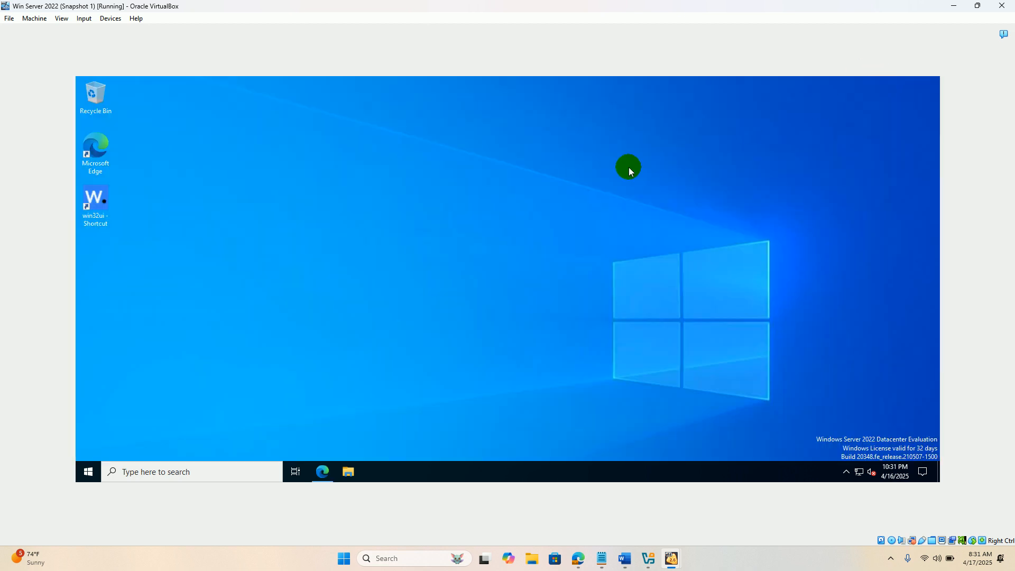
mouse_move(534, 193)
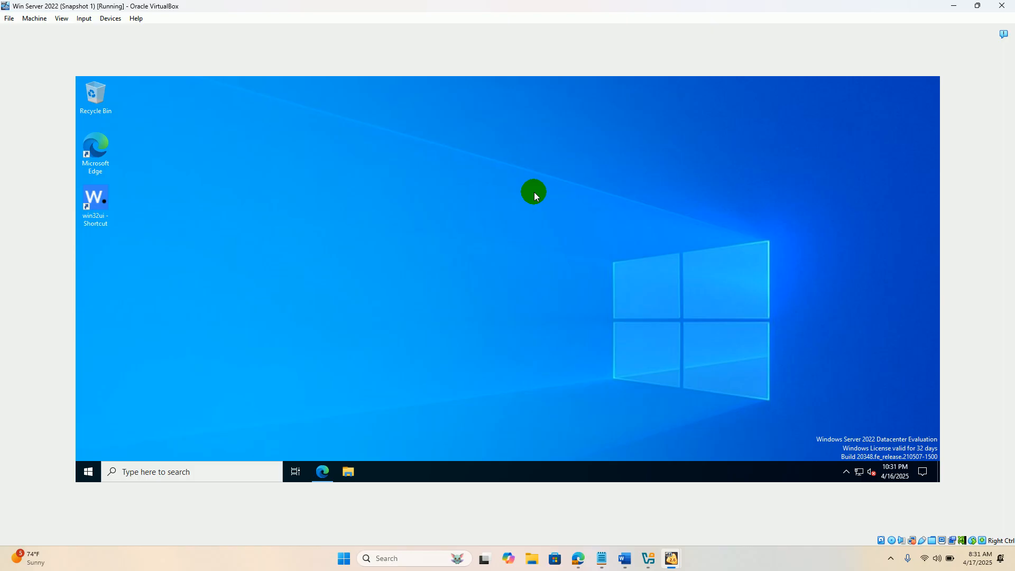
mouse_move(199, 123)
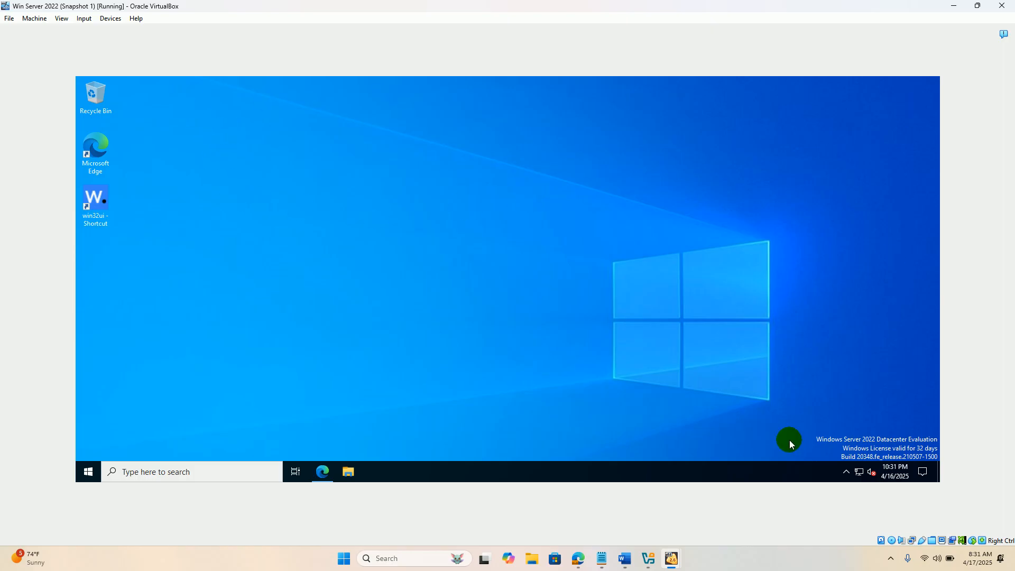
mouse_move(112, 330)
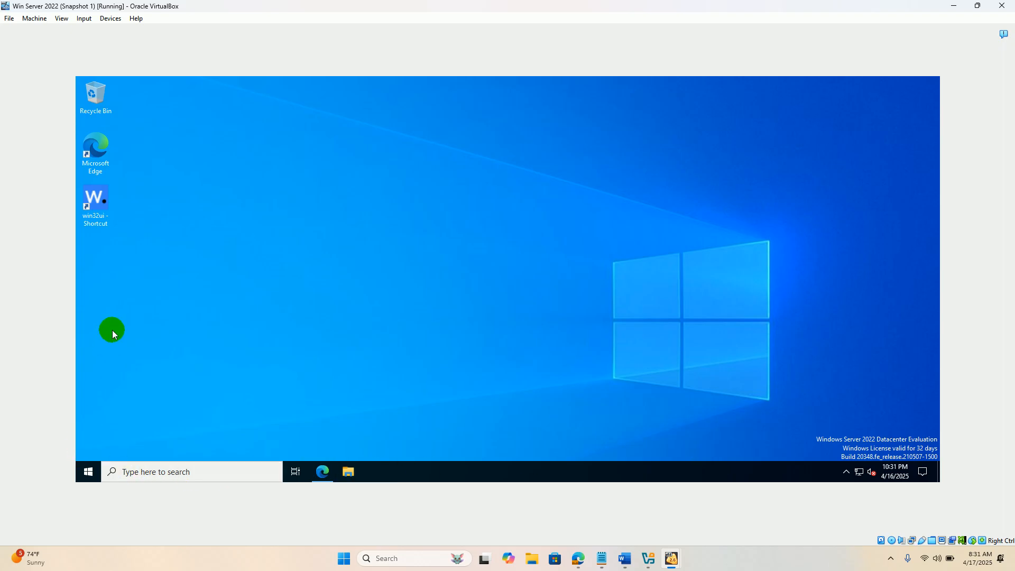
mouse_move(197, 143)
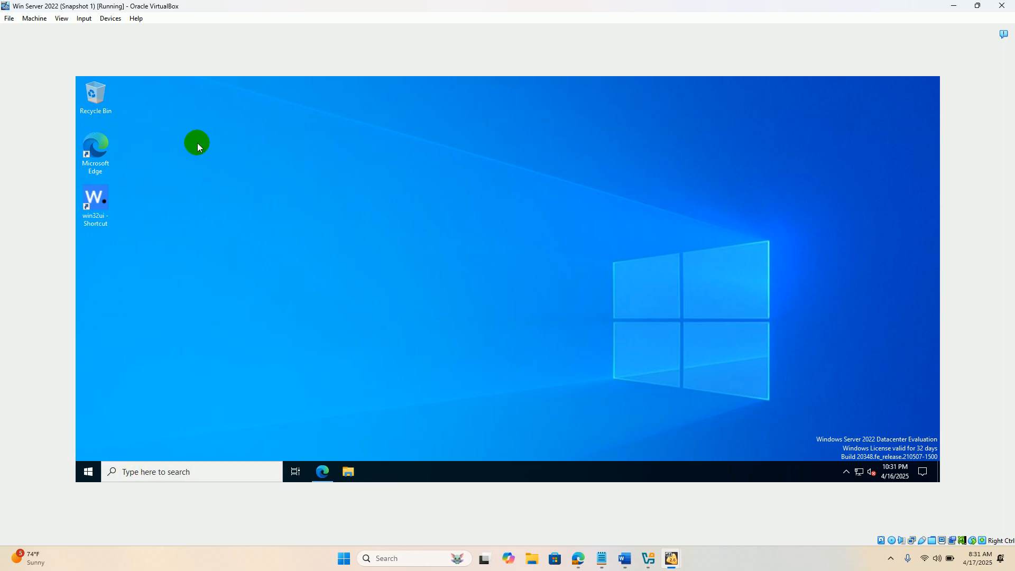
mouse_move(207, 152)
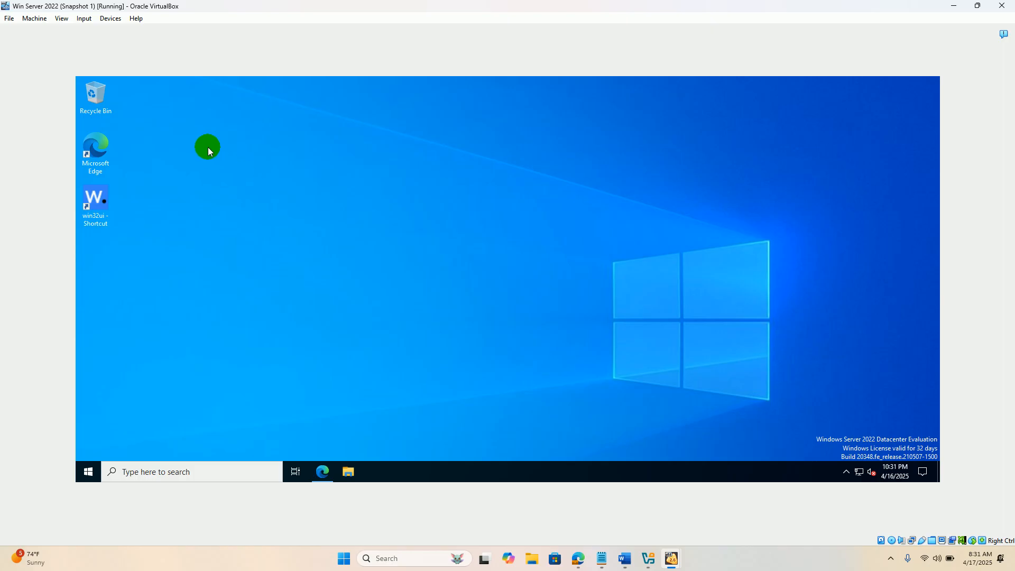
mouse_move(933, 348)
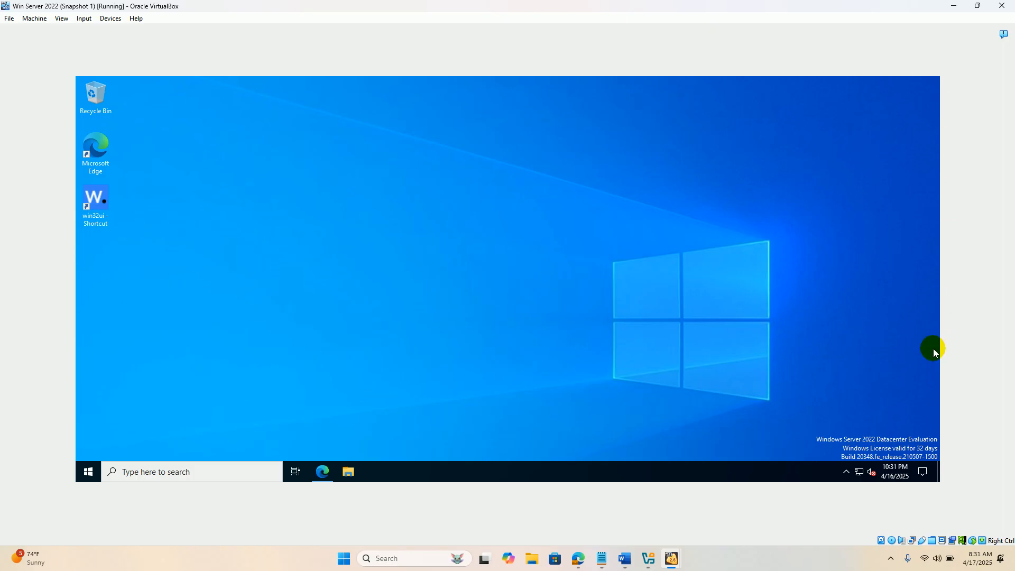
mouse_move(465, 432)
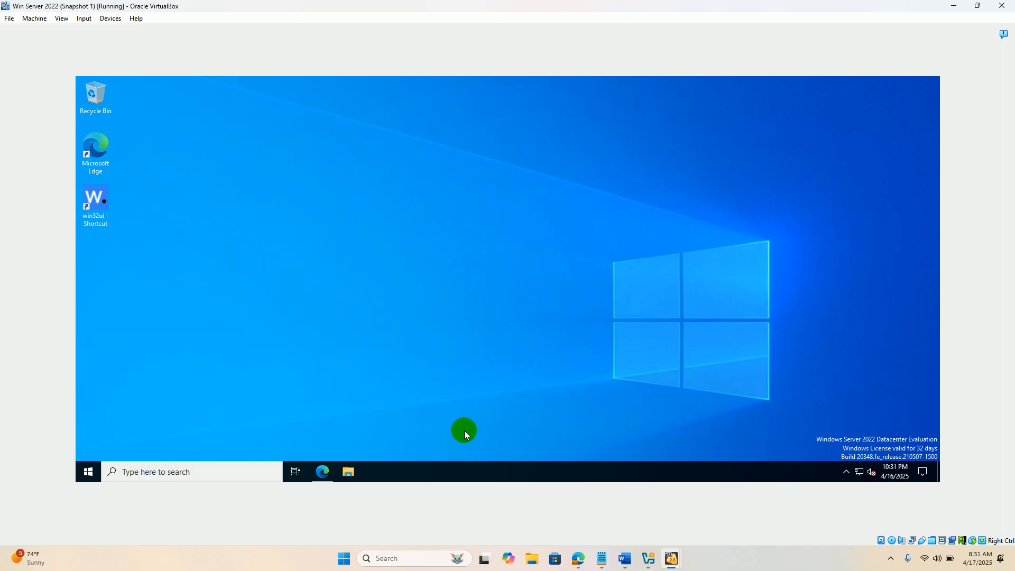
mouse_move(313, 232)
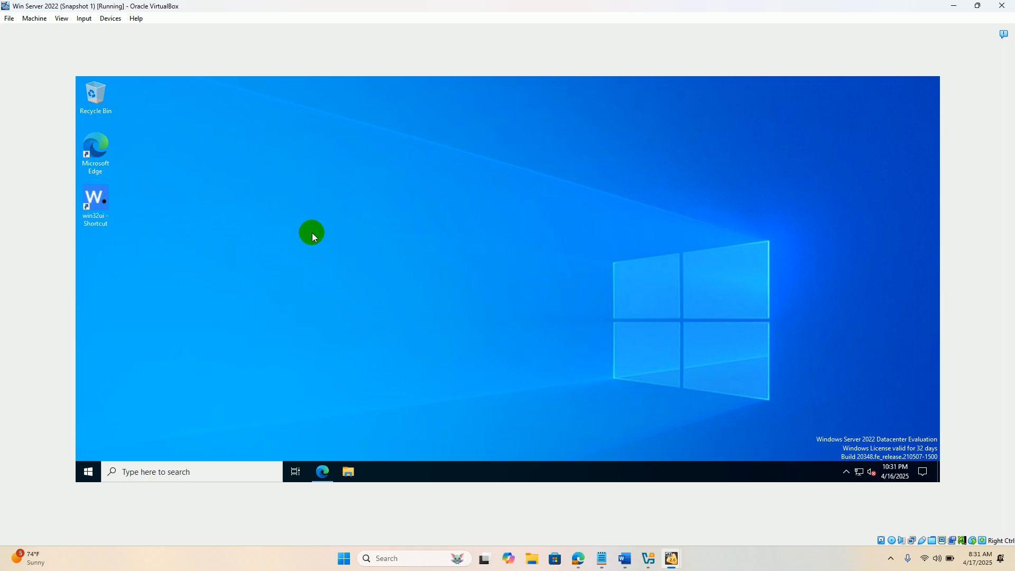
mouse_move(329, 187)
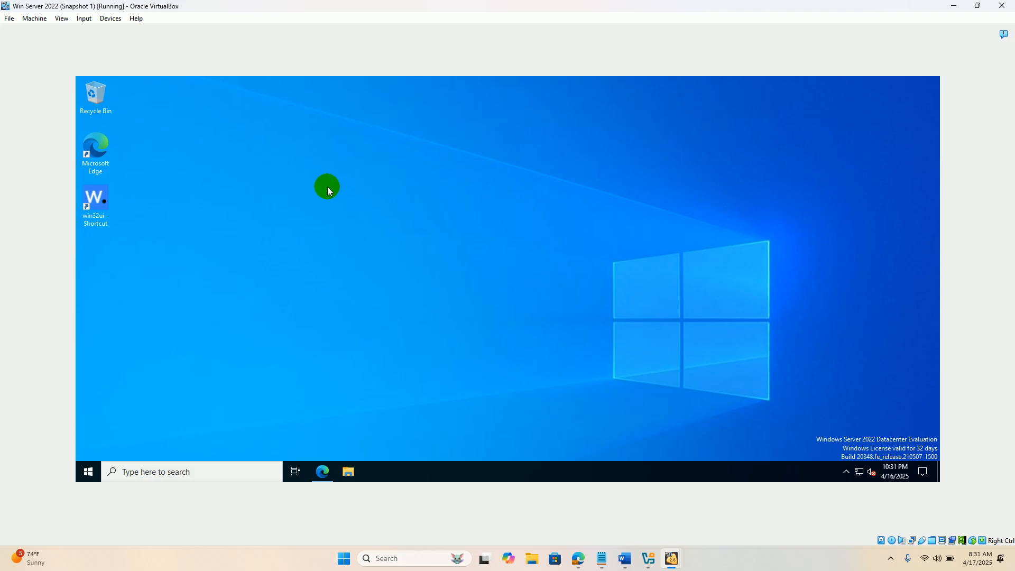
mouse_move(380, 324)
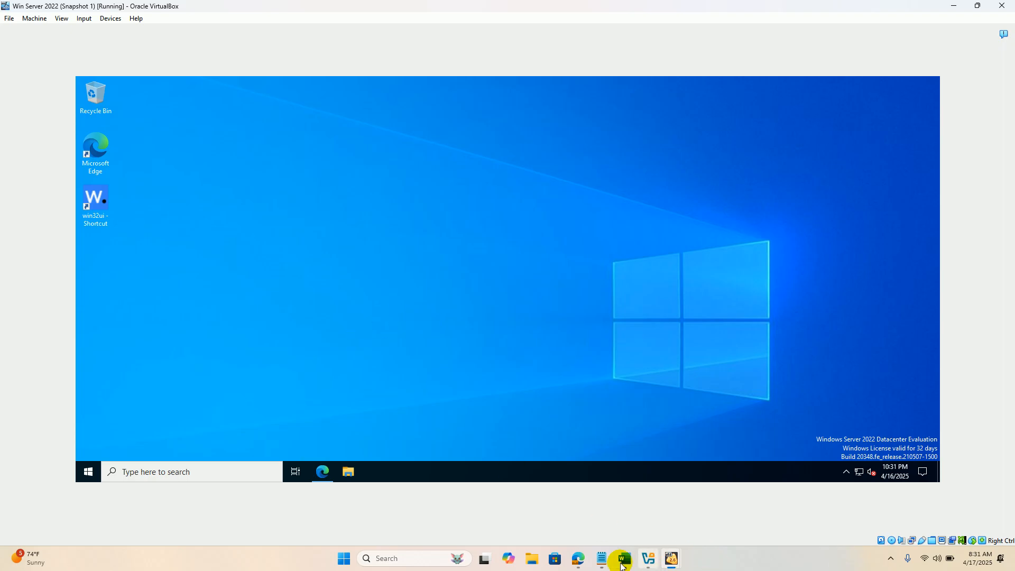
Step: Copy the path C:\Program Files (x86)\ossec-agent\ossec.conf from the Windows endpoint documentation
left_click(620, 559)
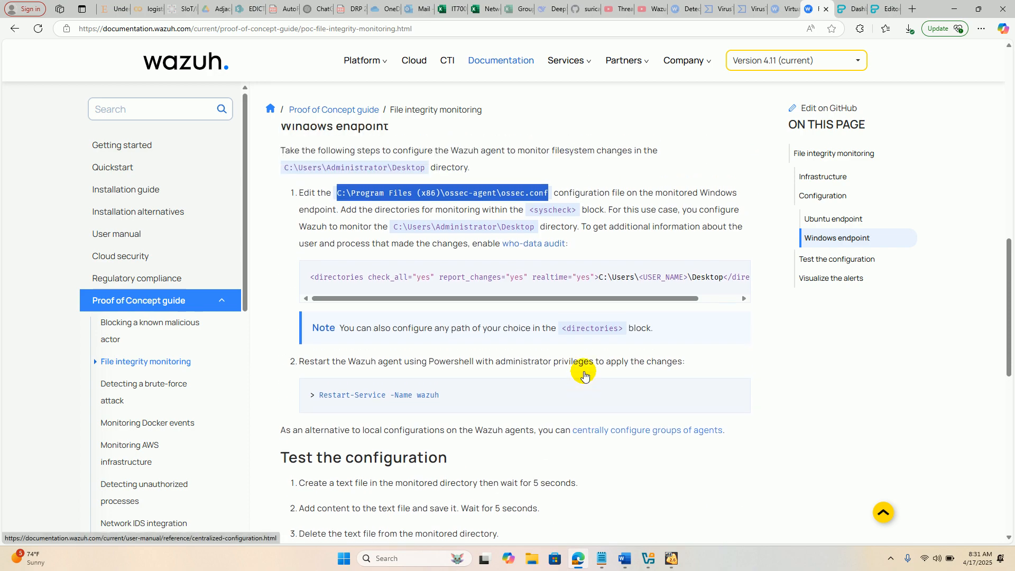
mouse_move(511, 193)
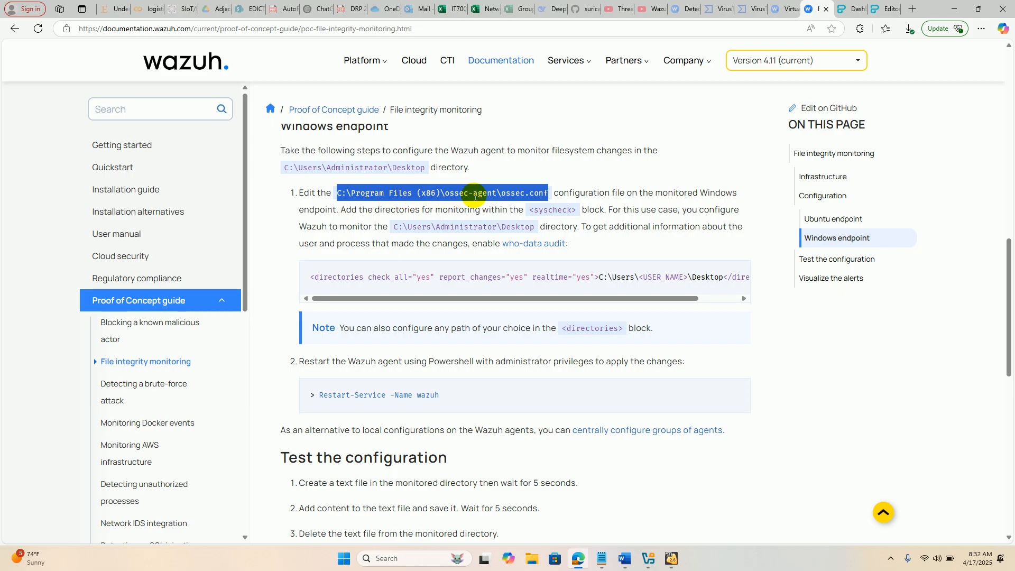
right_click(473, 194)
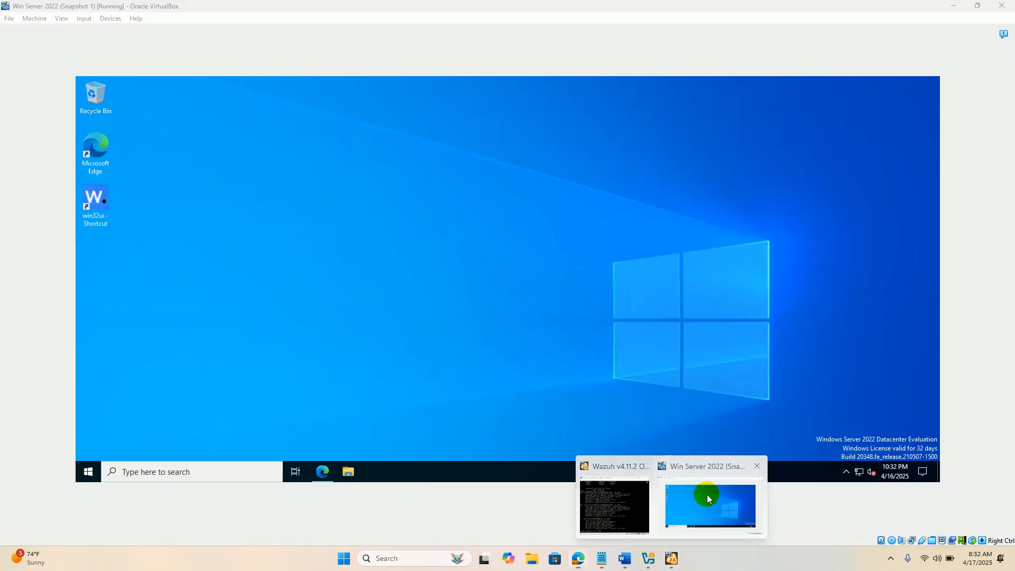
Step: Paste the ossec.conf path into File Explorer and choose Notepad under More apps
left_click(348, 471)
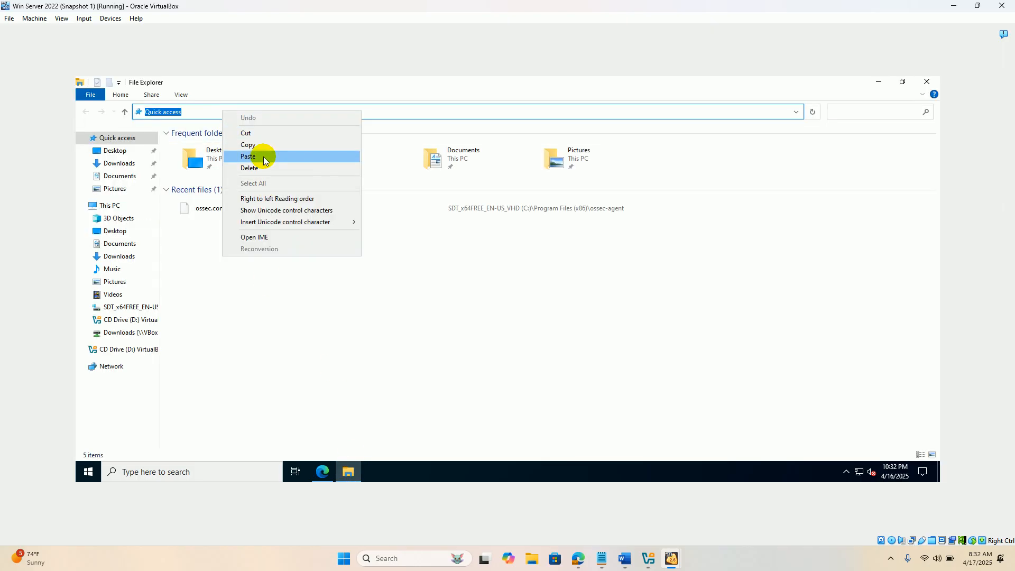
left_click(248, 156)
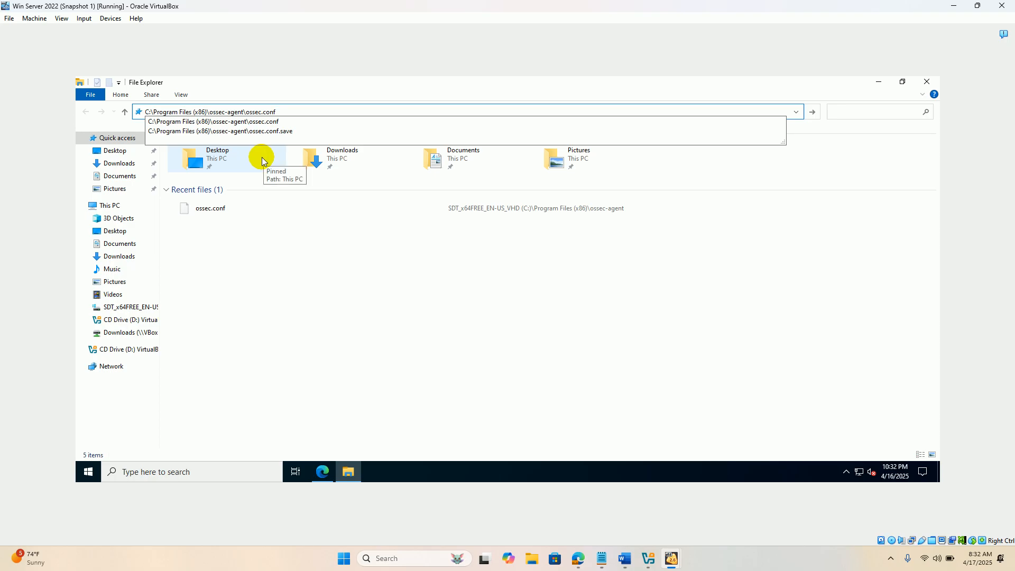
double_click(210, 208)
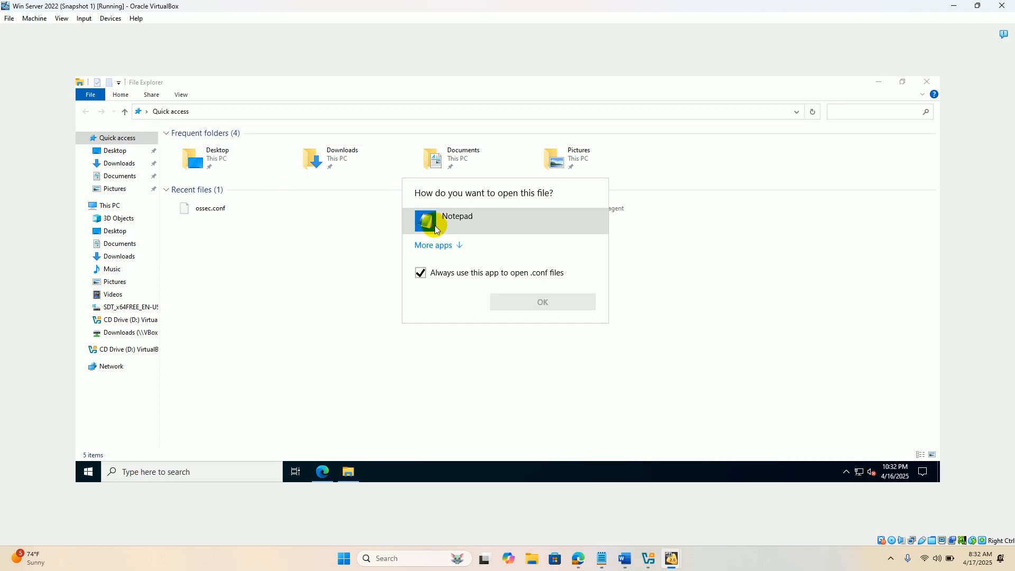
left_click(433, 245)
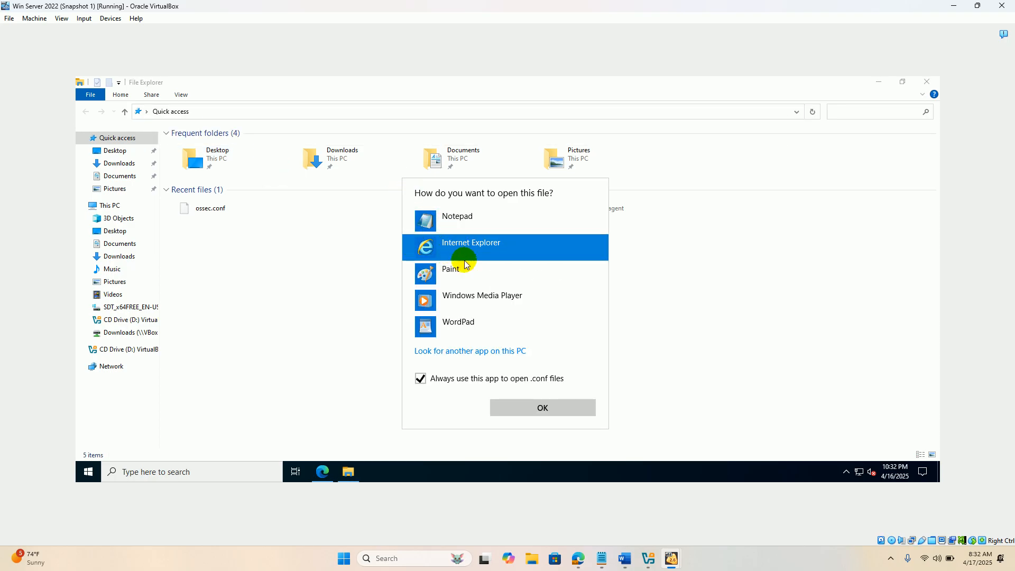
left_click(456, 216)
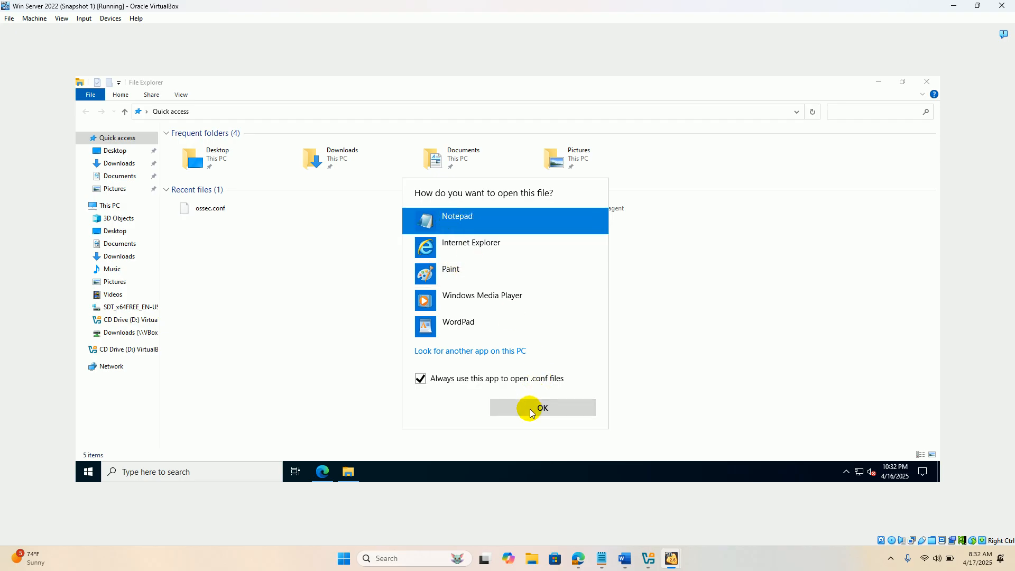
Step: Open ossec.conf maximized in Notepad and add a blank line after <syscheck>
left_click(542, 407)
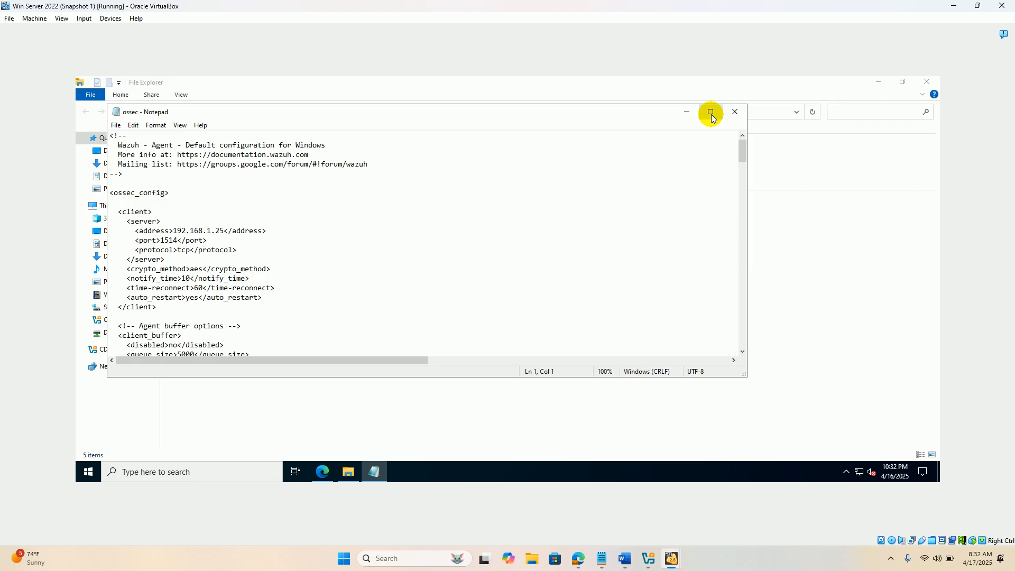
mouse_move(710, 112)
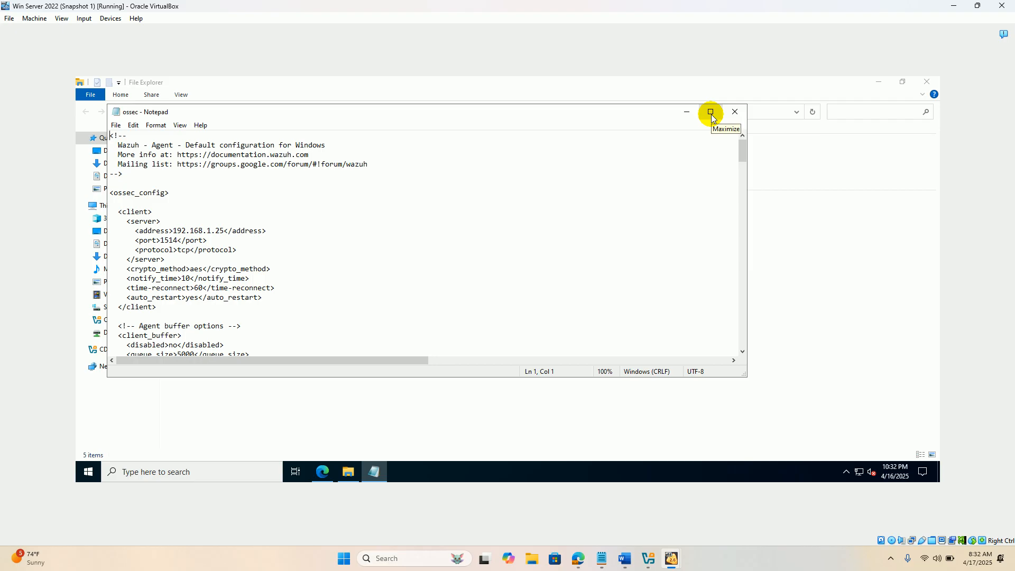
left_click(711, 111)
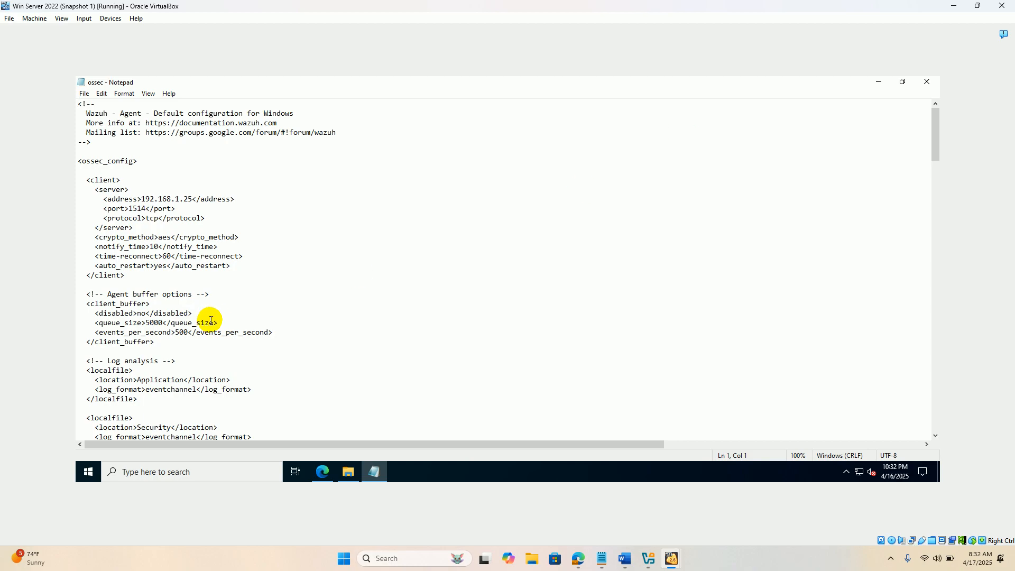
scroll("down", 3)
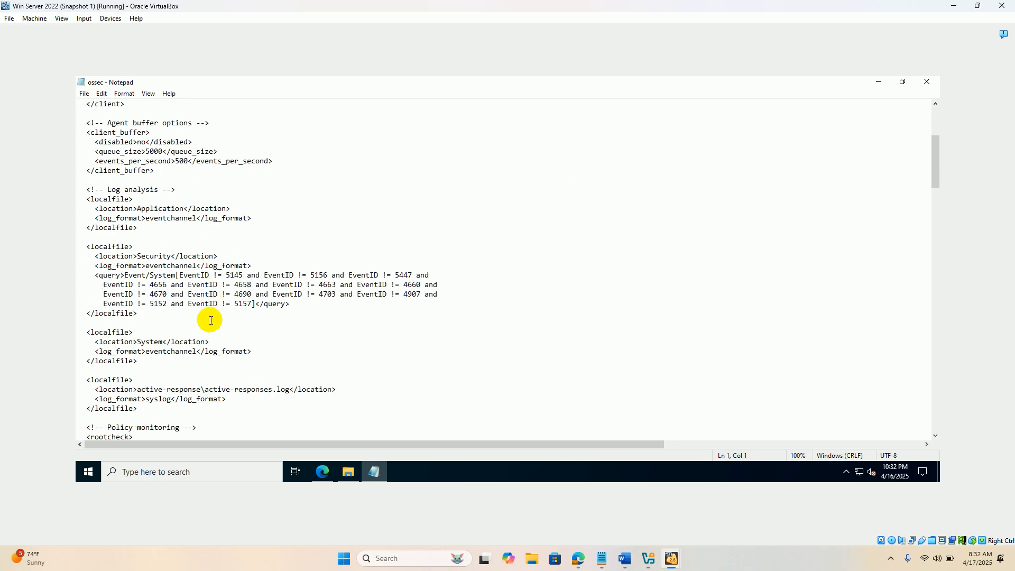
scroll("down", 3)
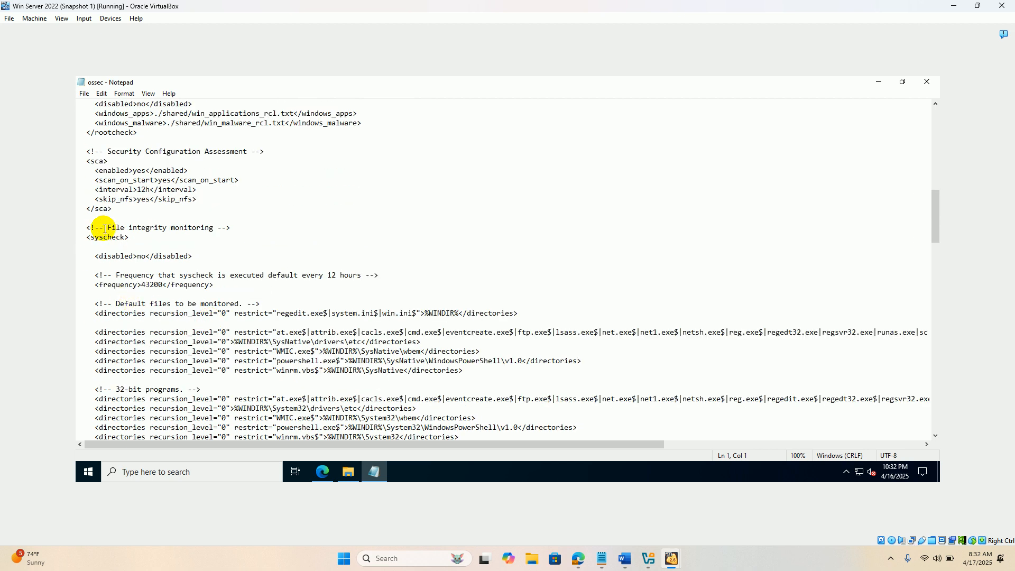
double_click(105, 237)
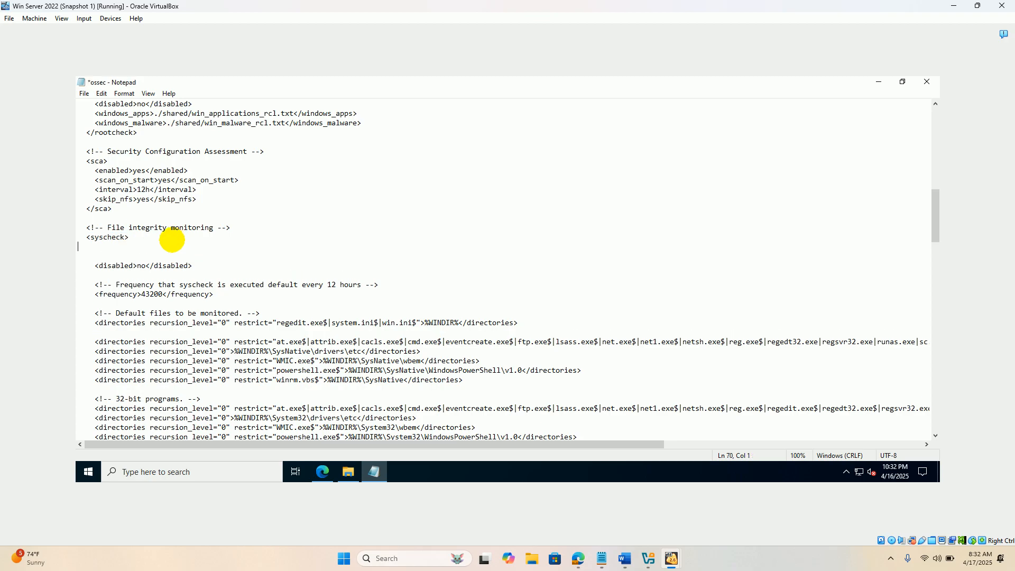
key("enter")
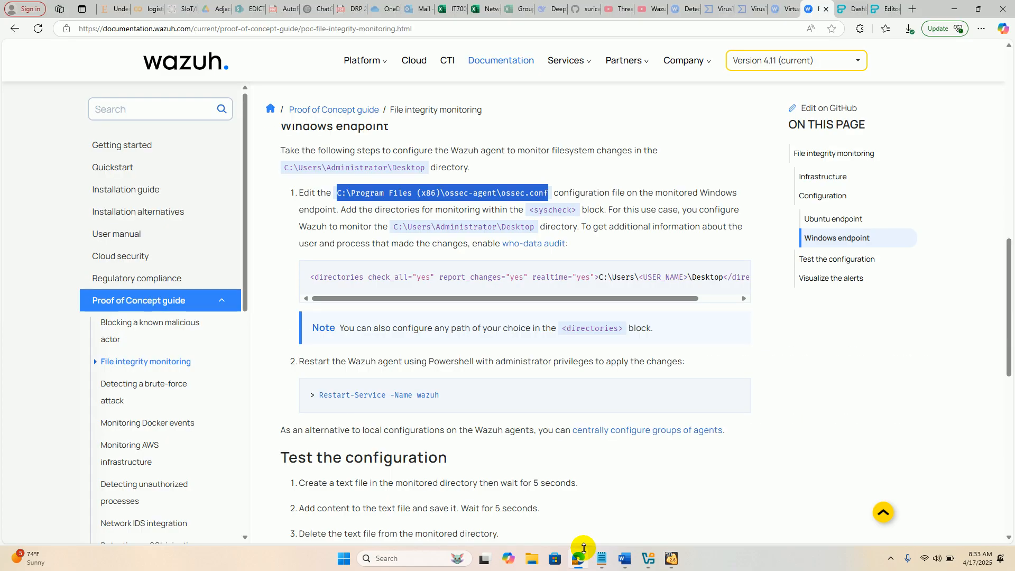
mouse_move(398, 277)
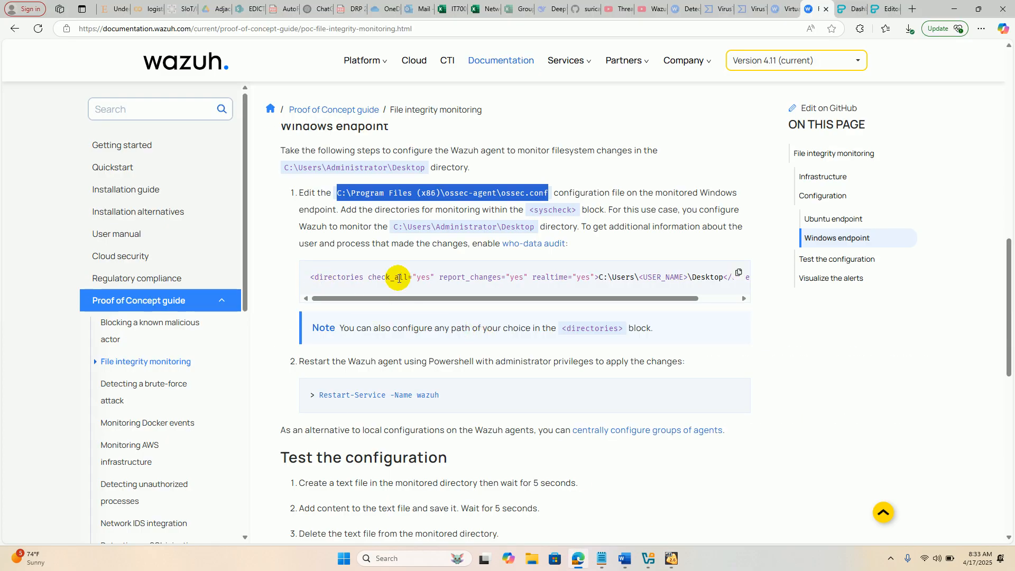
Step: Copy the Desktop <directories> example line from the Windows endpoint code block
left_click(738, 273)
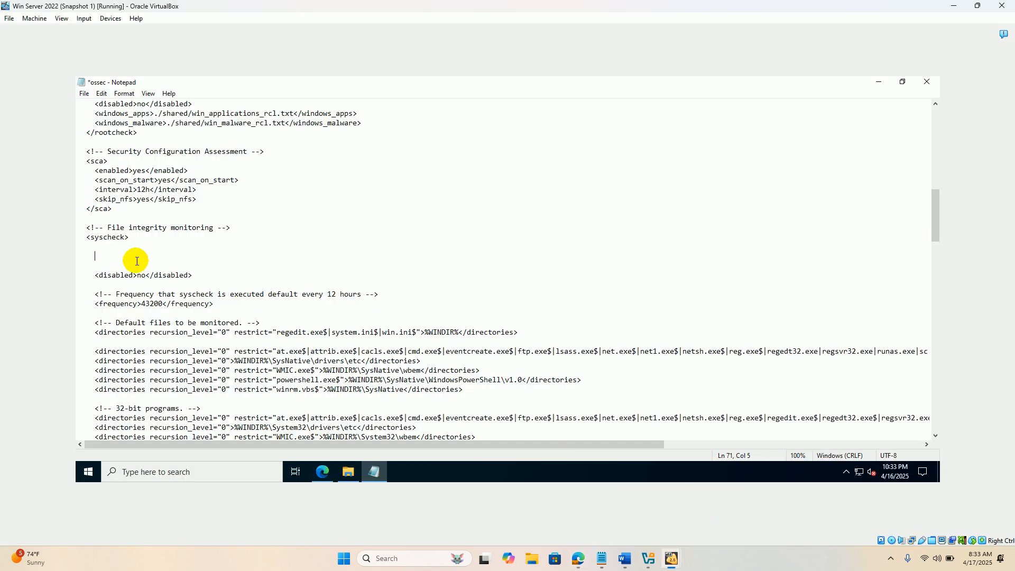
Step: Paste the C:\Users\<USER_NAME>\Desktop directories entry under syscheck and highlight Desktop
right_click(136, 260)
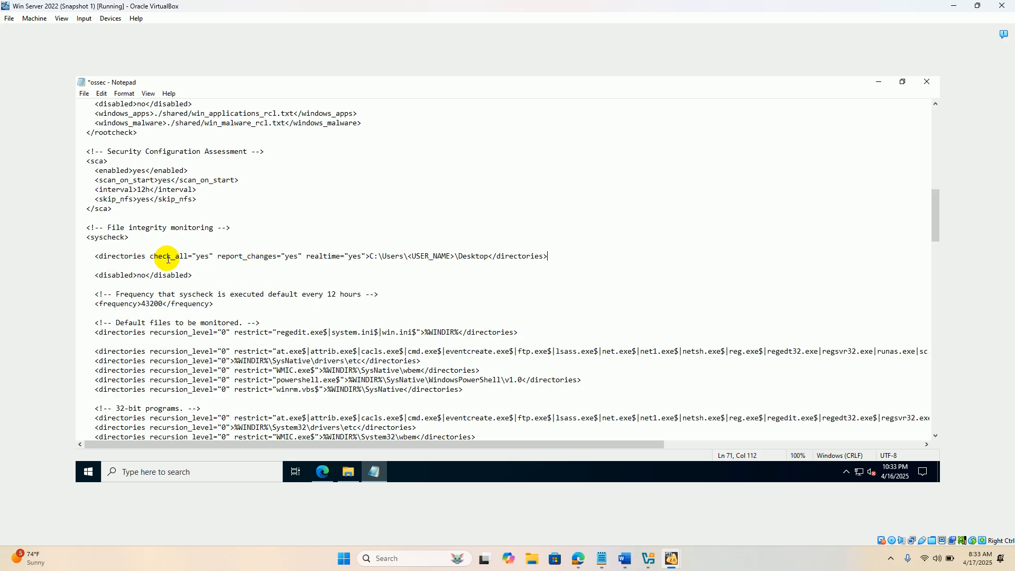
mouse_move(245, 260)
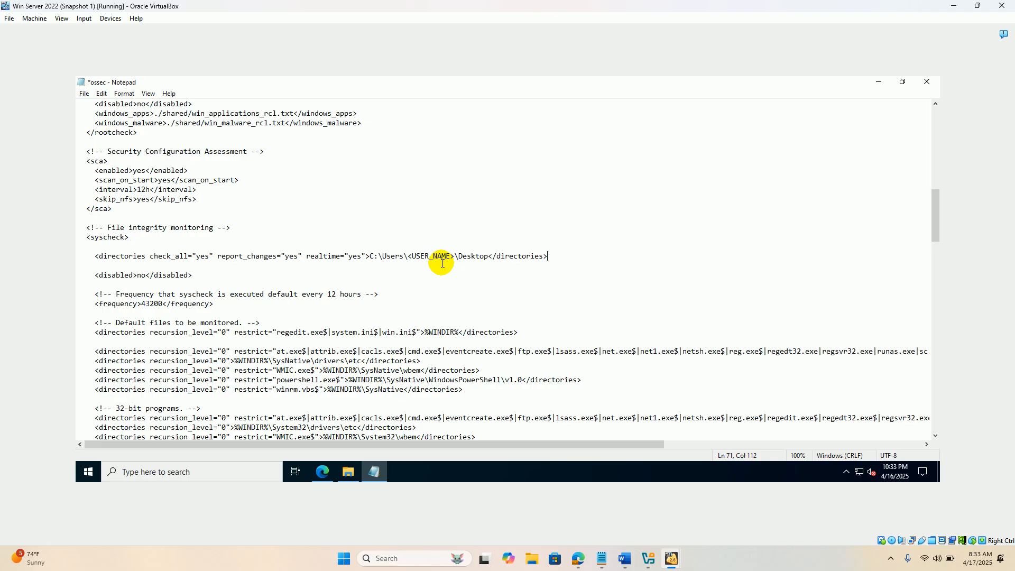
mouse_move(487, 256)
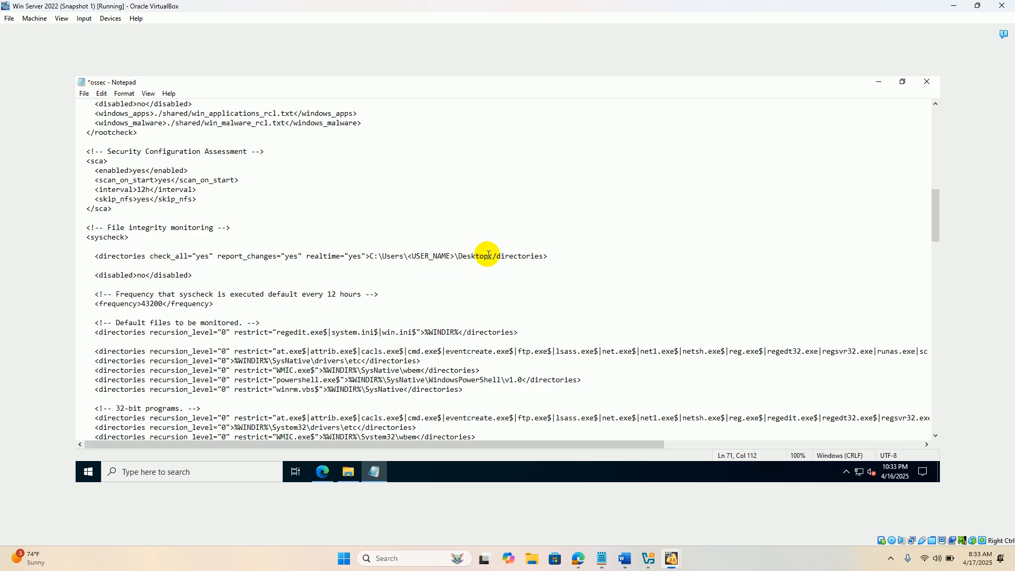
double_click(471, 256)
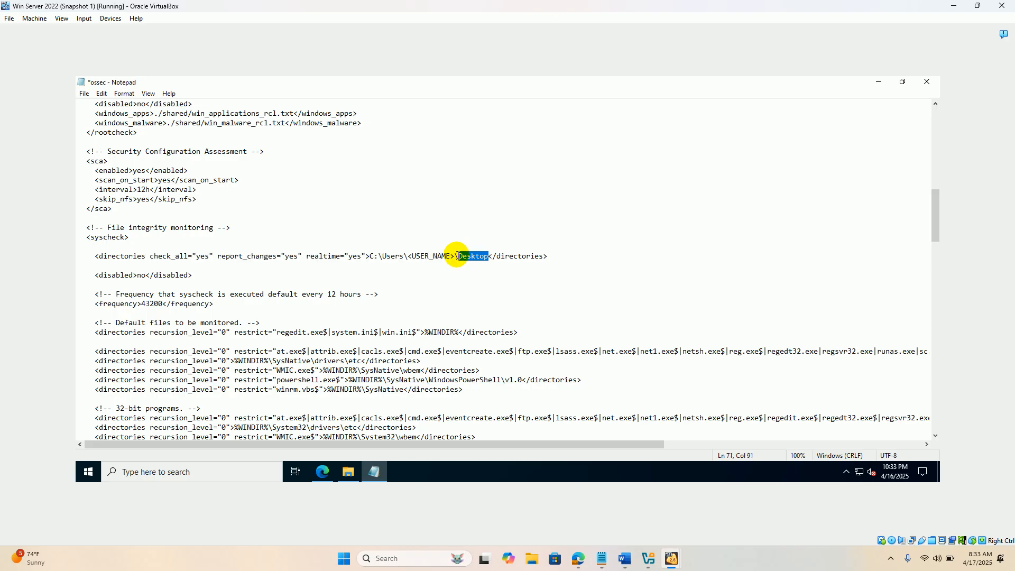
mouse_move(406, 289)
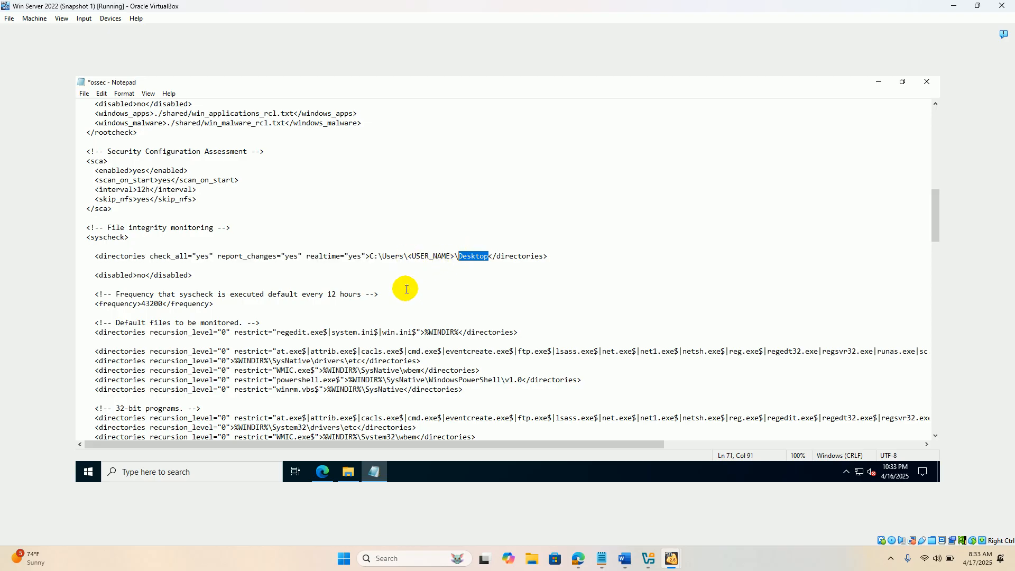
mouse_move(452, 257)
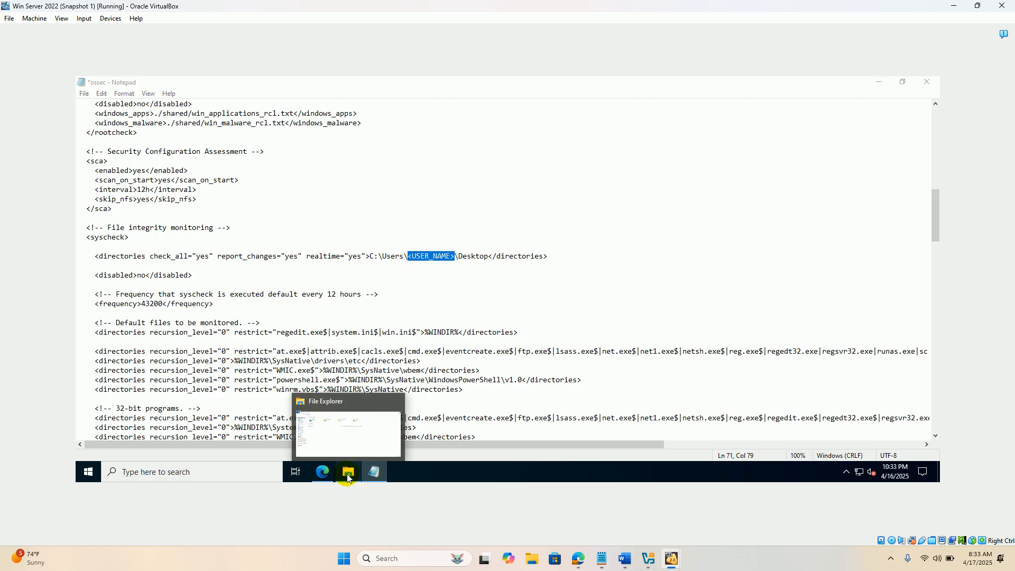
Step: Browse File Explorer through This PC to C:\Users\Administrator, then return to Notepad
left_click(348, 471)
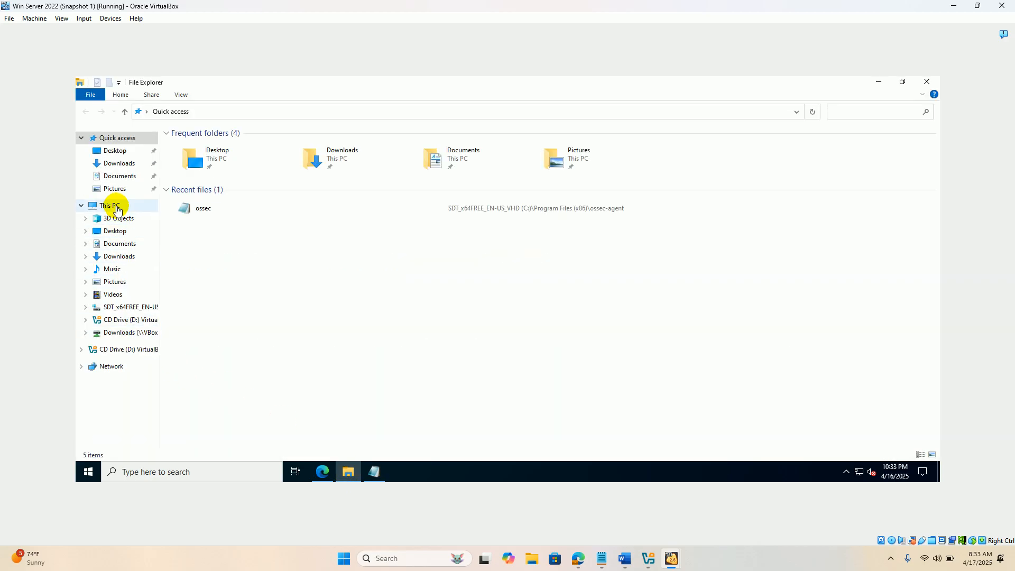
left_click(109, 205)
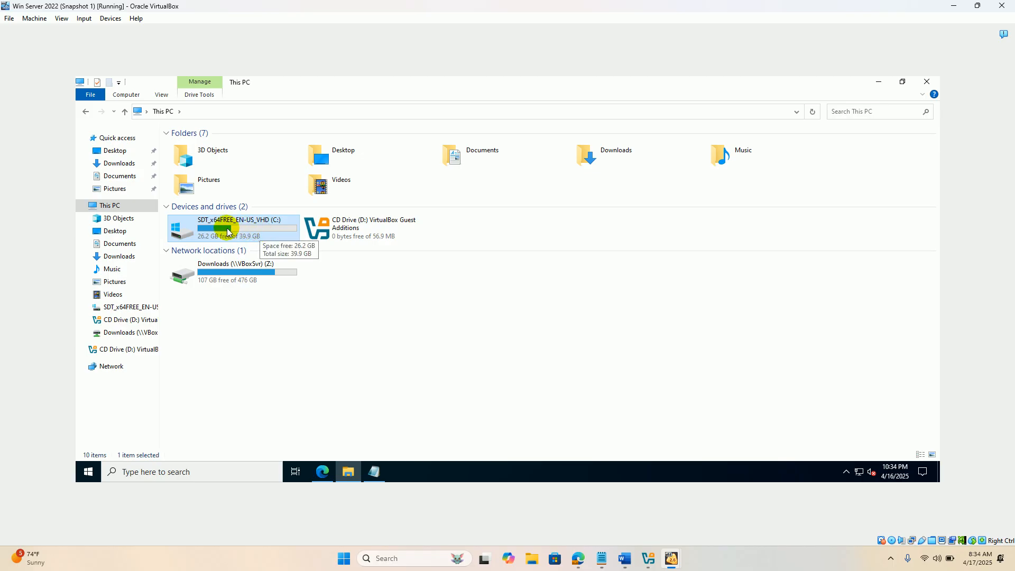
double_click(230, 227)
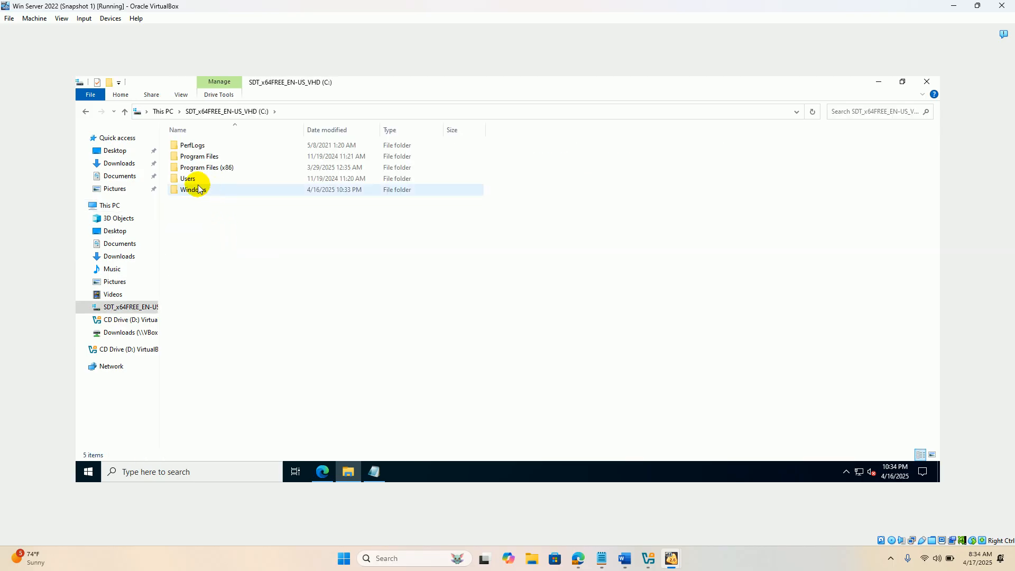
double_click(188, 178)
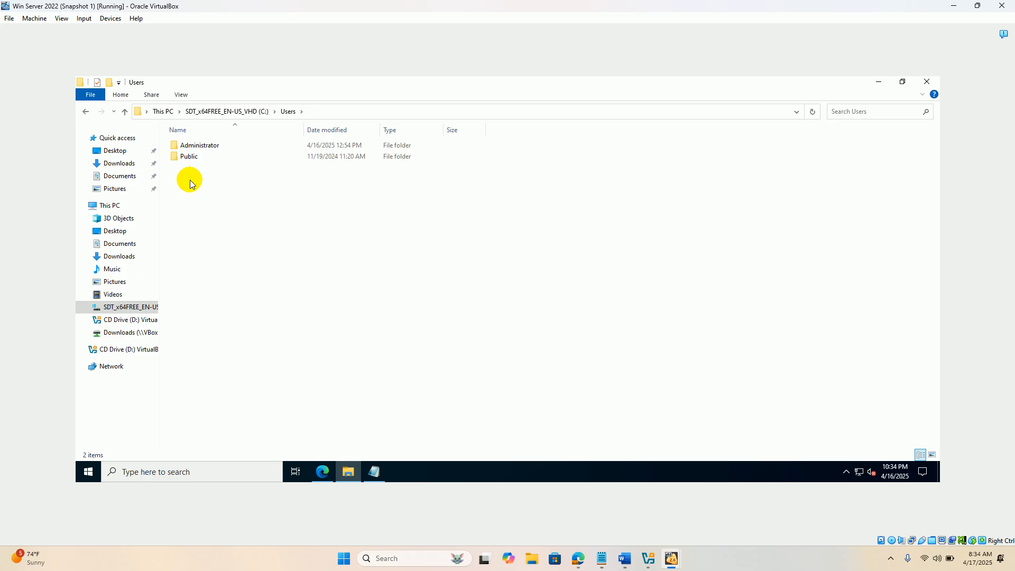
left_click(199, 145)
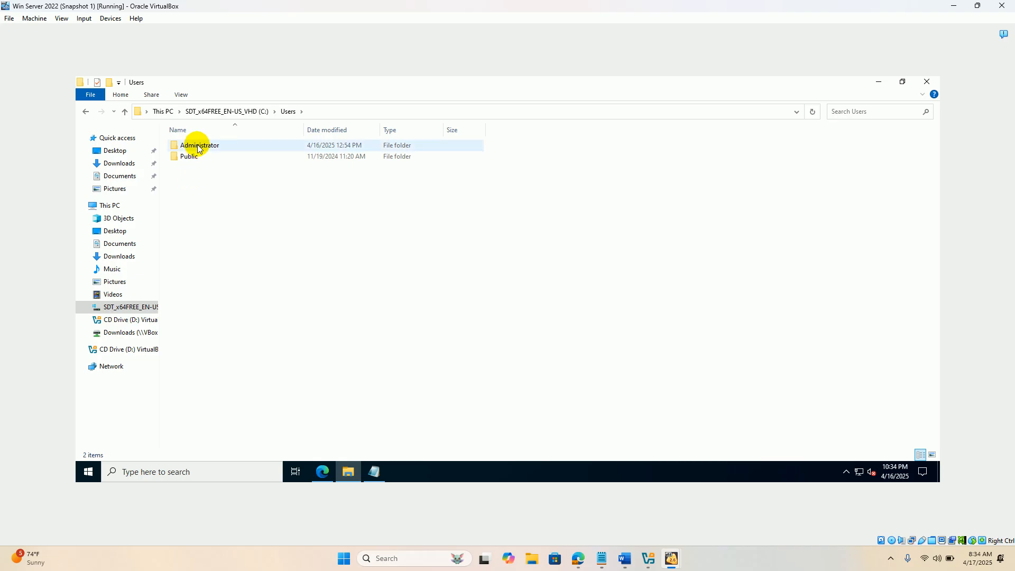
double_click(199, 145)
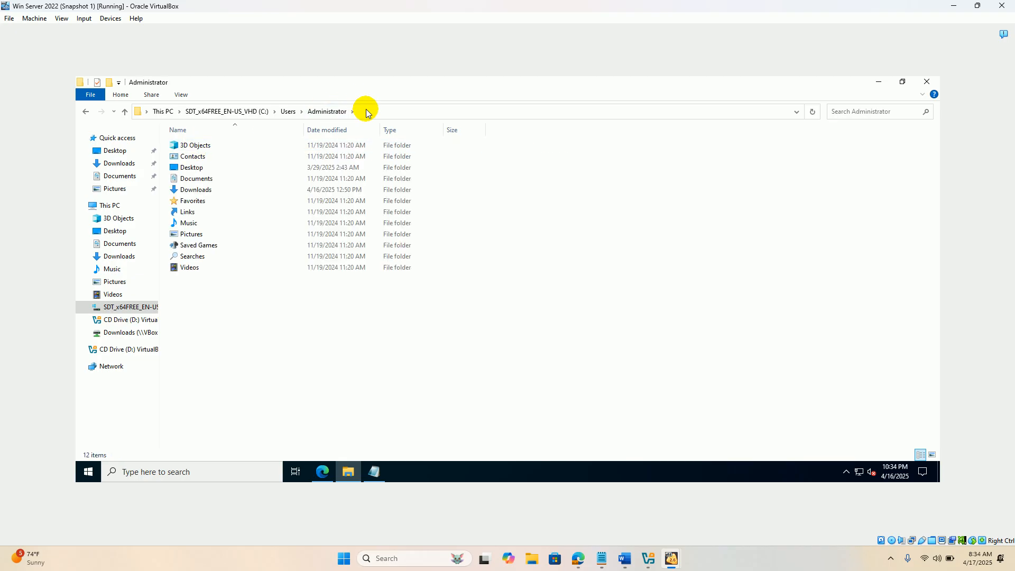
mouse_move(366, 110)
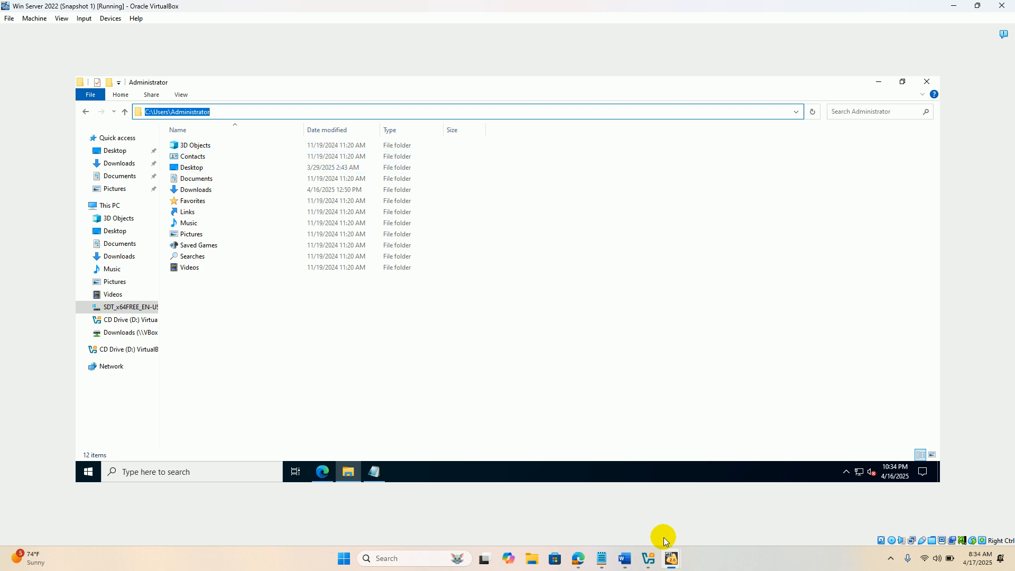
left_click(373, 472)
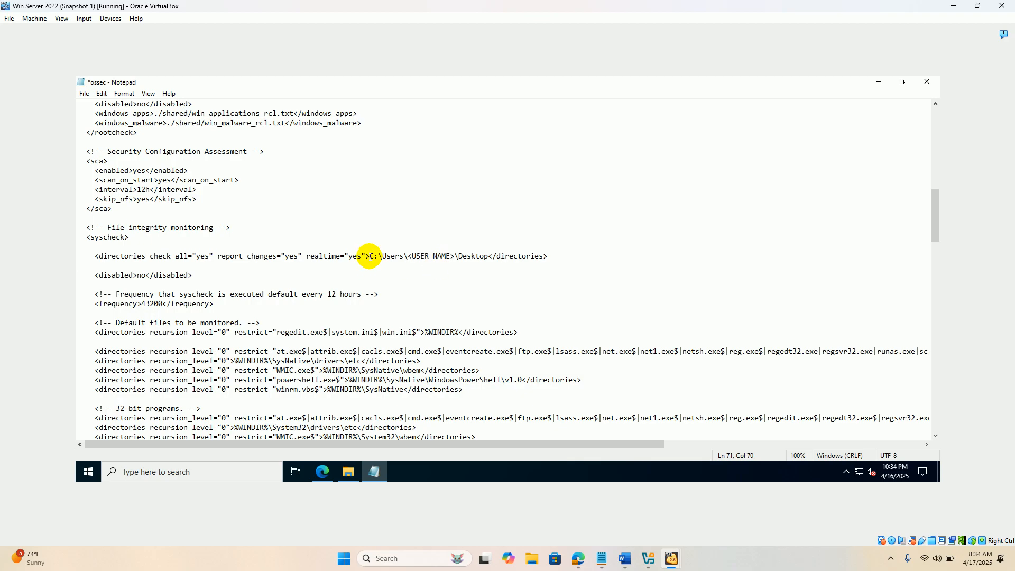
Step: Replace C:\Users\<USER_NAME> with C:\Users\Administrator in the directories line
left_click_drag(372, 256, 409, 256)
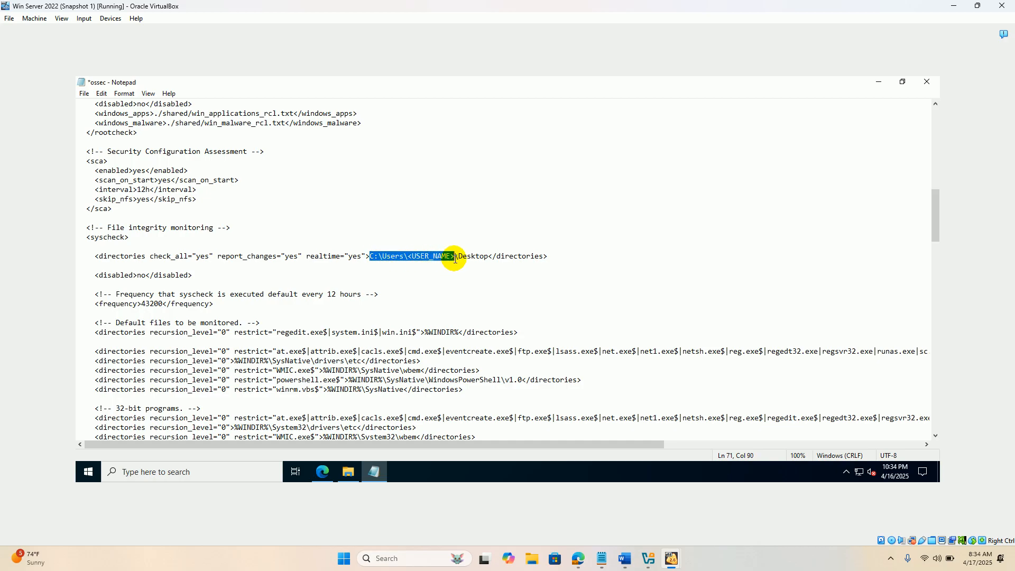
right_click(415, 256)
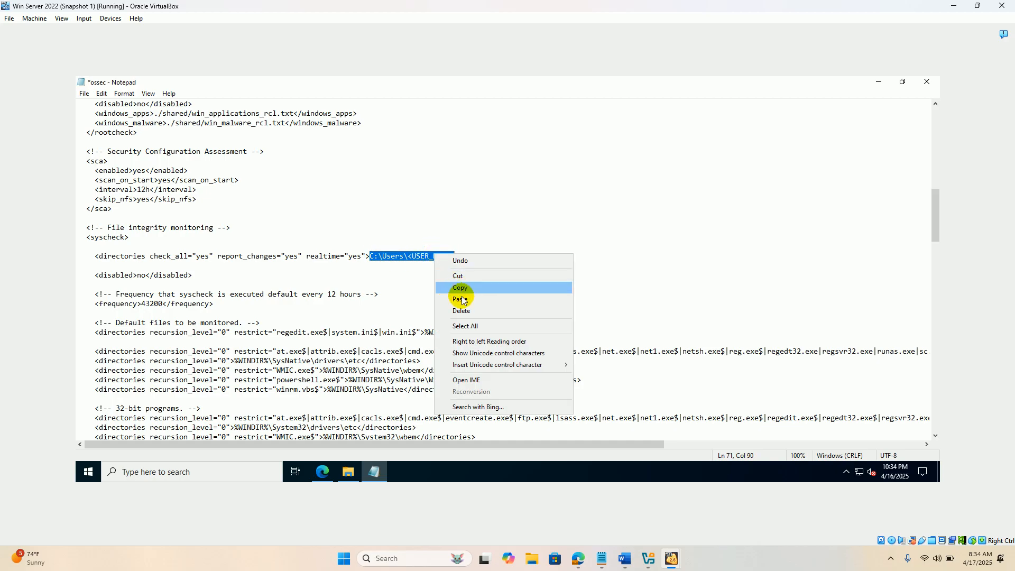
left_click(461, 299)
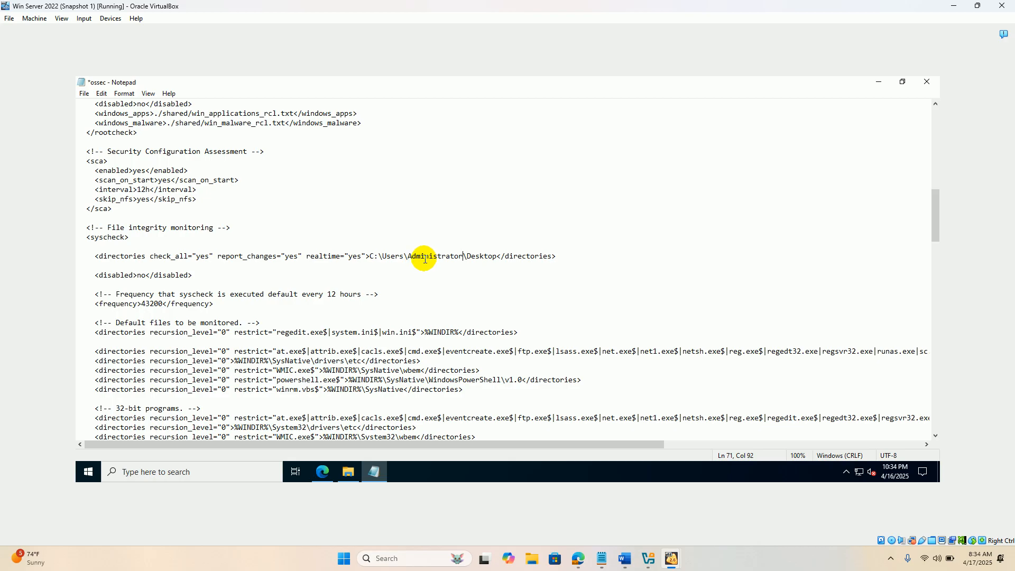
mouse_move(403, 256)
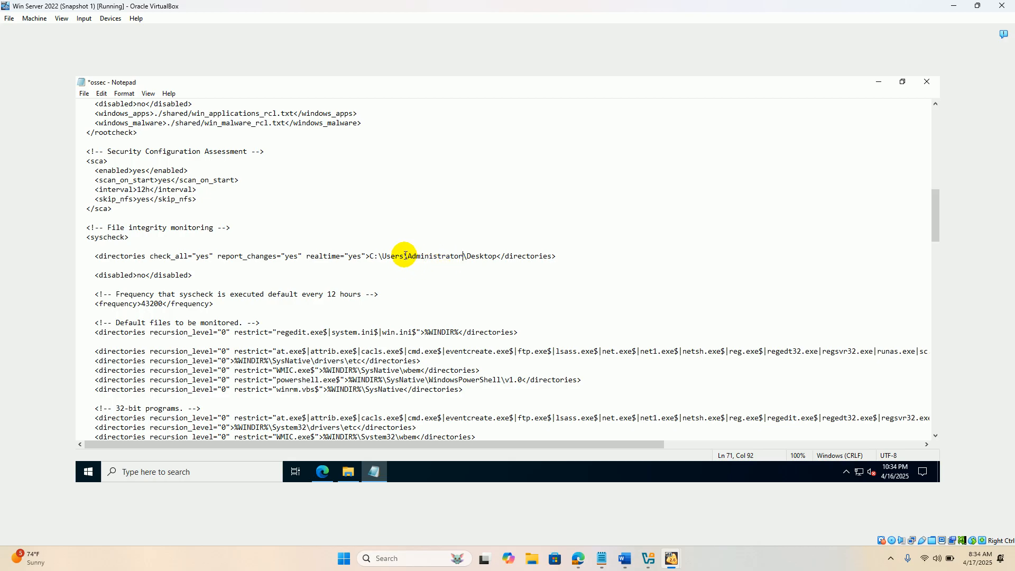
mouse_move(565, 275)
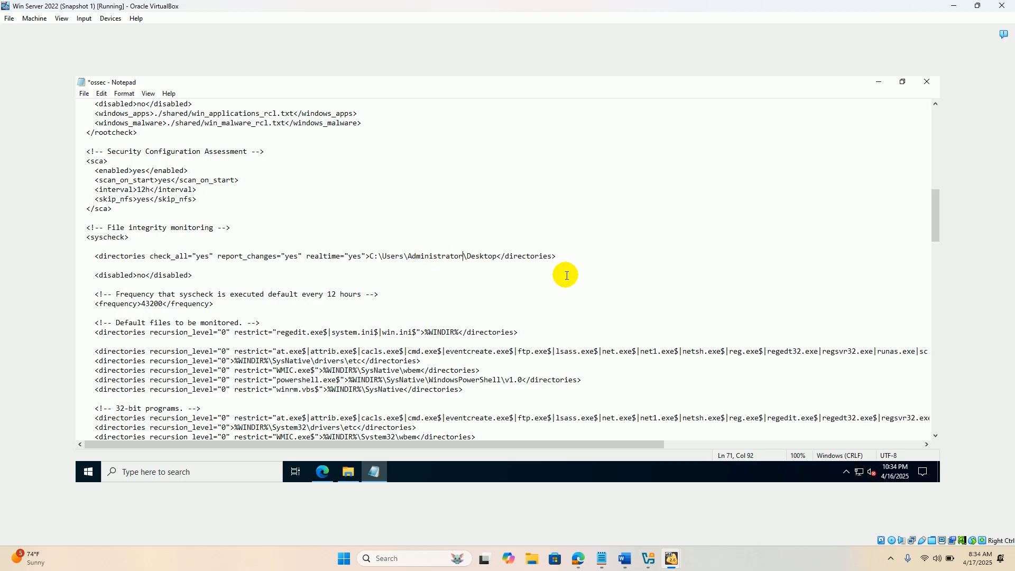
mouse_move(487, 266)
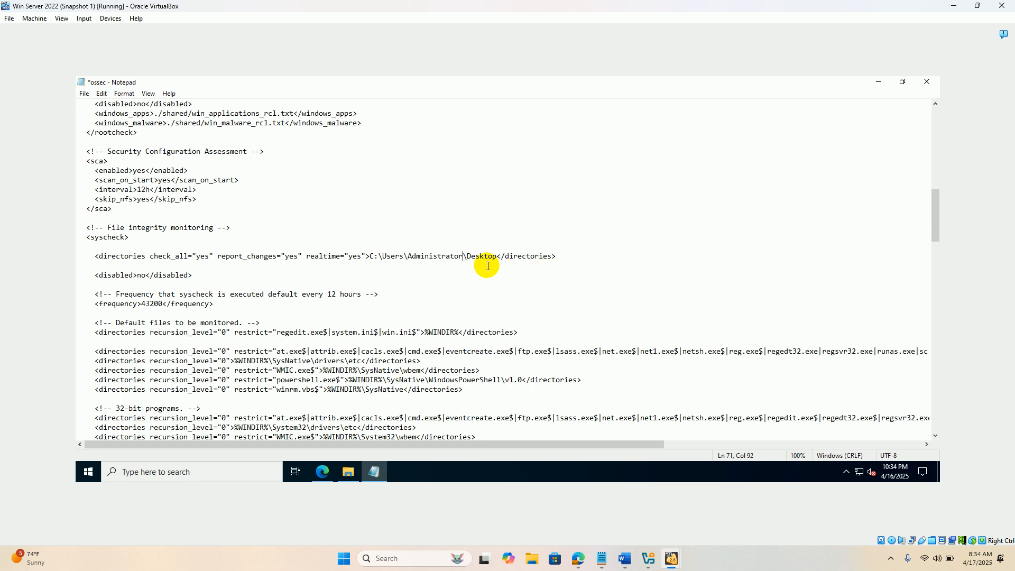
mouse_move(222, 274)
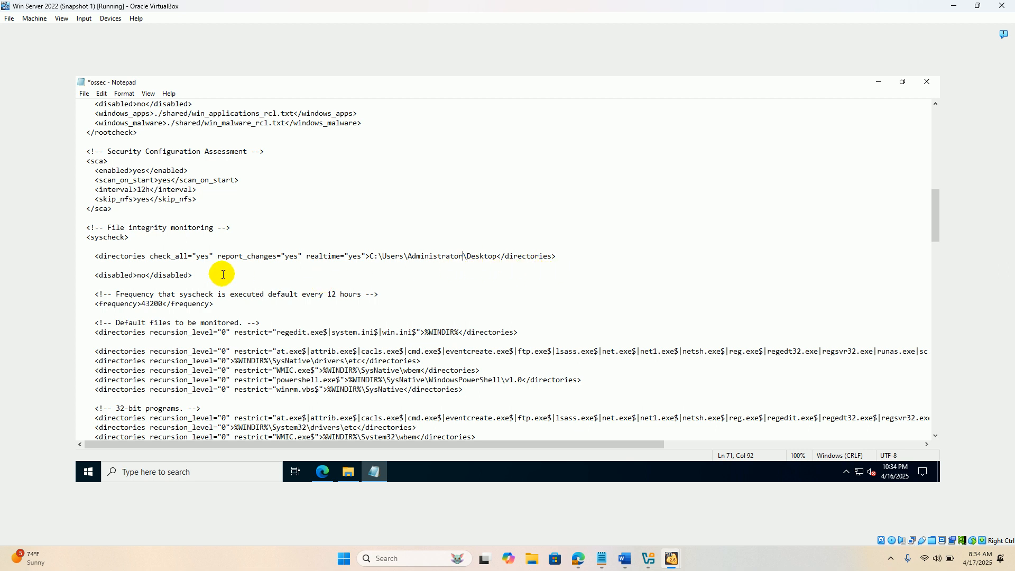
mouse_move(369, 256)
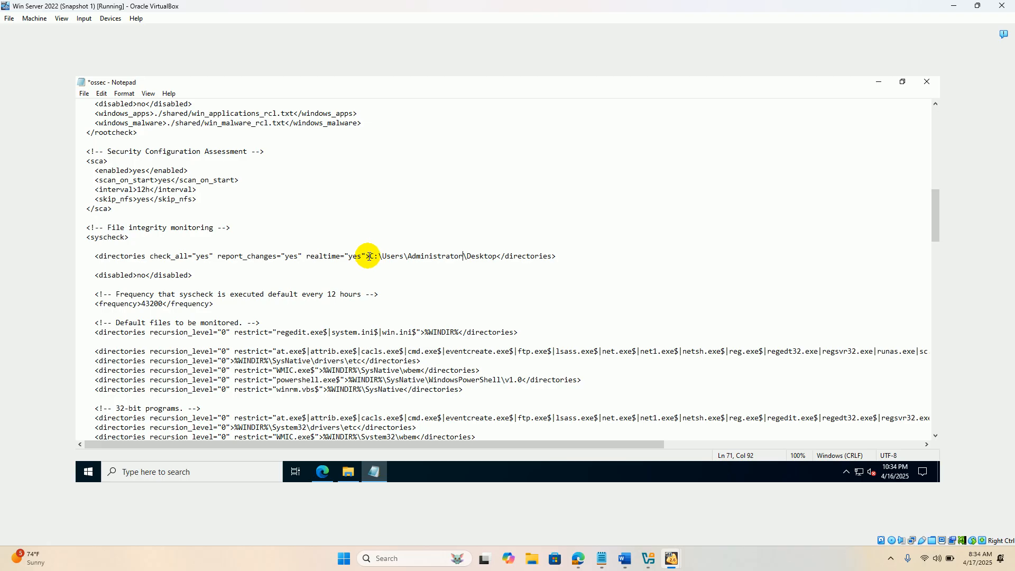
mouse_move(372, 492)
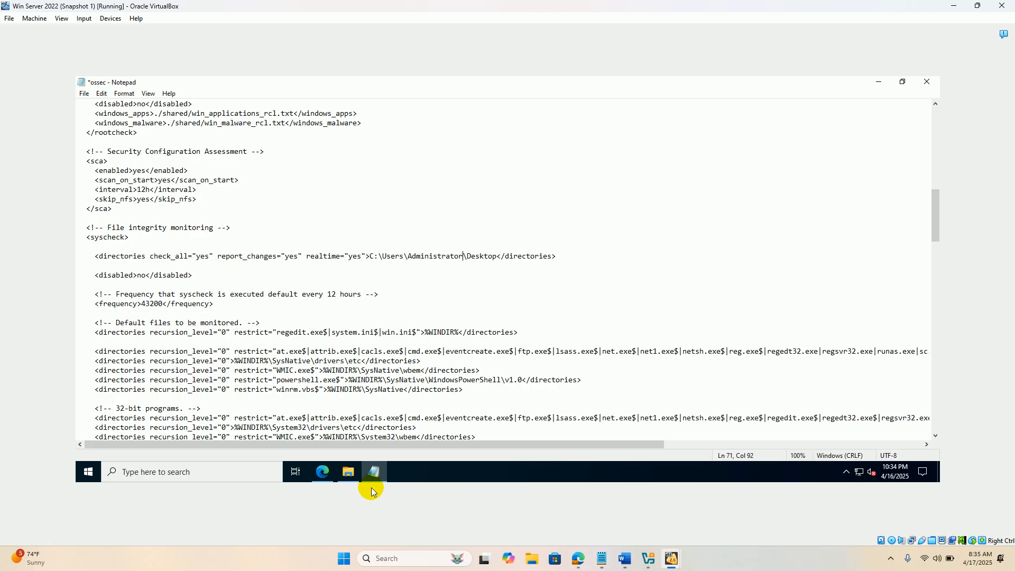
Step: Create an empty abc folder at the C: drive root, then return to ossec.conf
left_click(348, 471)
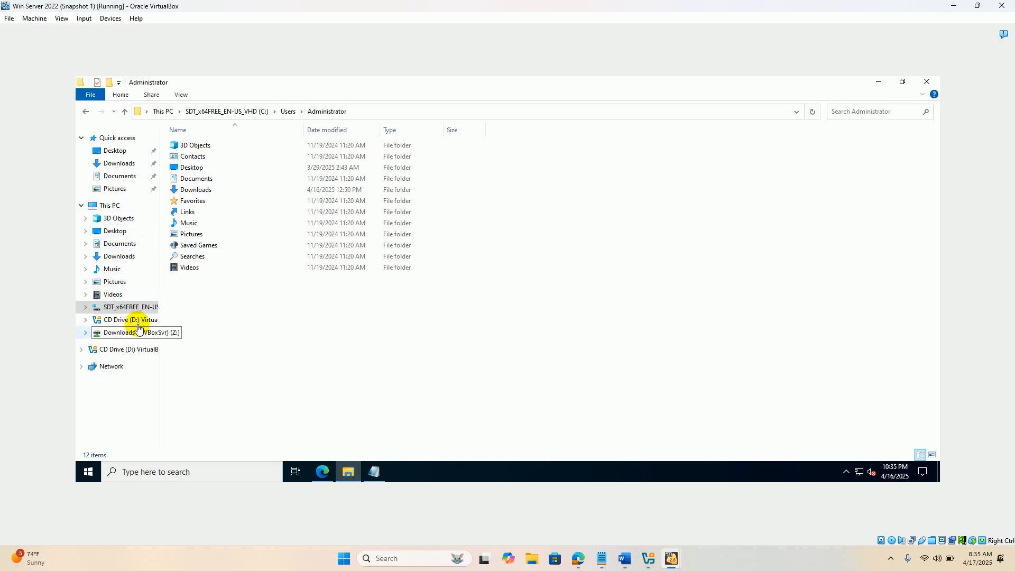
left_click(140, 306)
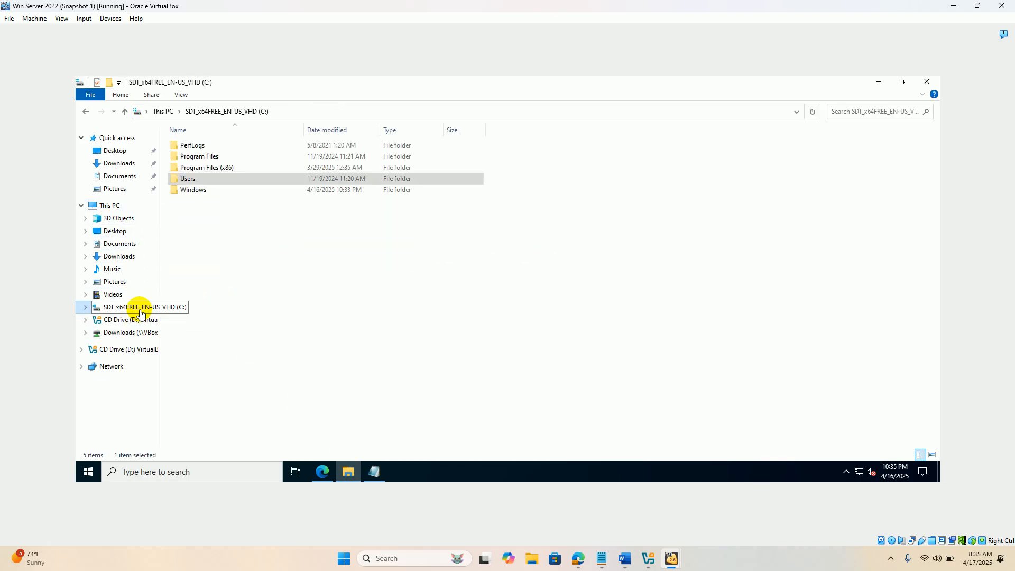
right_click(141, 307)
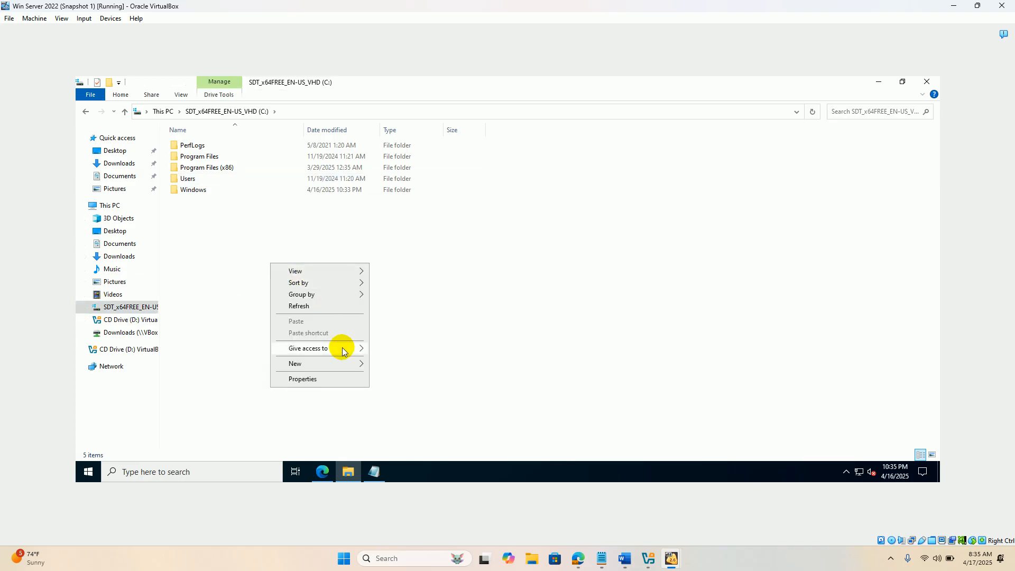
left_click(392, 360)
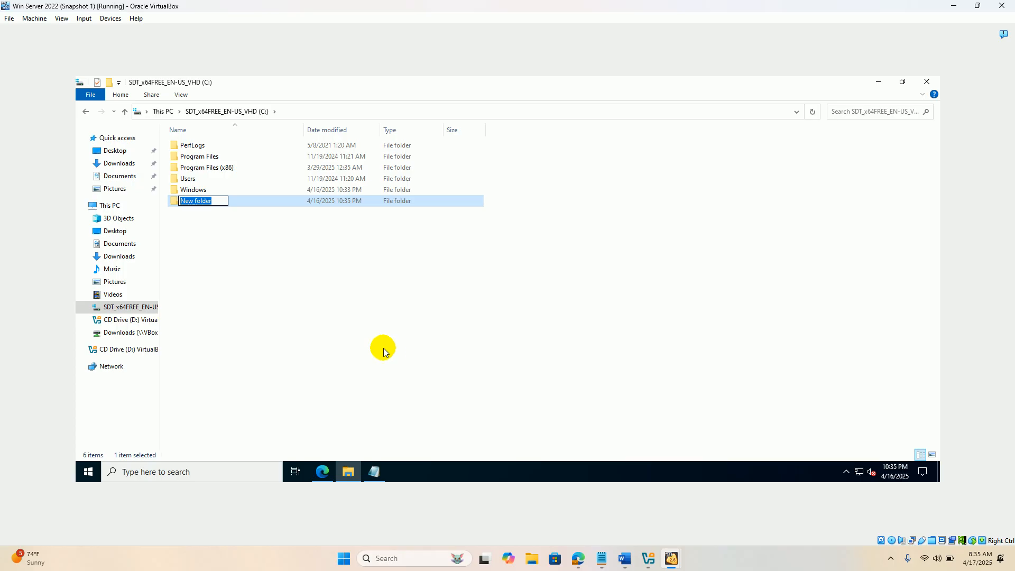
type("ab")
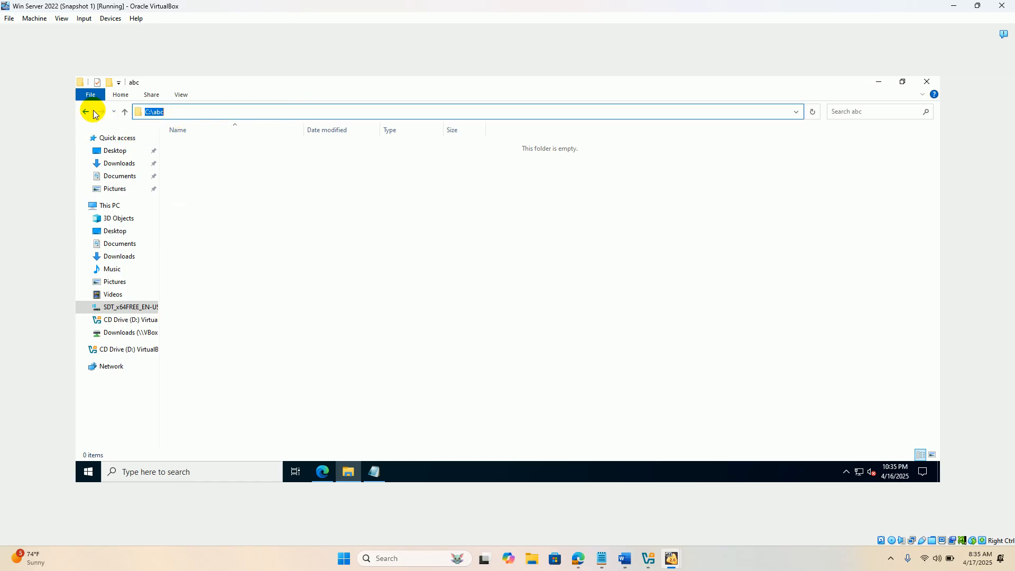
left_click(86, 112)
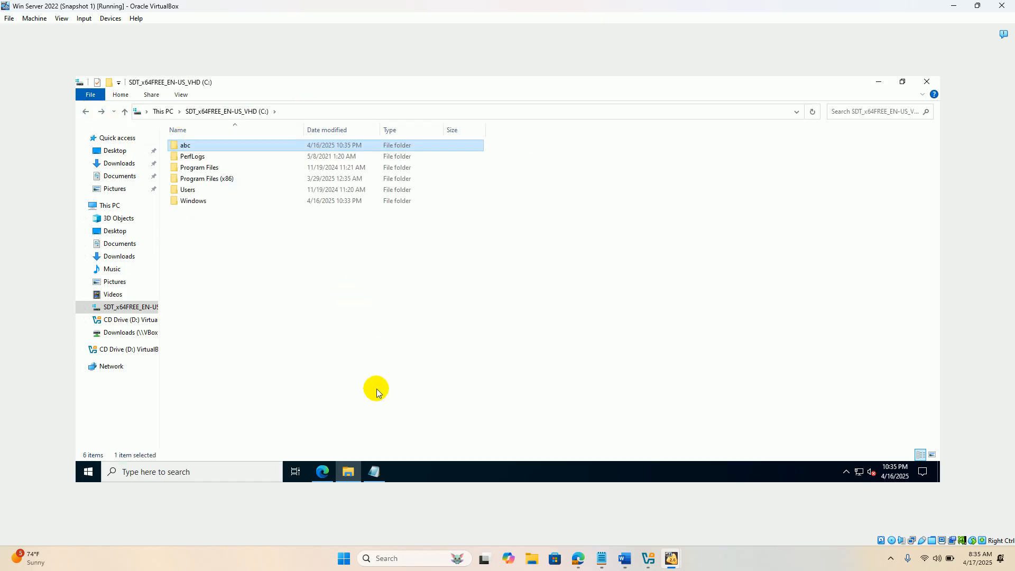
left_click(374, 471)
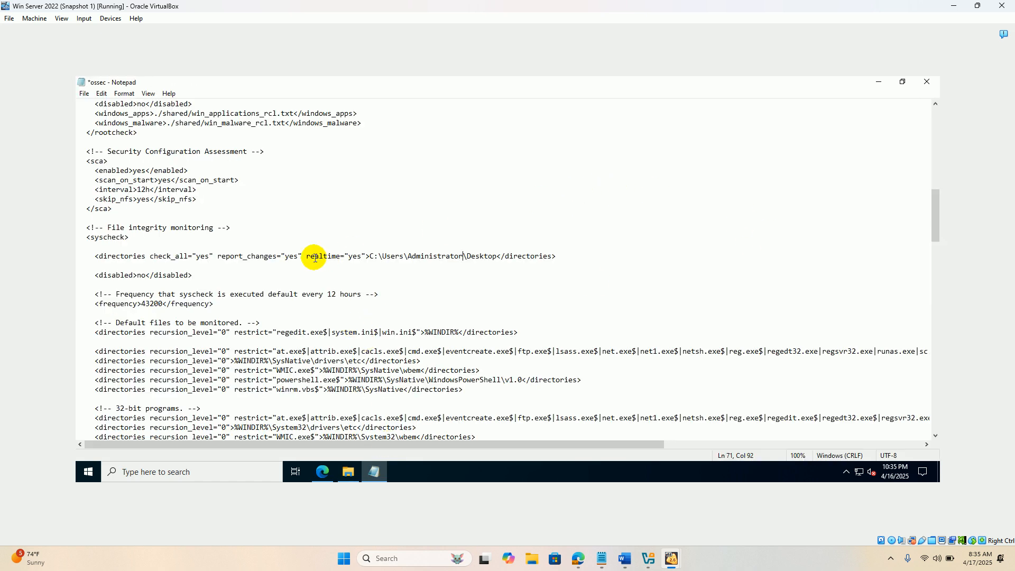
mouse_move(180, 260)
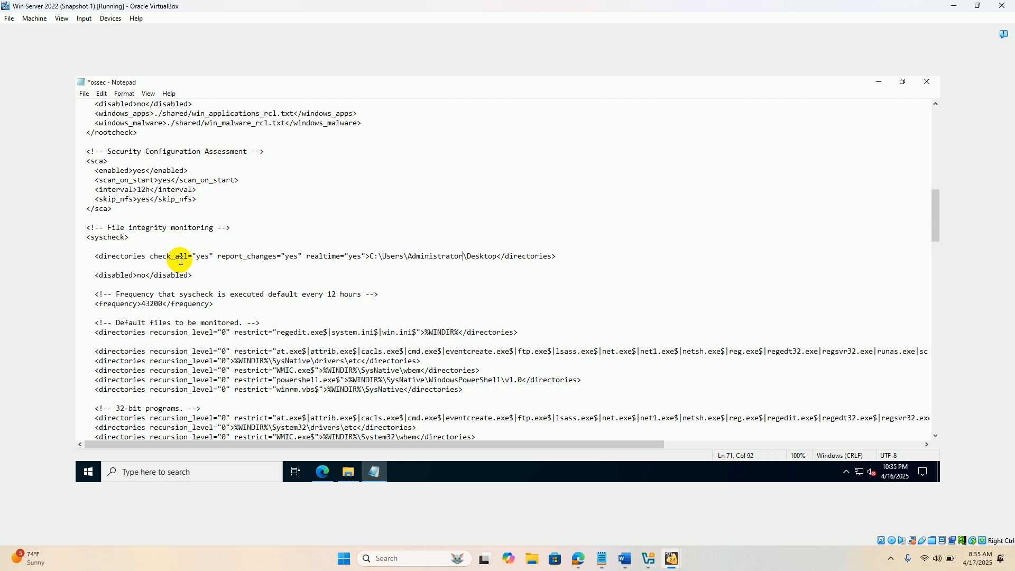
Step: Select the disabled 'no' line in the syscheck block and save ossec.conf
left_click(95, 275)
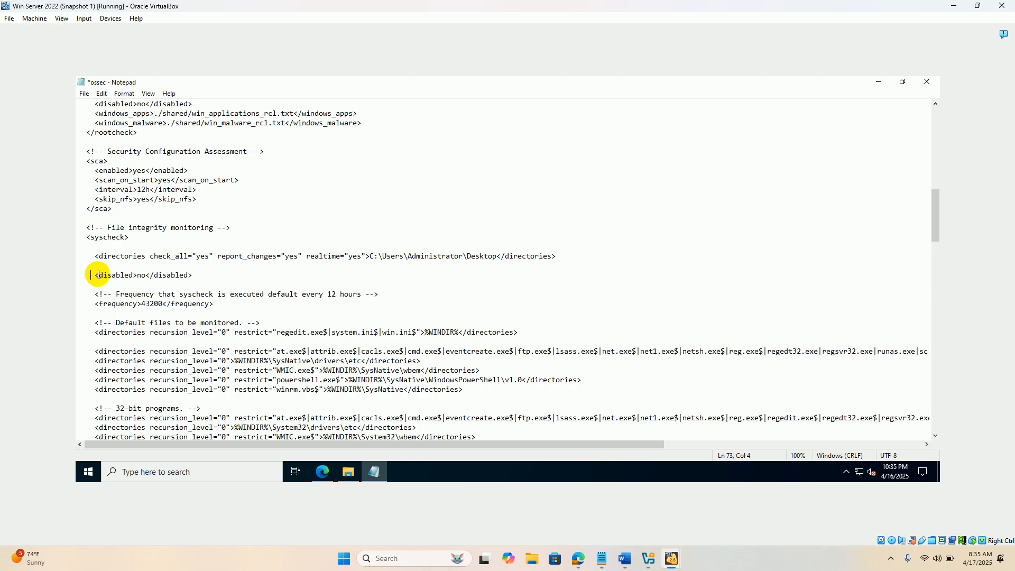
left_click_drag(94, 275, 192, 274)
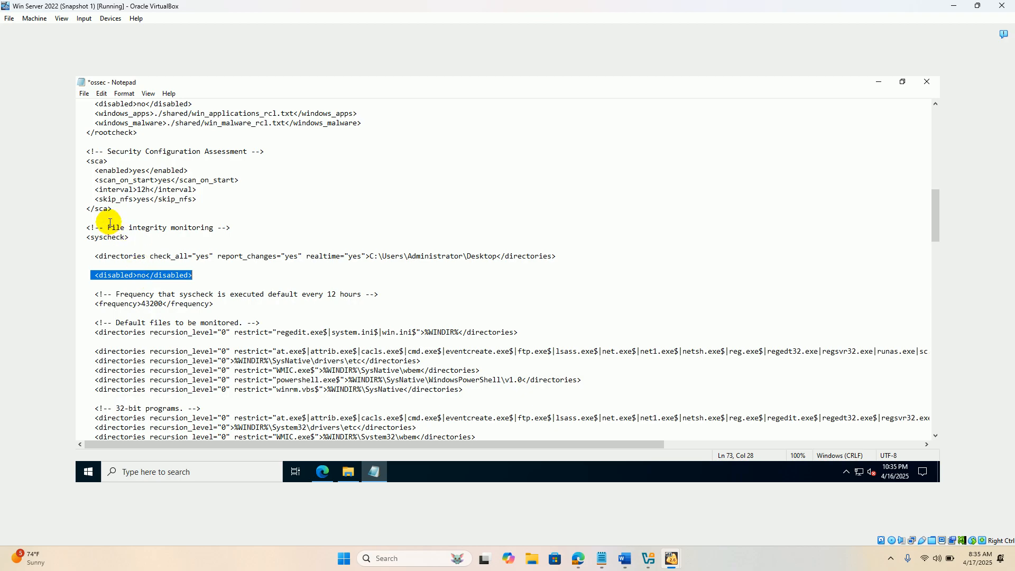
mouse_move(214, 228)
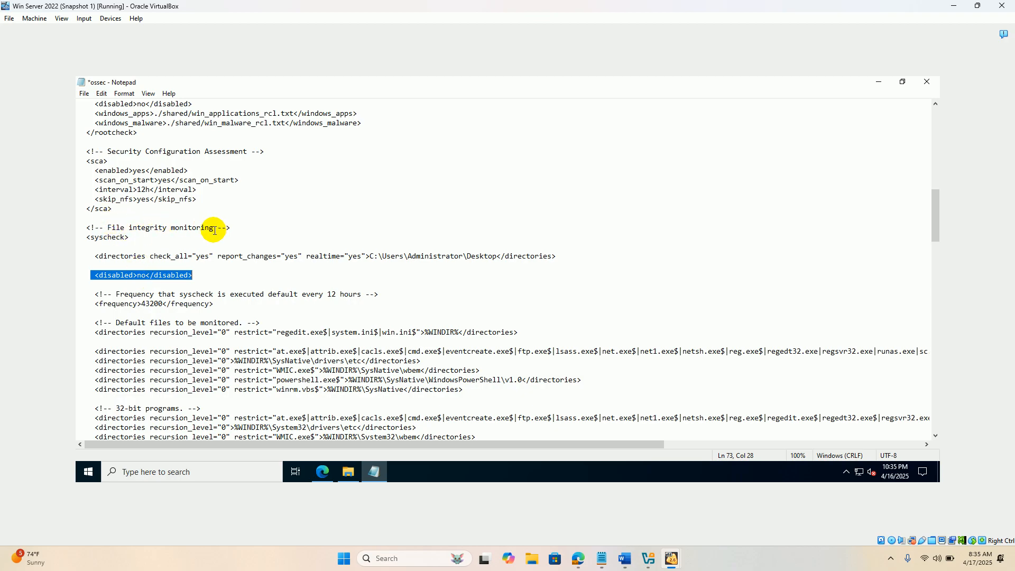
mouse_move(113, 275)
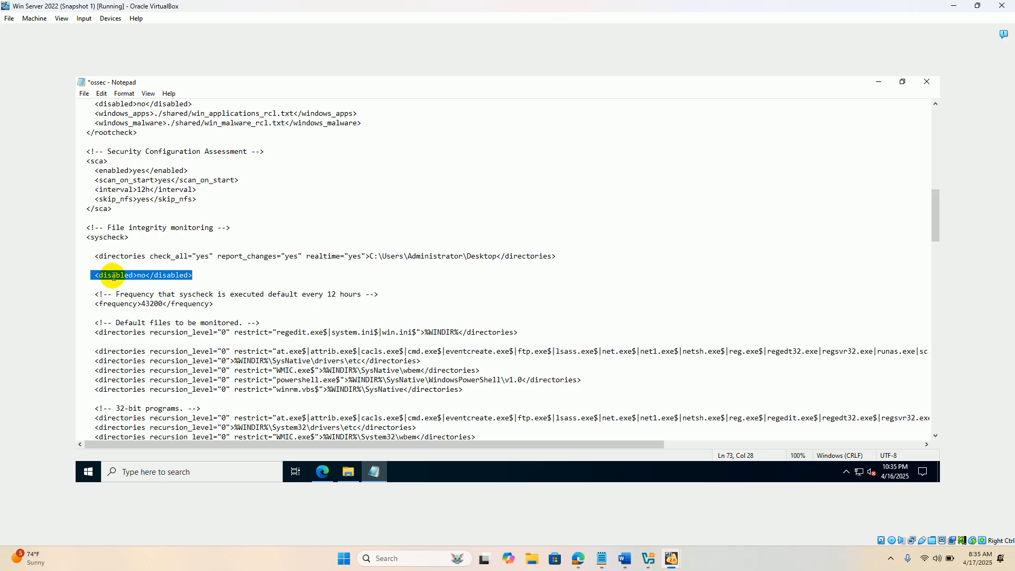
mouse_move(146, 275)
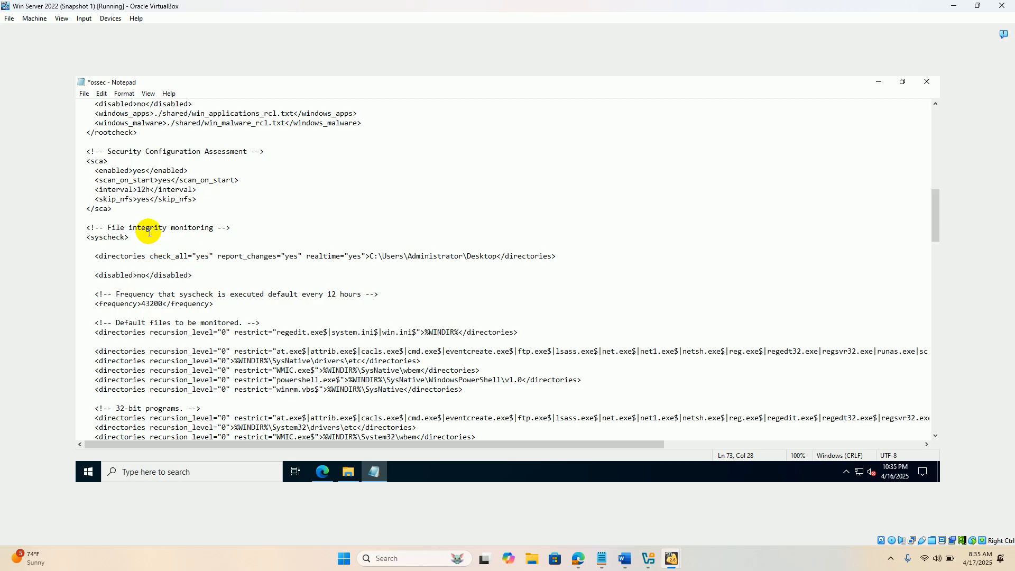
mouse_move(87, 104)
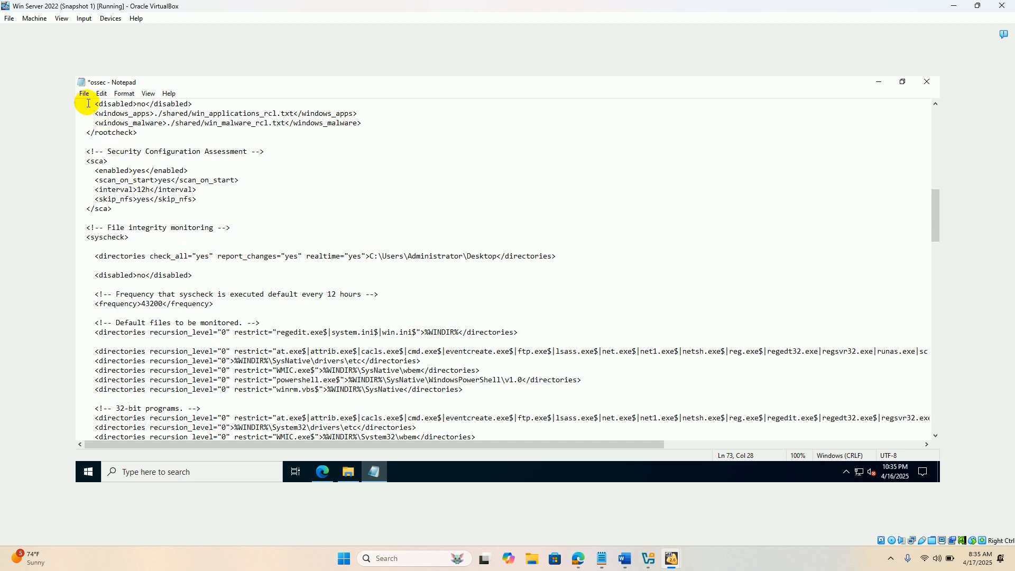
key("ctrl+s")
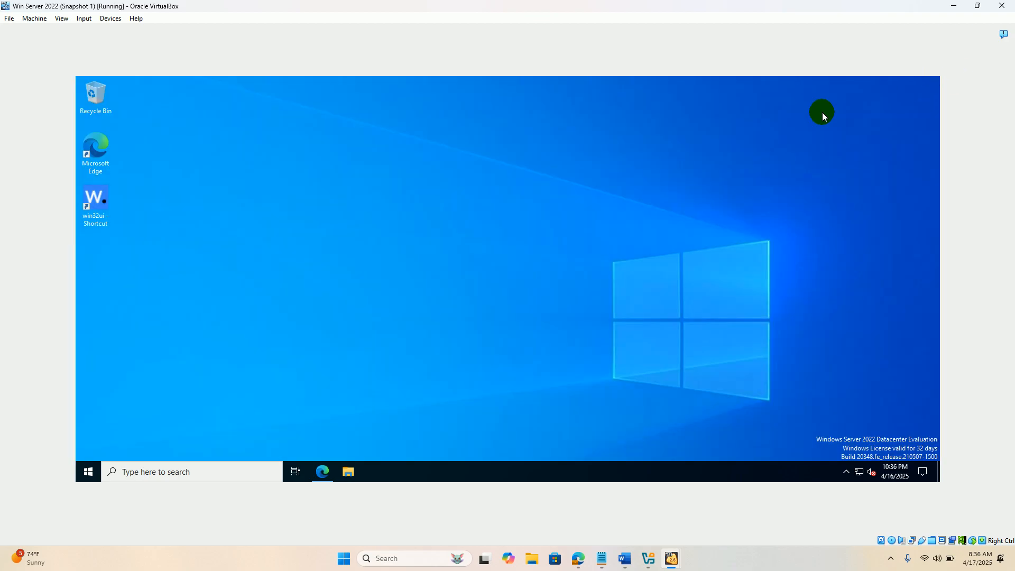
mouse_move(216, 457)
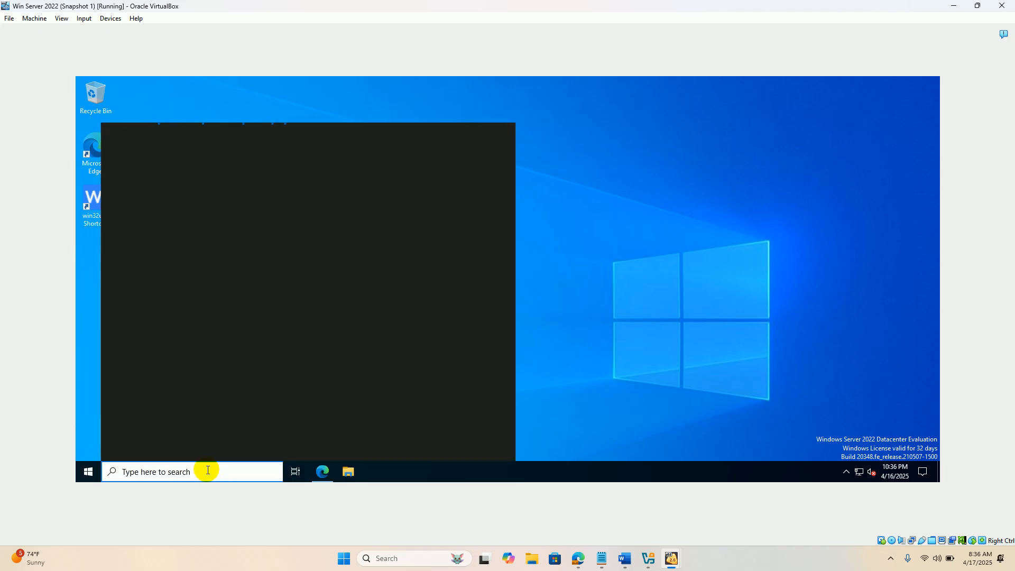
Step: Run Restart-Service -Name wazuh in an Administrator PowerShell on the Windows Server VM
type("powe")
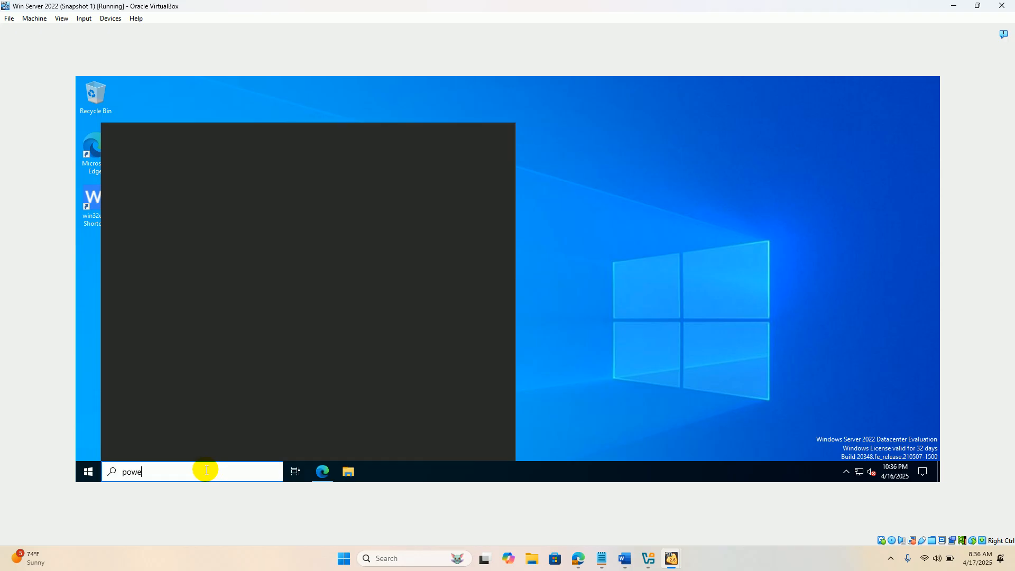
right_click(166, 182)
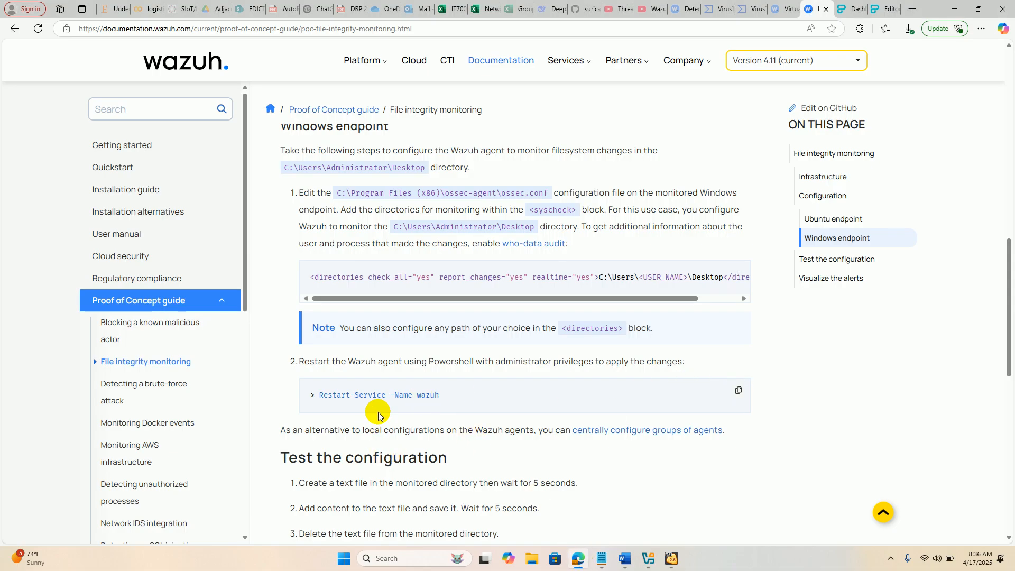
mouse_move(673, 558)
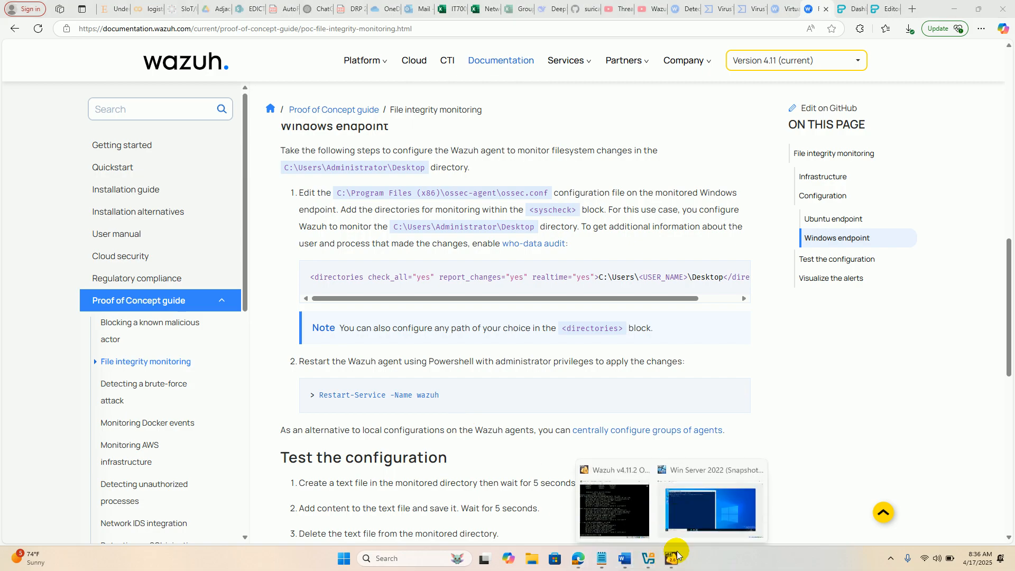
left_click(710, 510)
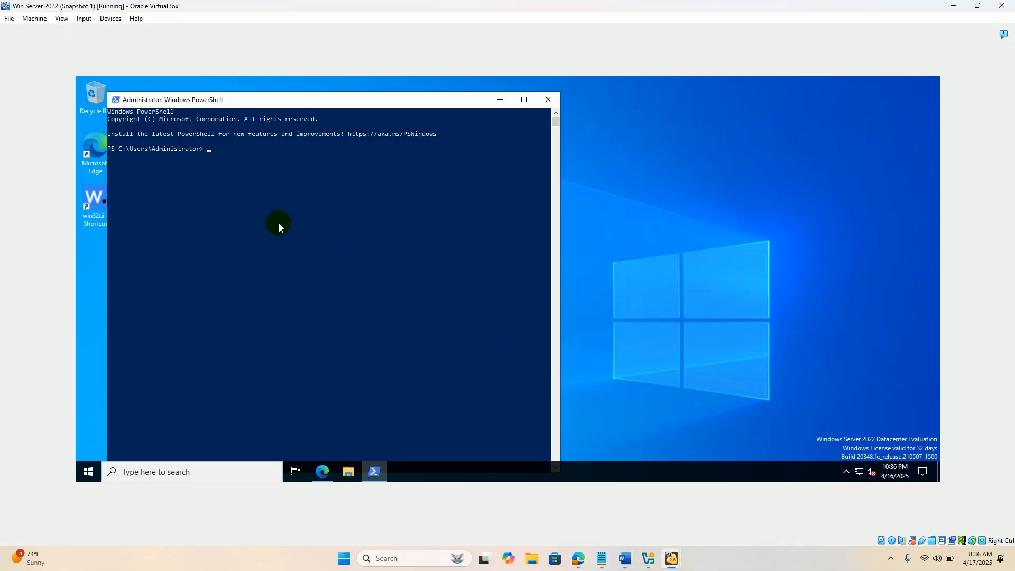
type("Restart-Service -Name wazuh")
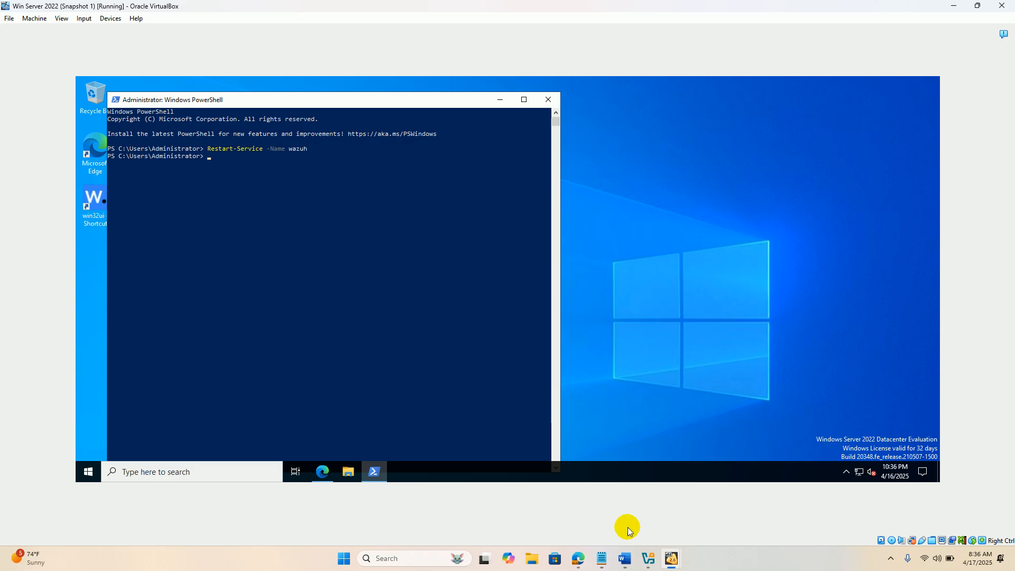
left_click(322, 471)
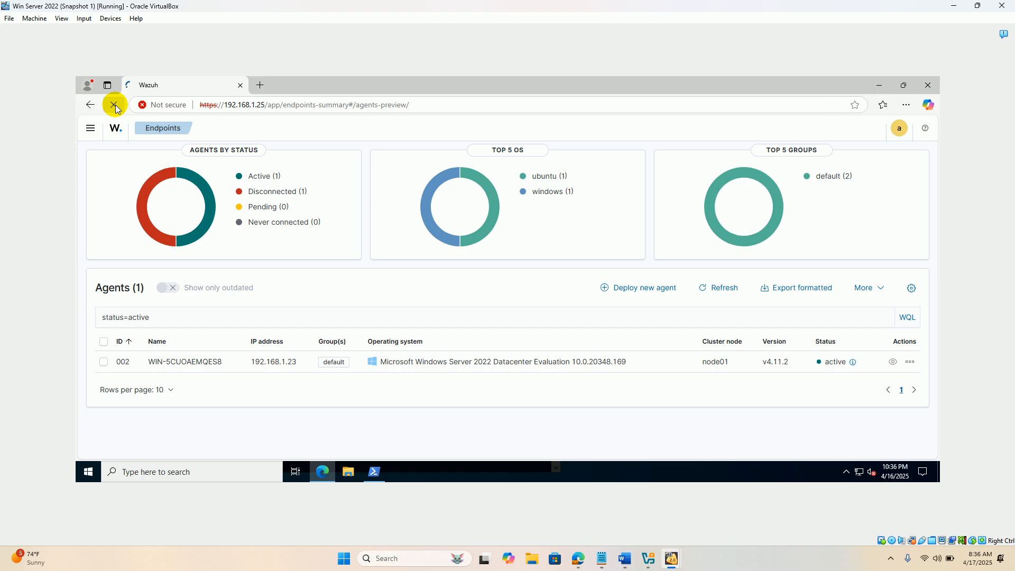
Step: Reload the Endpoints page and open File Integrity Monitoring for agent WIN-5CUOAEMQES8
left_click(114, 104)
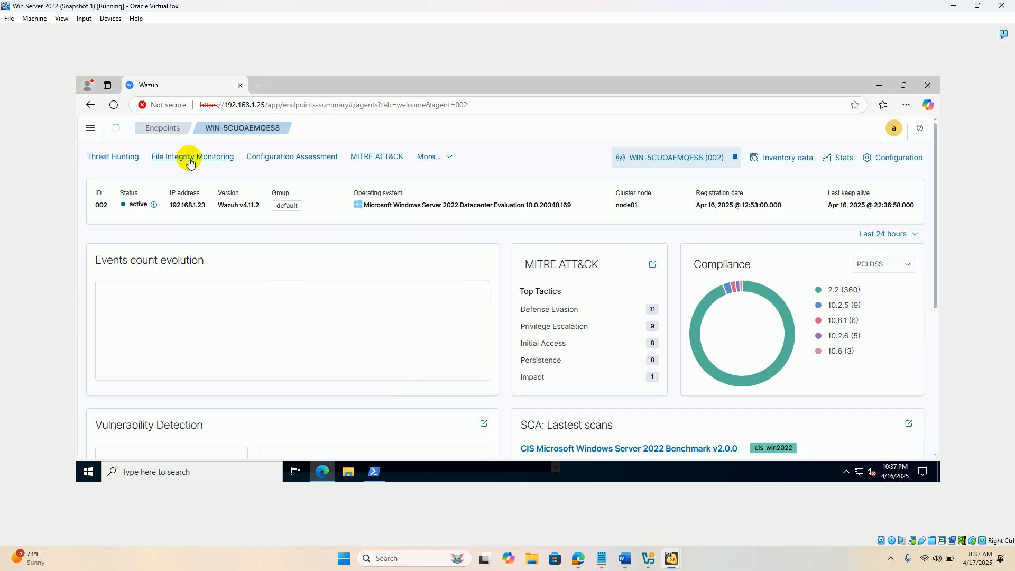
left_click(193, 156)
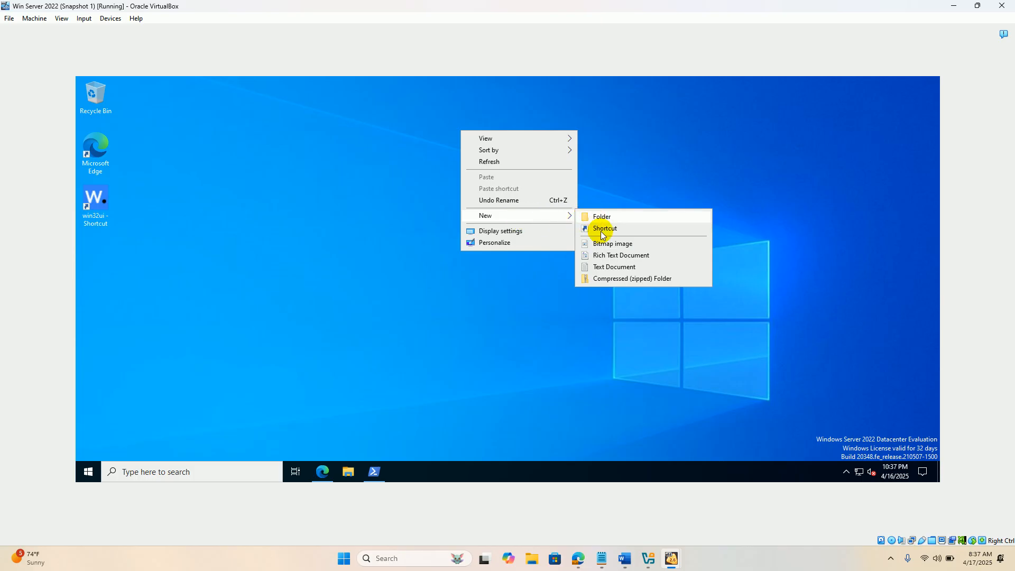
mouse_move(620, 255)
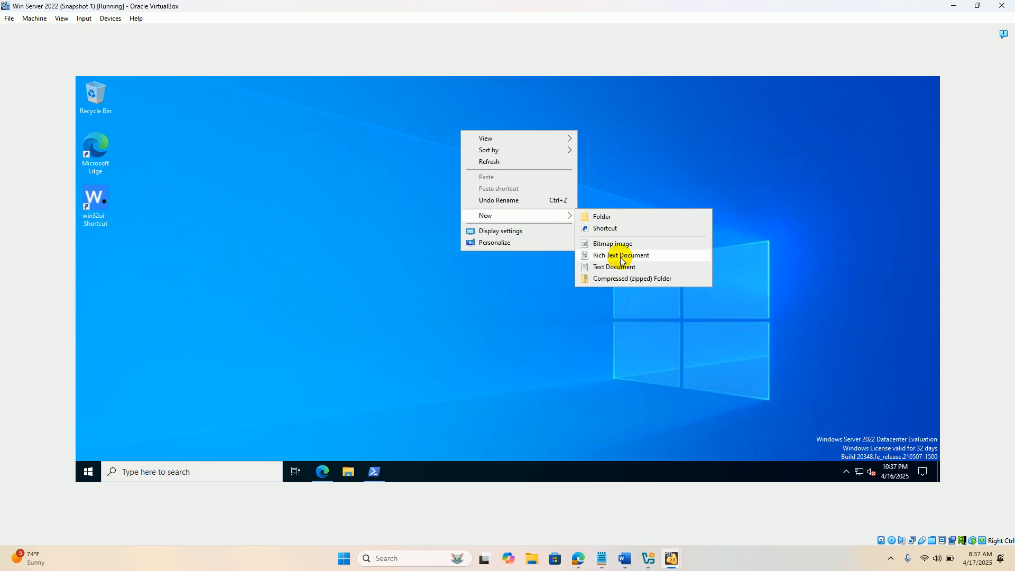
Step: Create desktop text file 'Alpha', type 'SOme TEXT' into it, and close Notepad
left_click(613, 267)
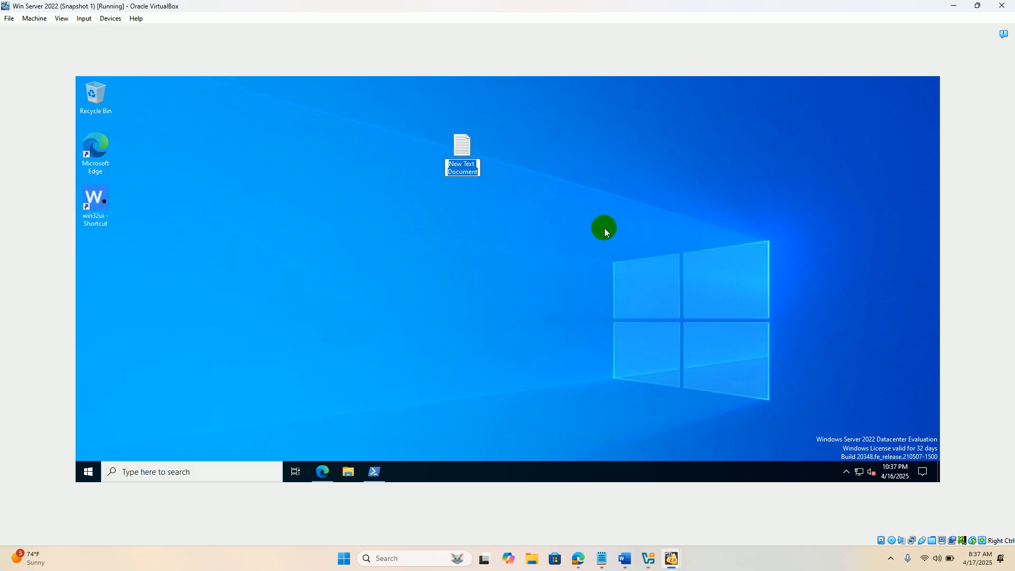
type("Alpha")
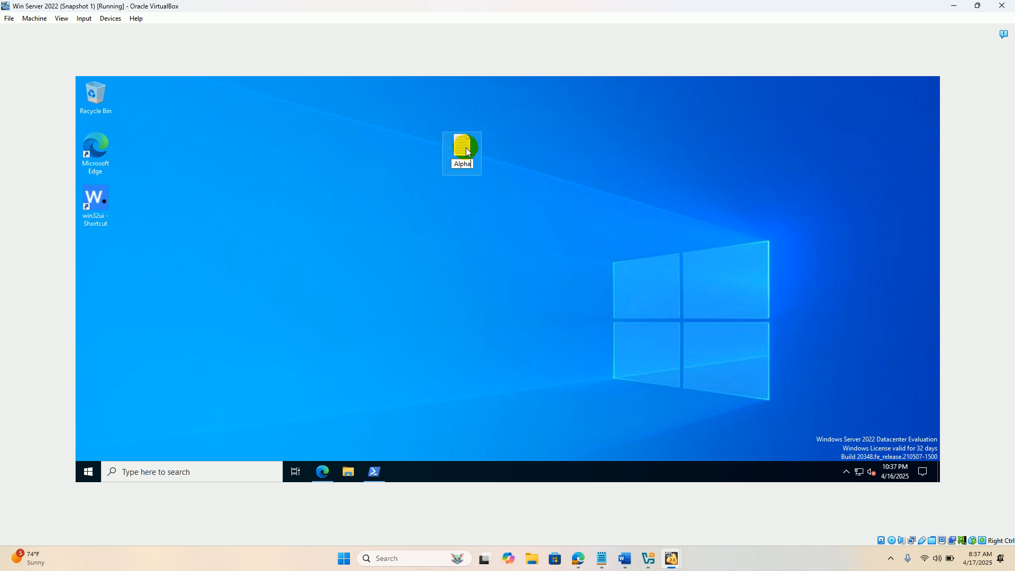
double_click(461, 138)
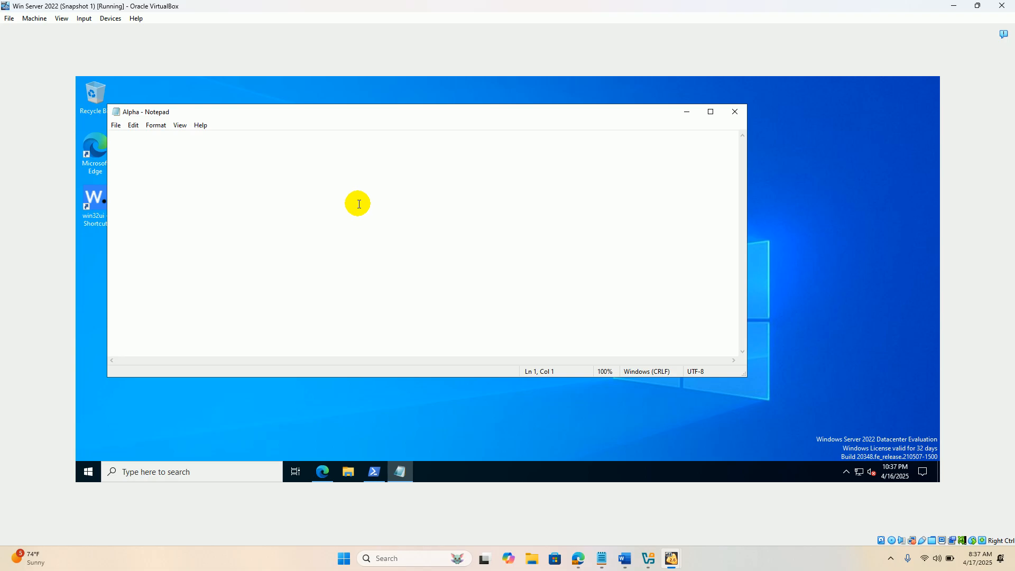
type("SOme TE")
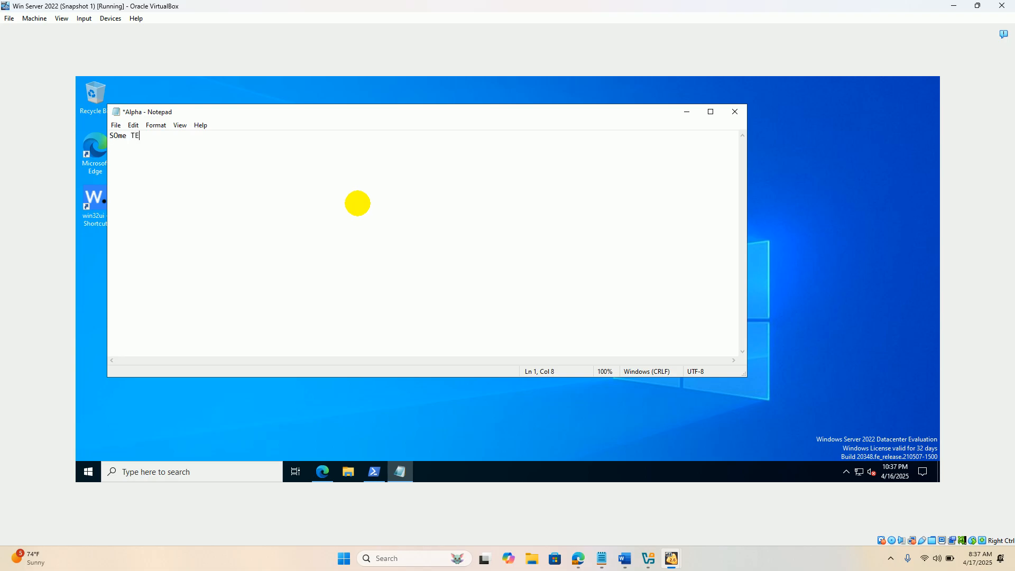
type("XT")
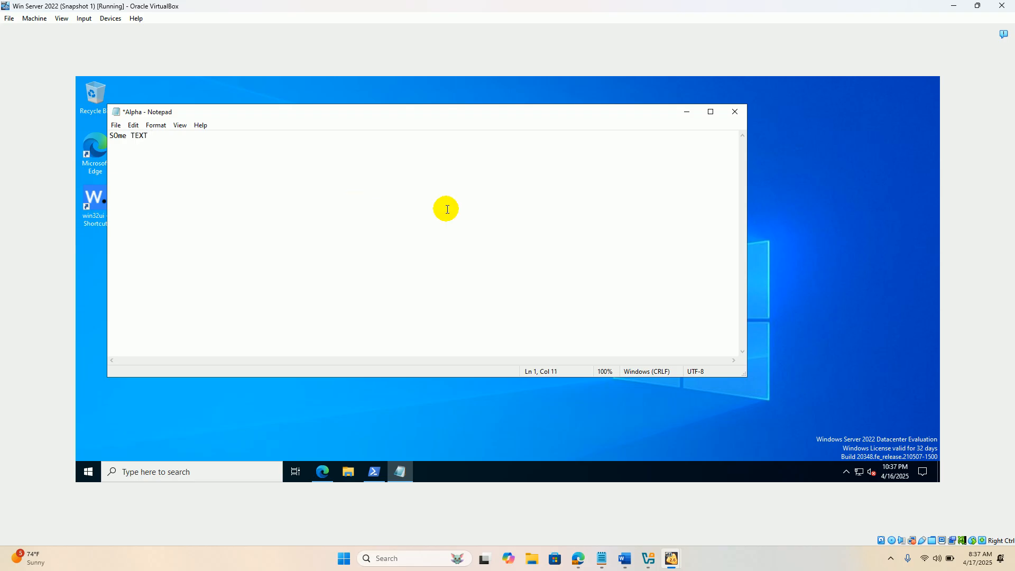
mouse_move(735, 111)
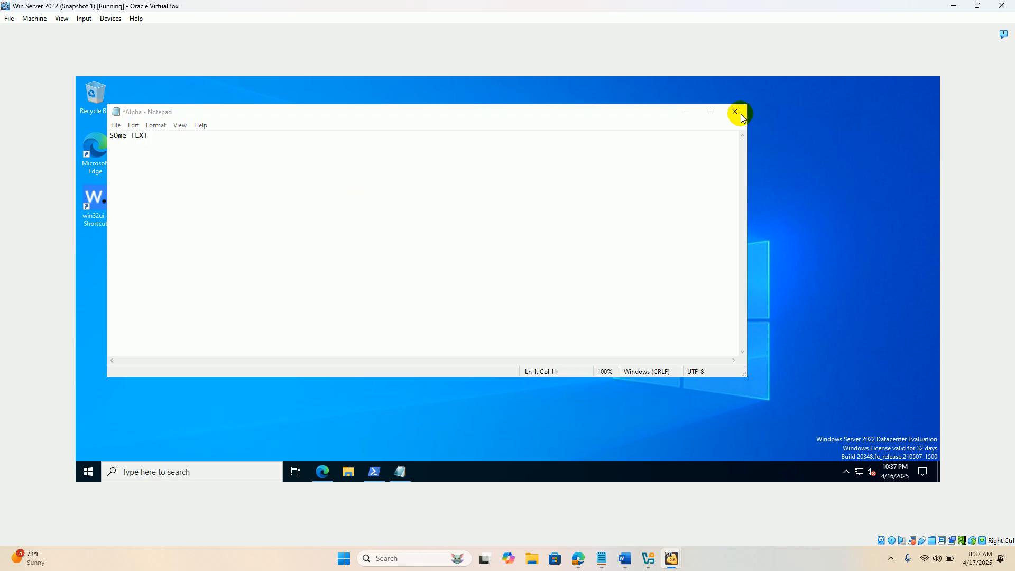
left_click(735, 112)
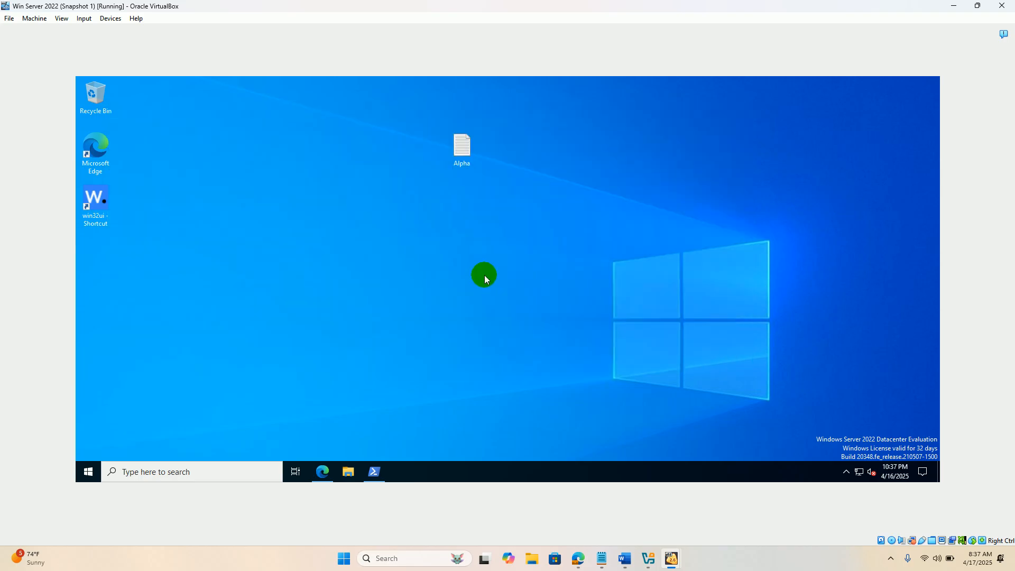
Step: Paste a copy of Alpha on the desktop and rename it 'Beta'
right_click(462, 145)
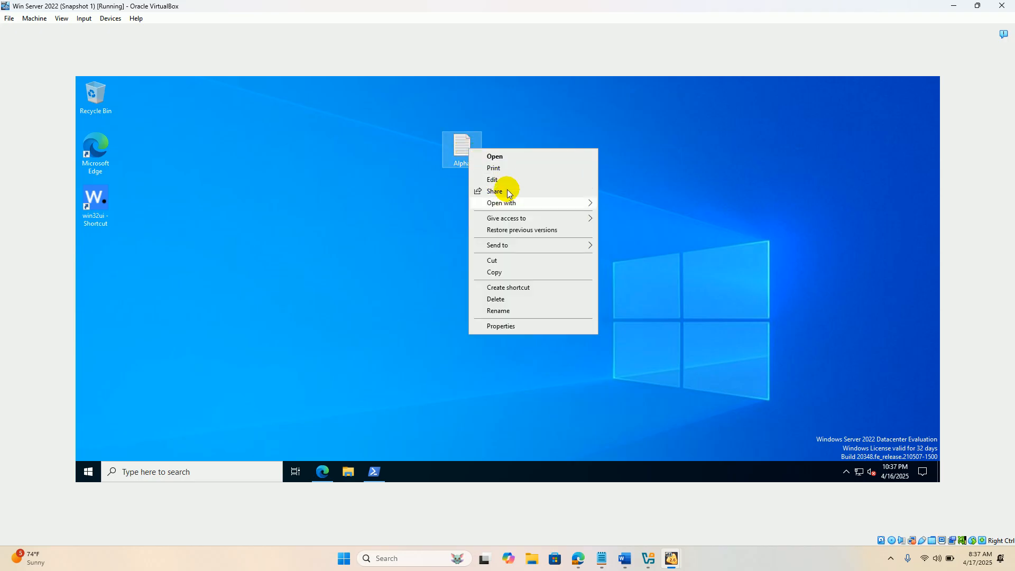
right_click(569, 179)
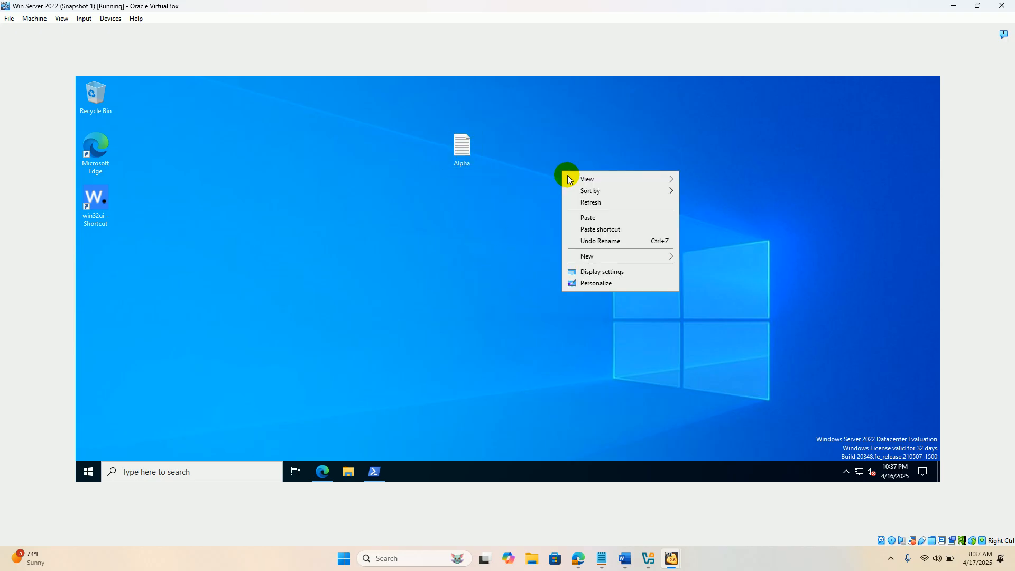
left_click(588, 217)
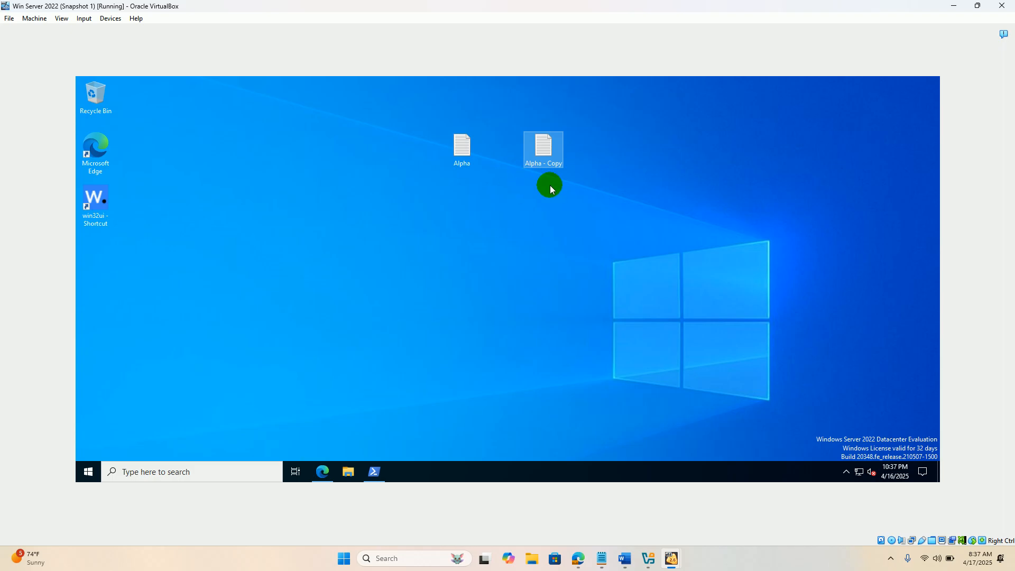
mouse_move(546, 147)
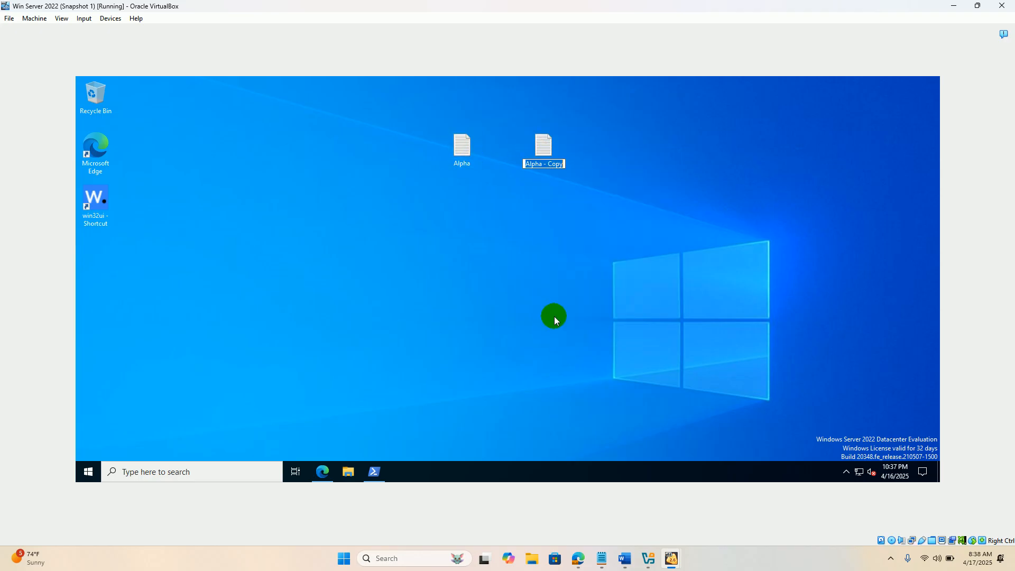
type("Beta")
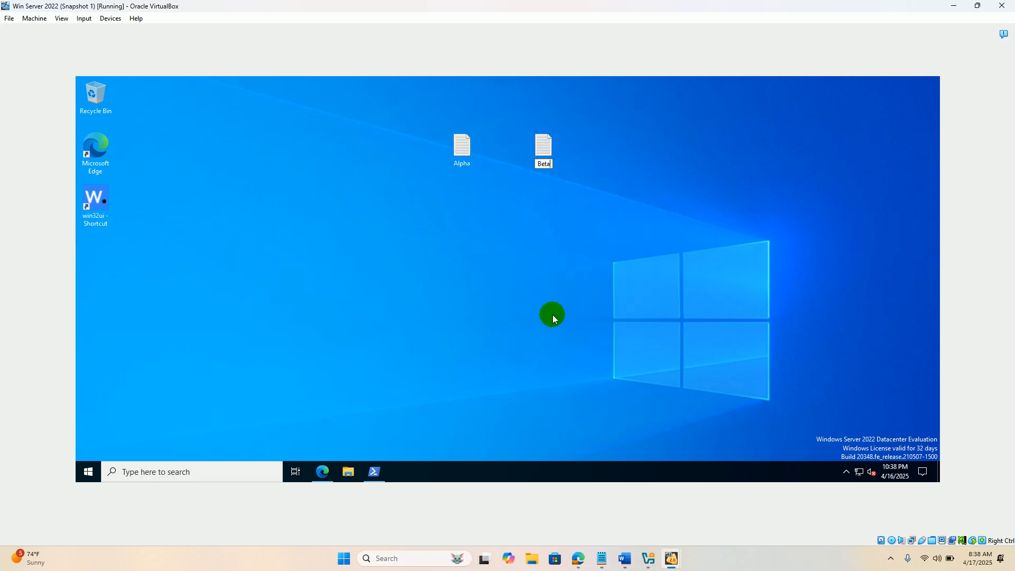
left_click(461, 149)
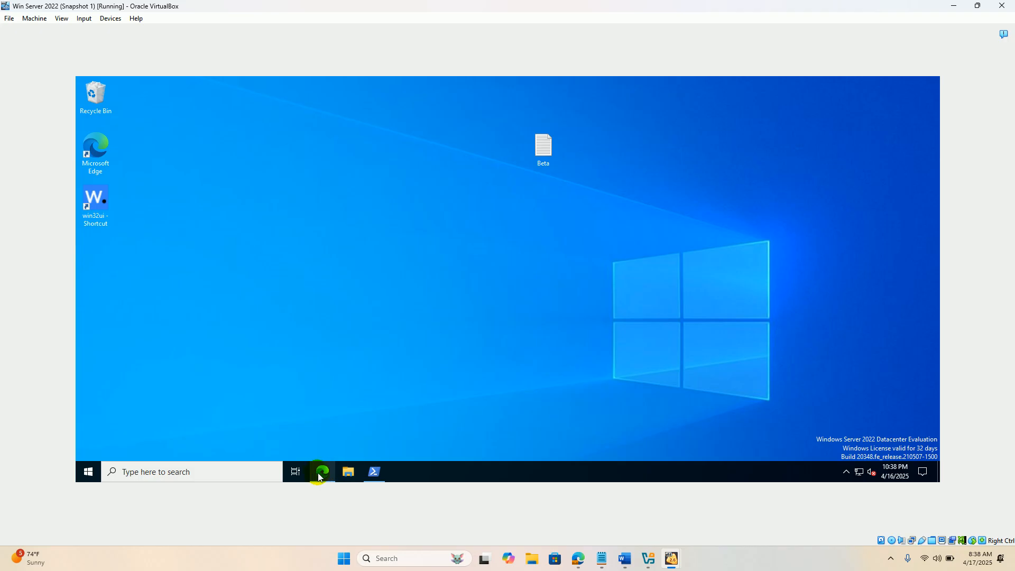
left_click(322, 472)
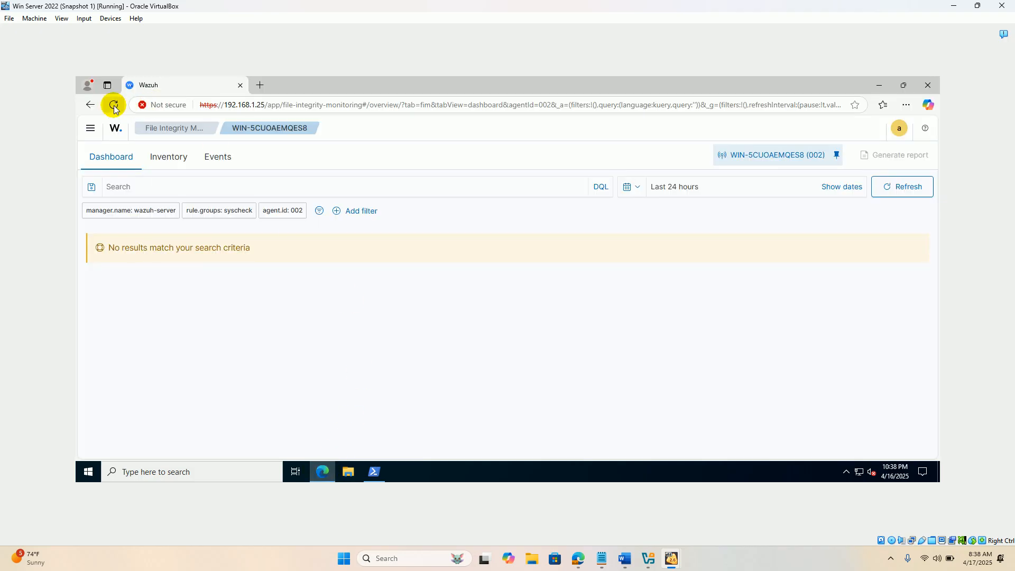
left_click(113, 105)
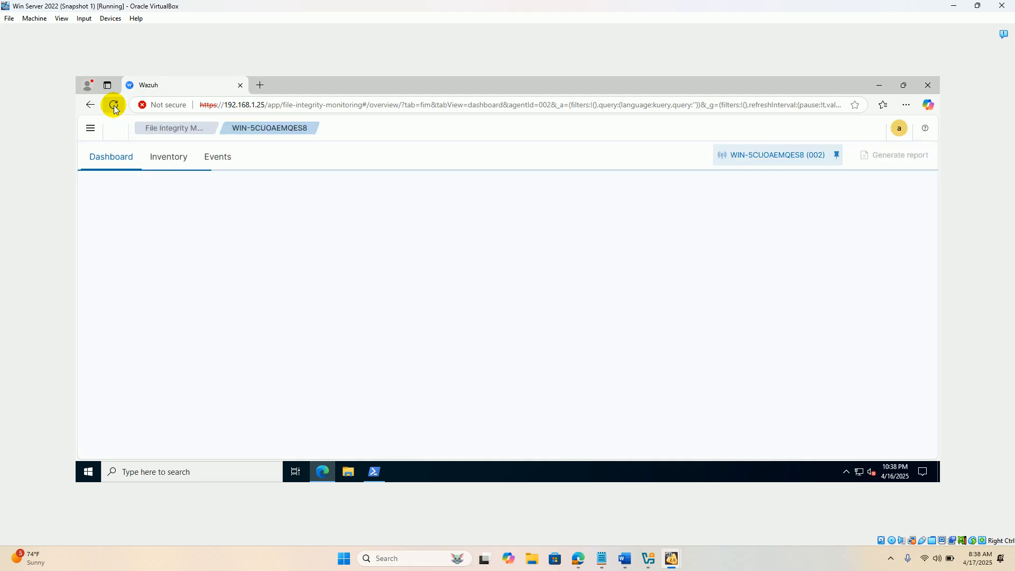
left_click(113, 104)
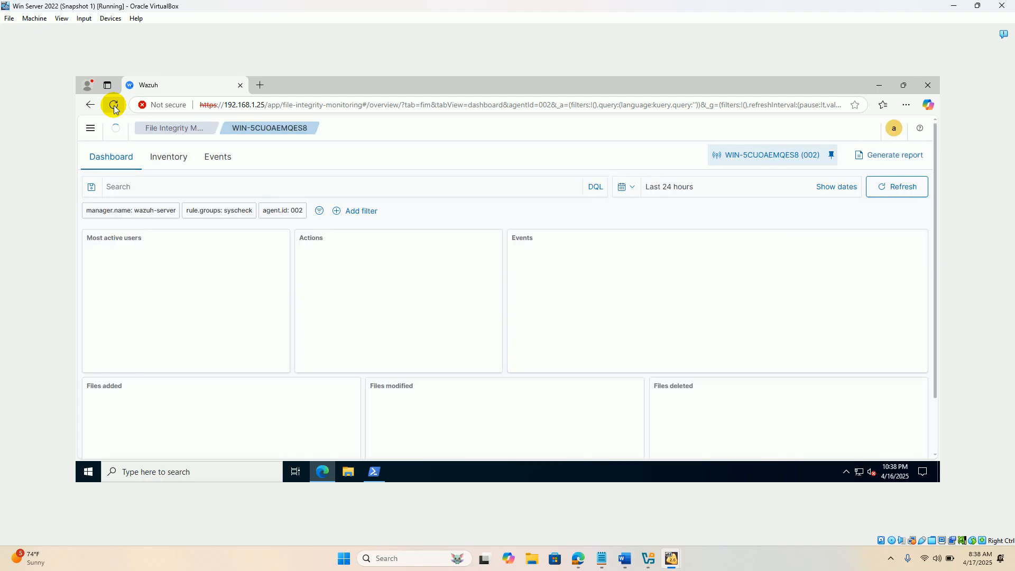
left_click(113, 105)
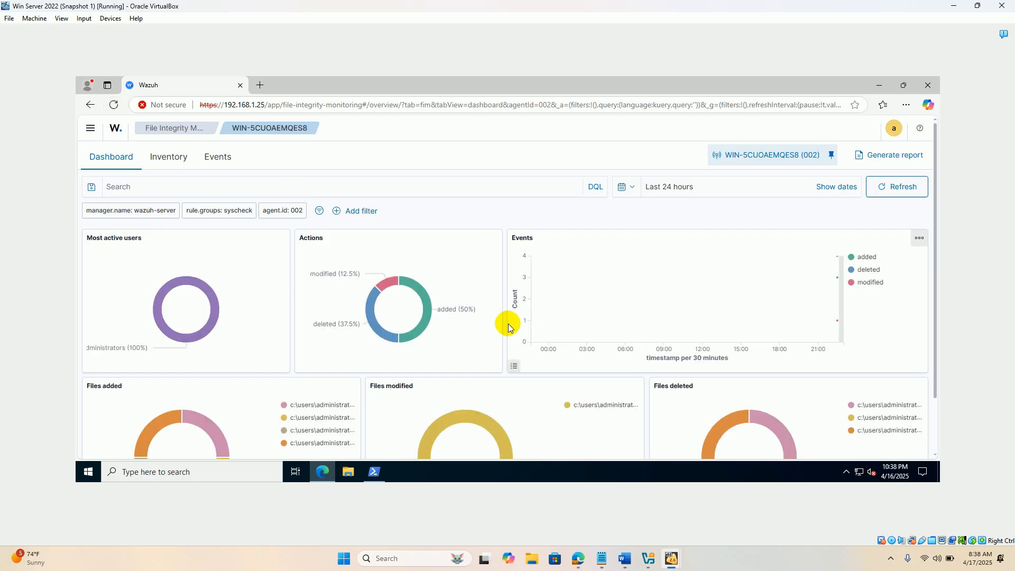
scroll("down", 3)
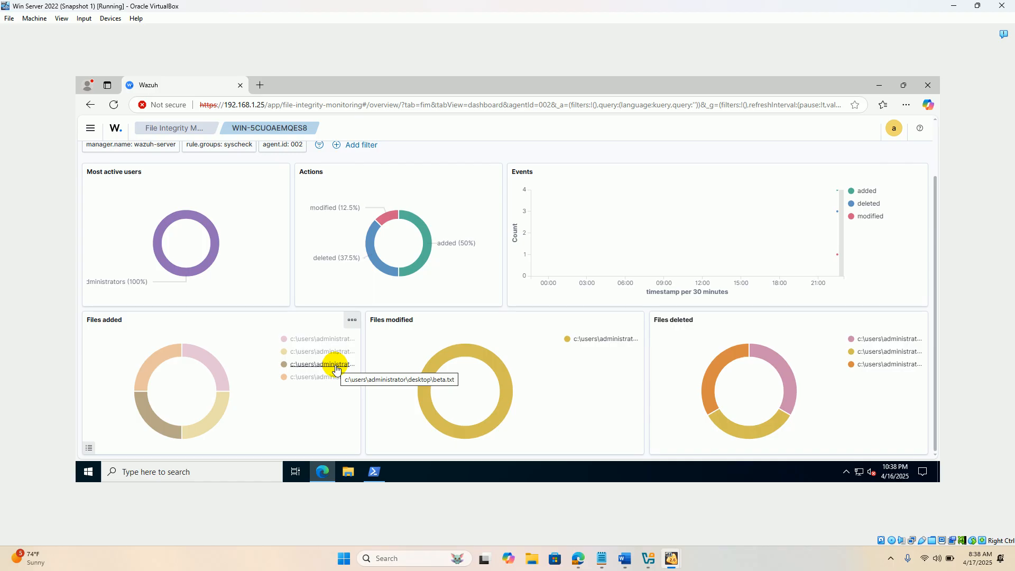
mouse_move(337, 355)
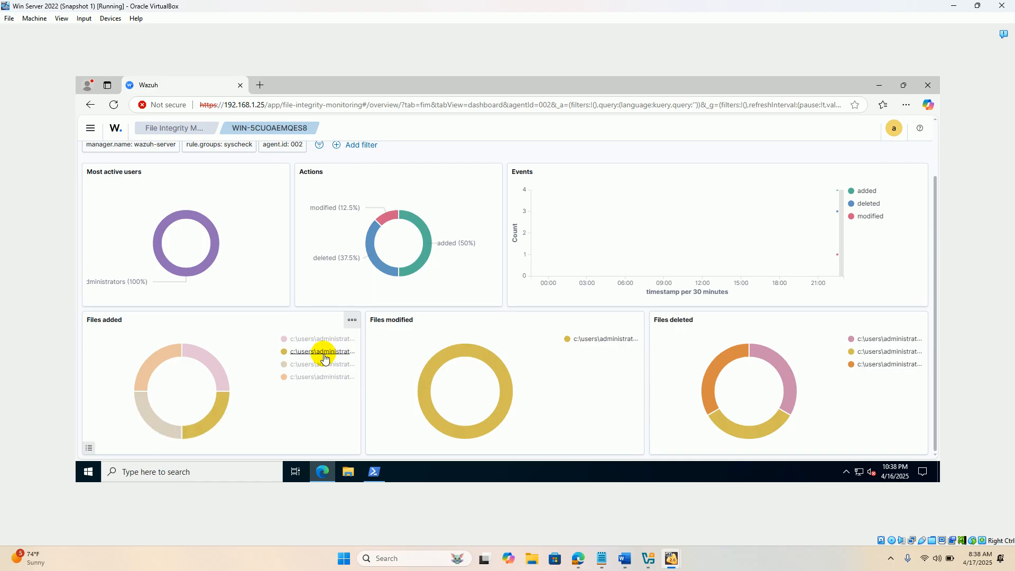
mouse_move(613, 344)
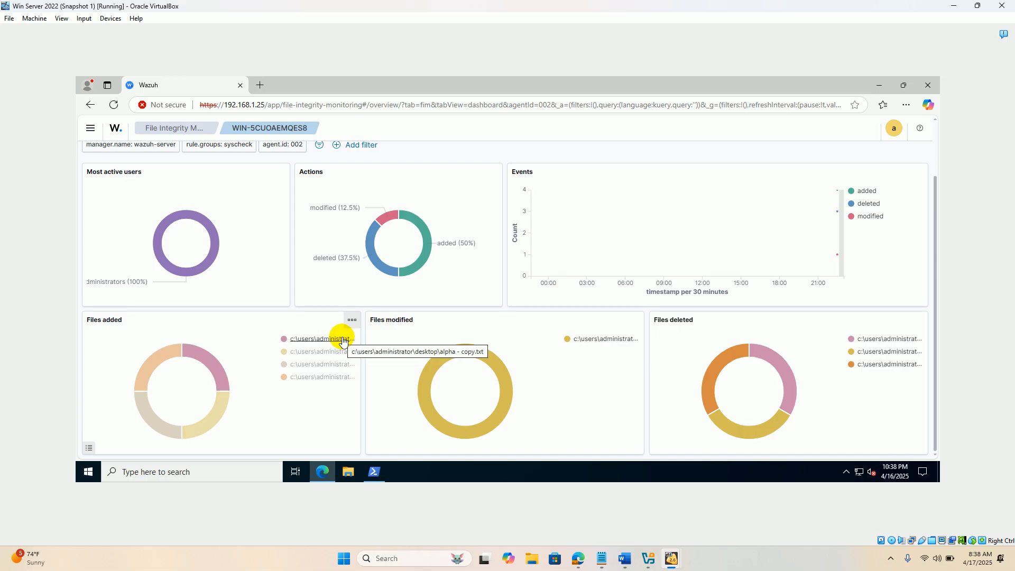
mouse_move(401, 296)
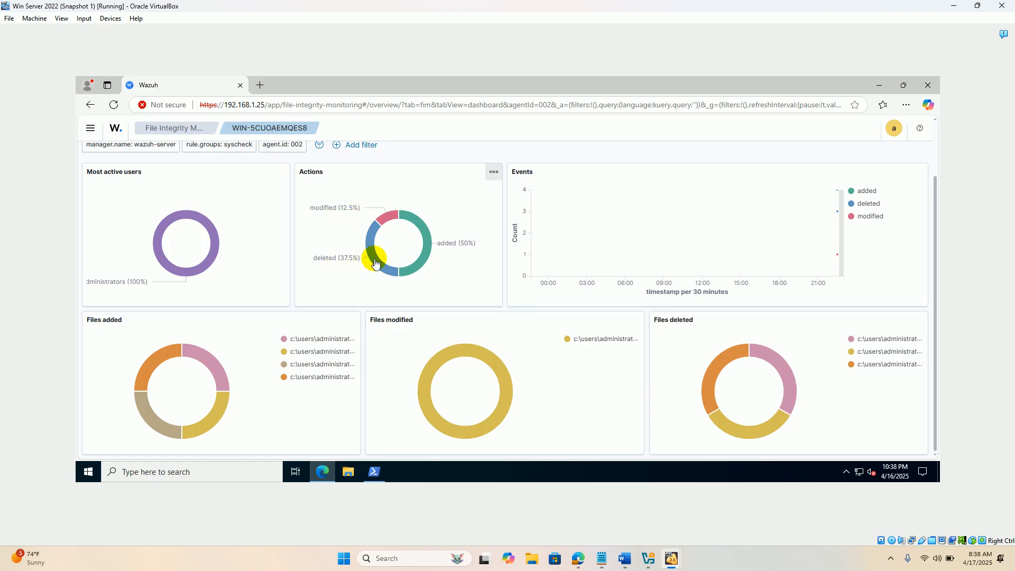
mouse_move(445, 247)
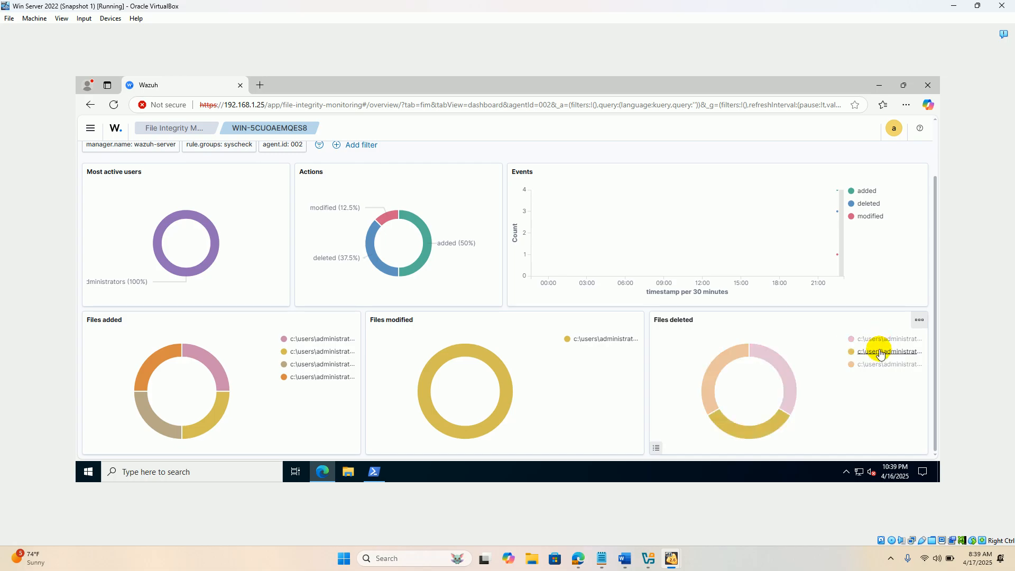
mouse_move(887, 351)
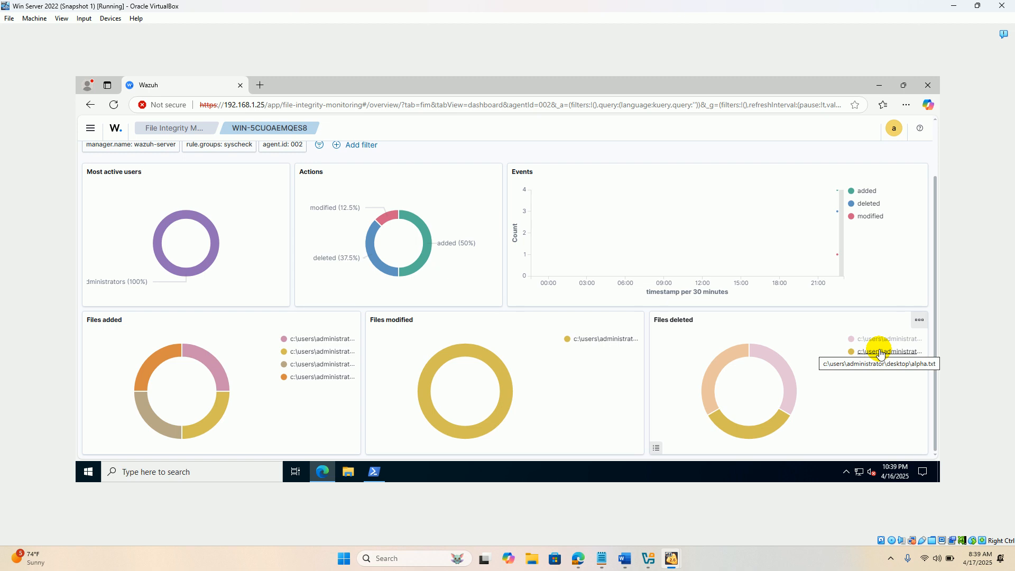
mouse_move(881, 357)
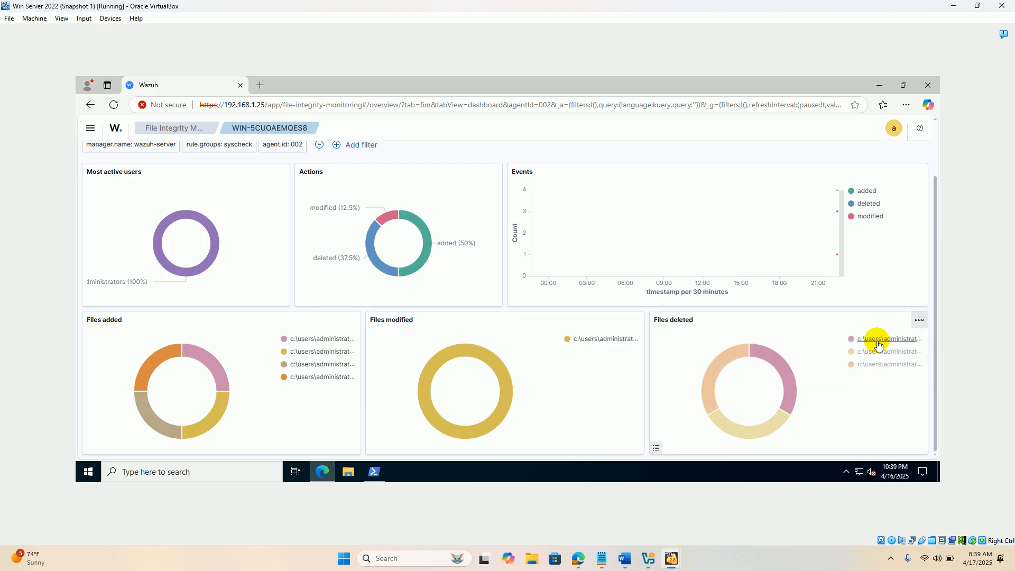
mouse_move(778, 378)
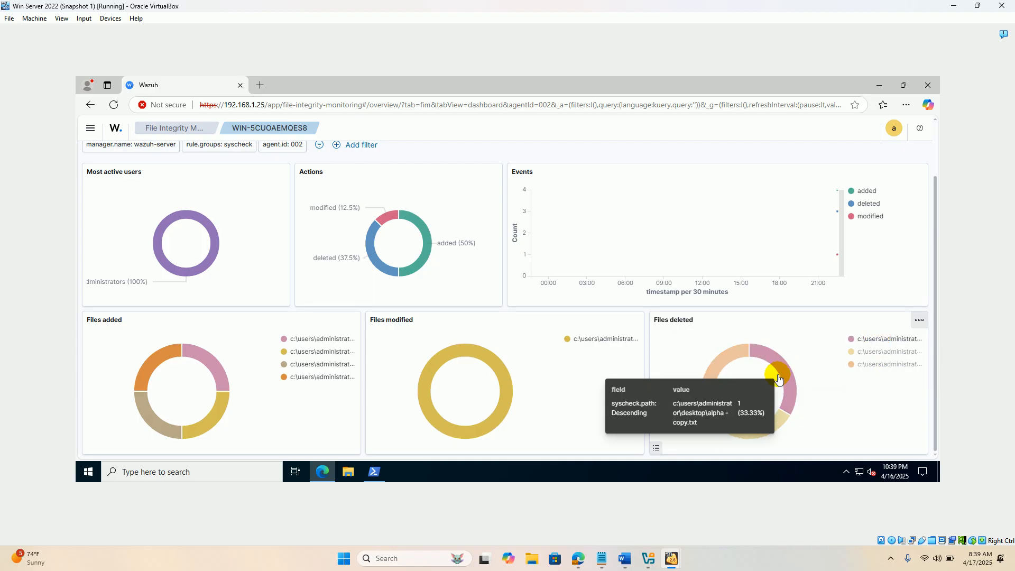
mouse_move(505, 394)
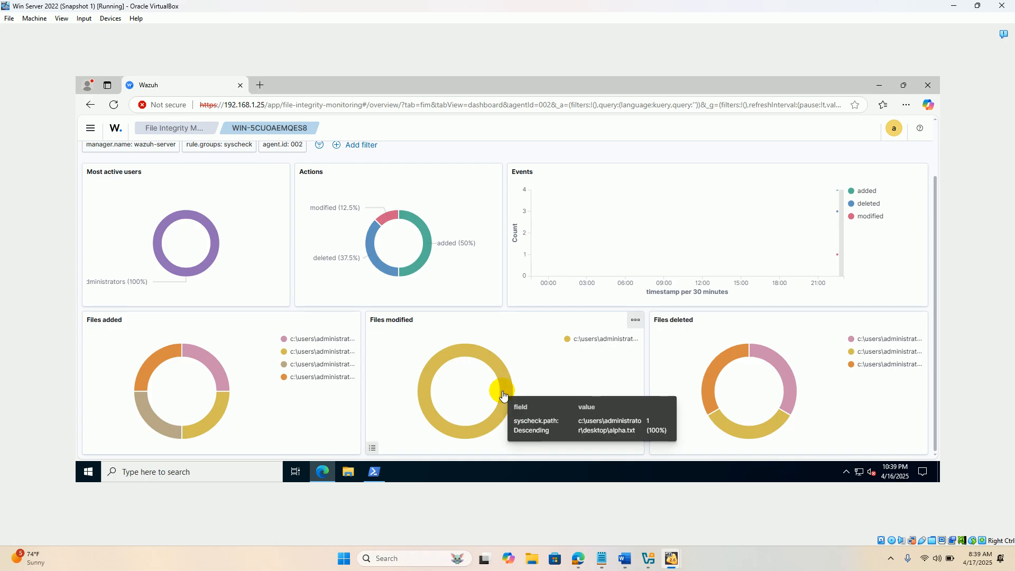
mouse_move(330, 351)
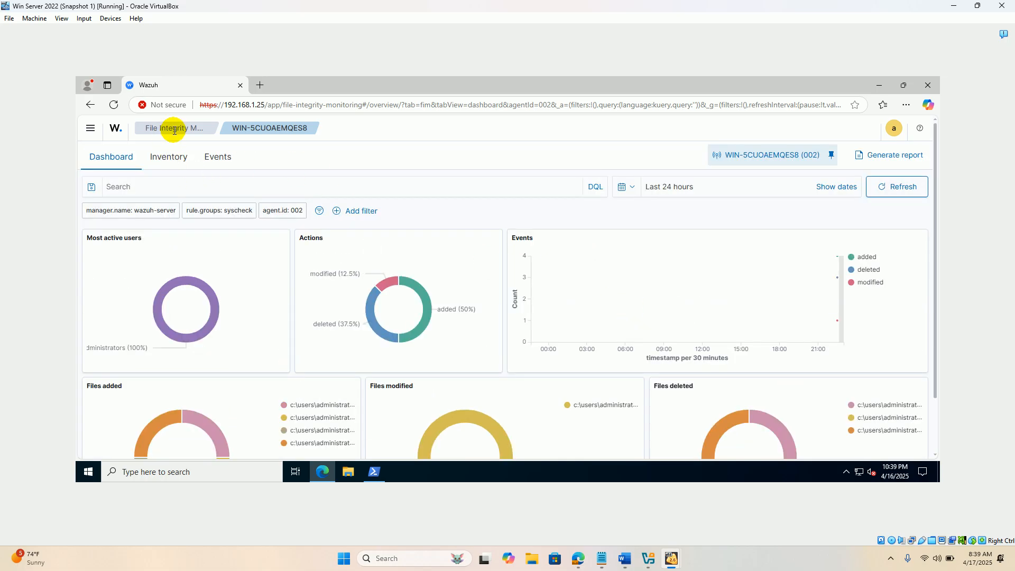
mouse_move(174, 127)
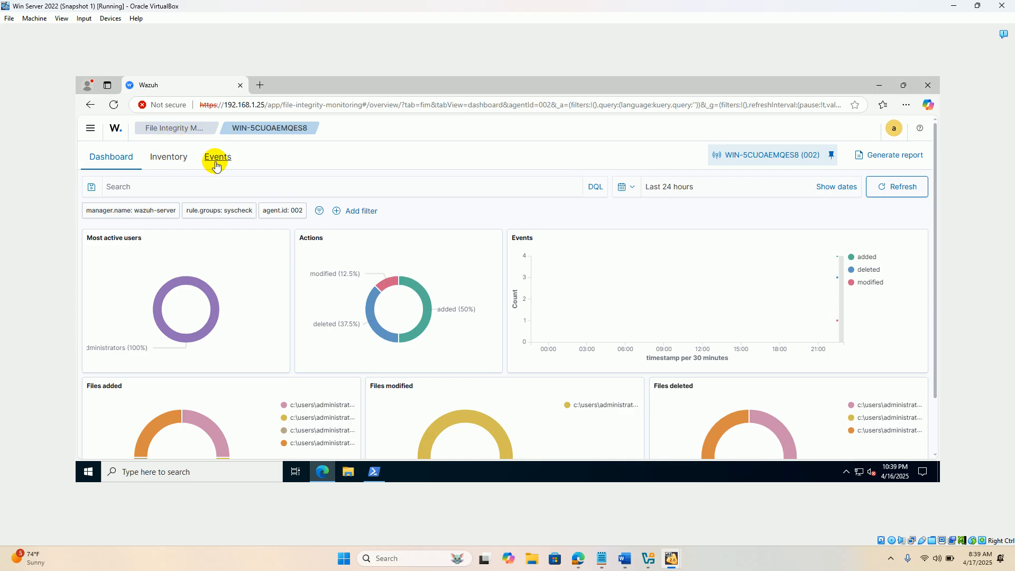
Step: Show the Events tab and scroll to the table of 8 Desktop file events
left_click(218, 156)
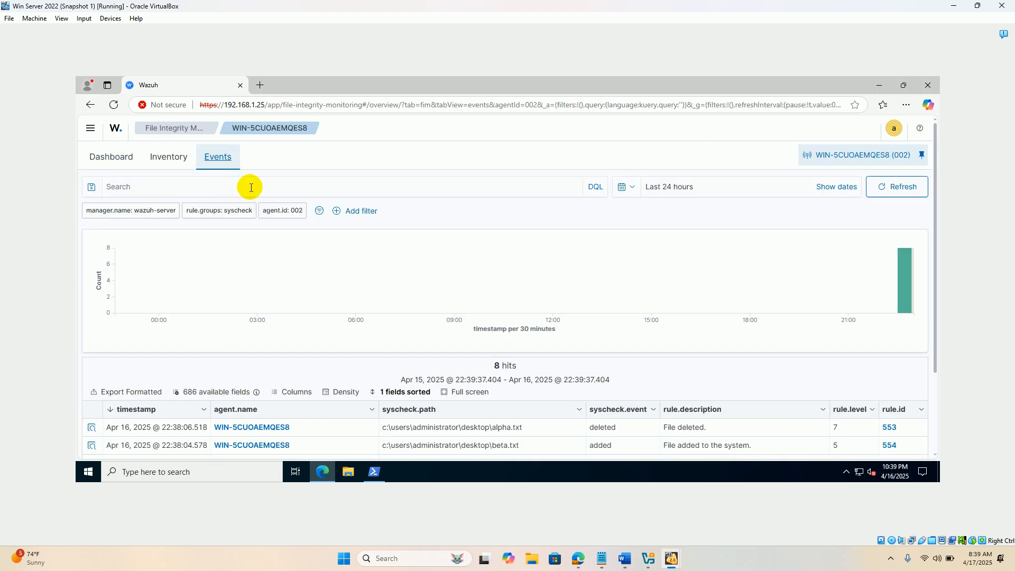
scroll("down", 3)
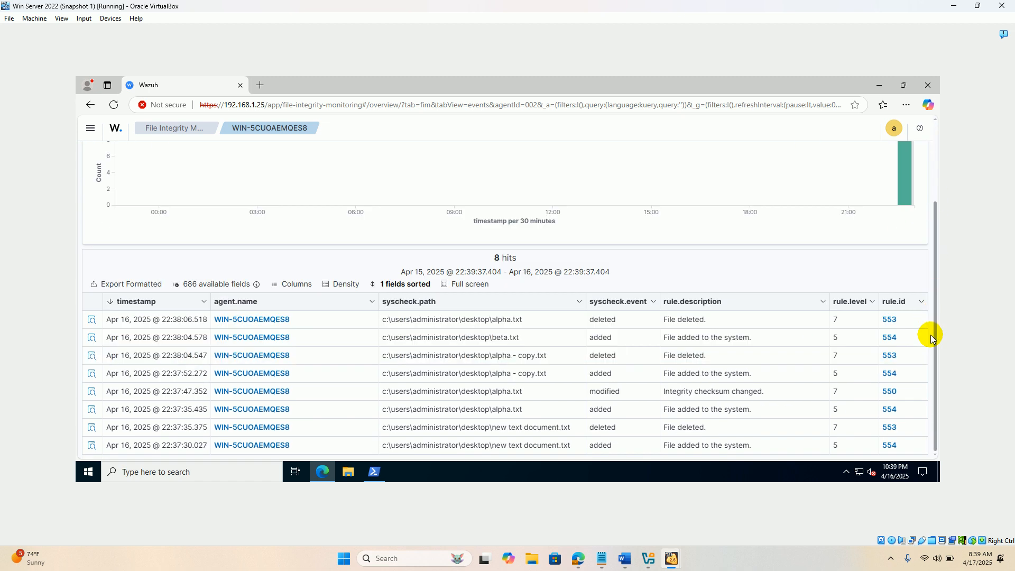
mouse_move(818, 409)
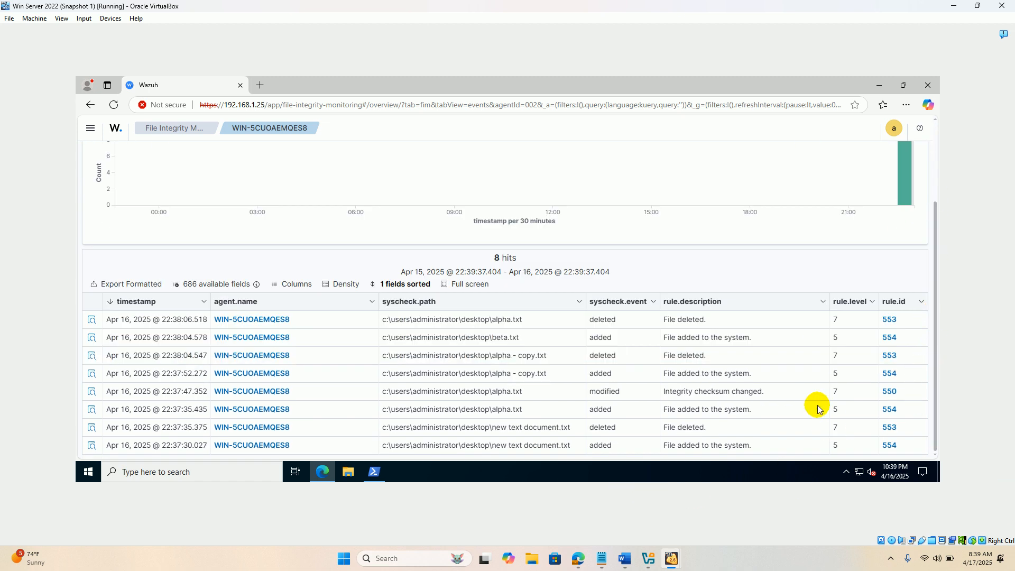
mouse_move(889, 320)
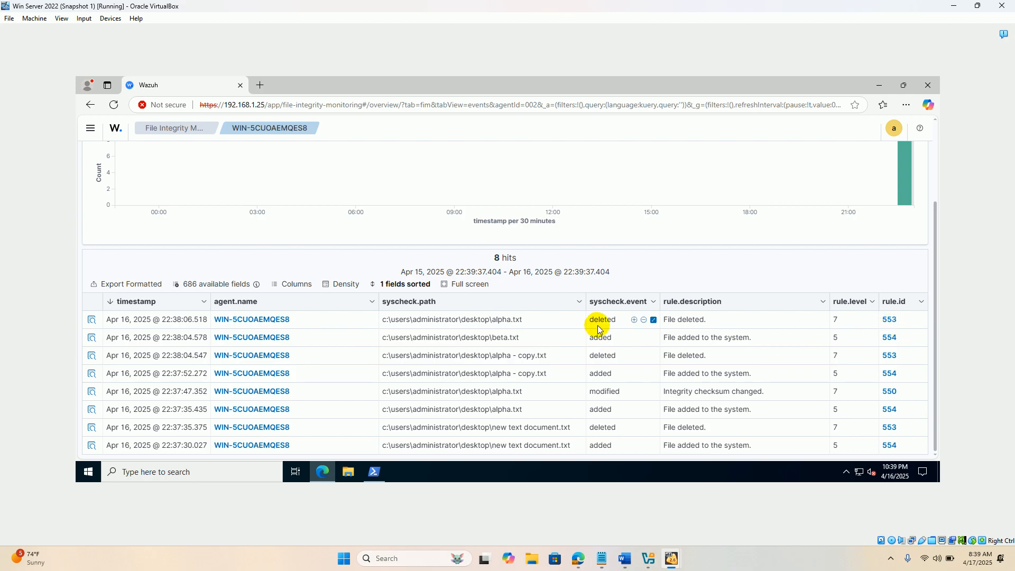
mouse_move(512, 320)
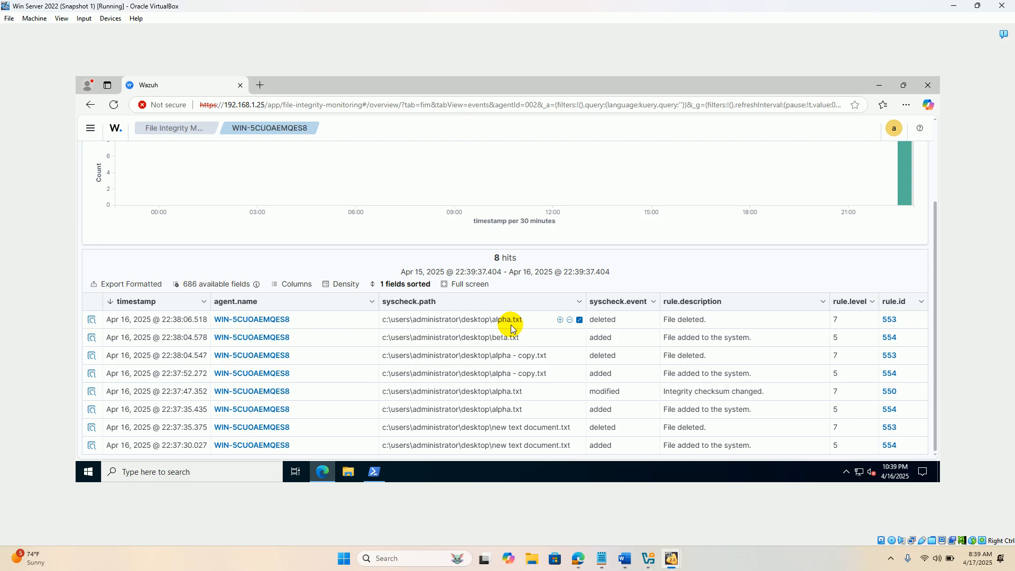
mouse_move(705, 344)
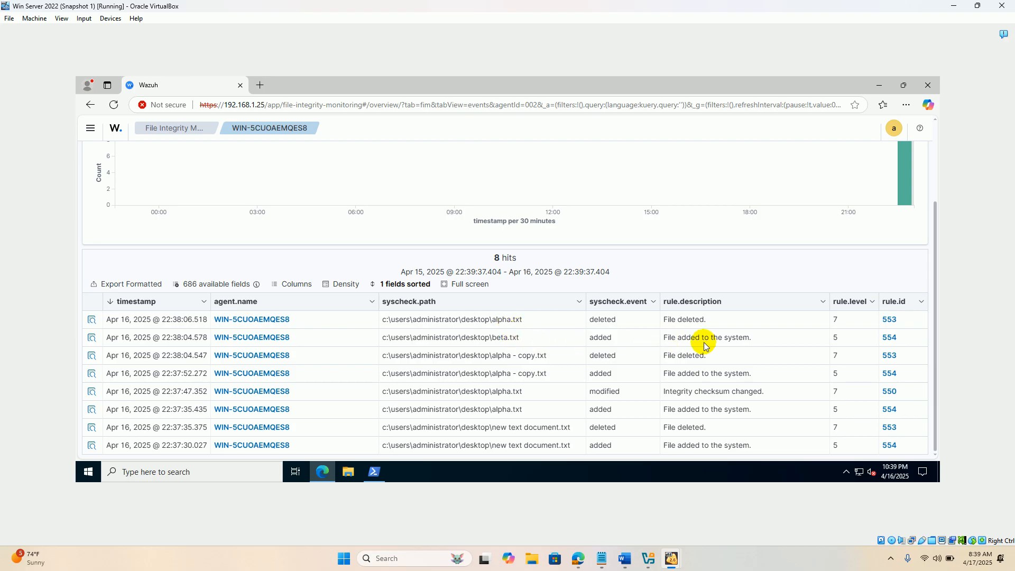
mouse_move(518, 343)
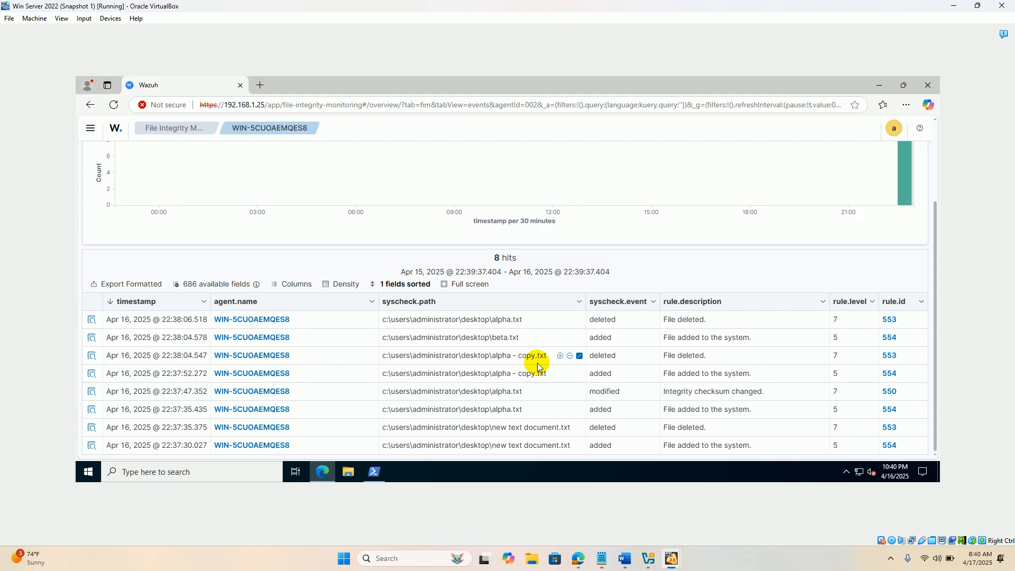
mouse_move(707, 378)
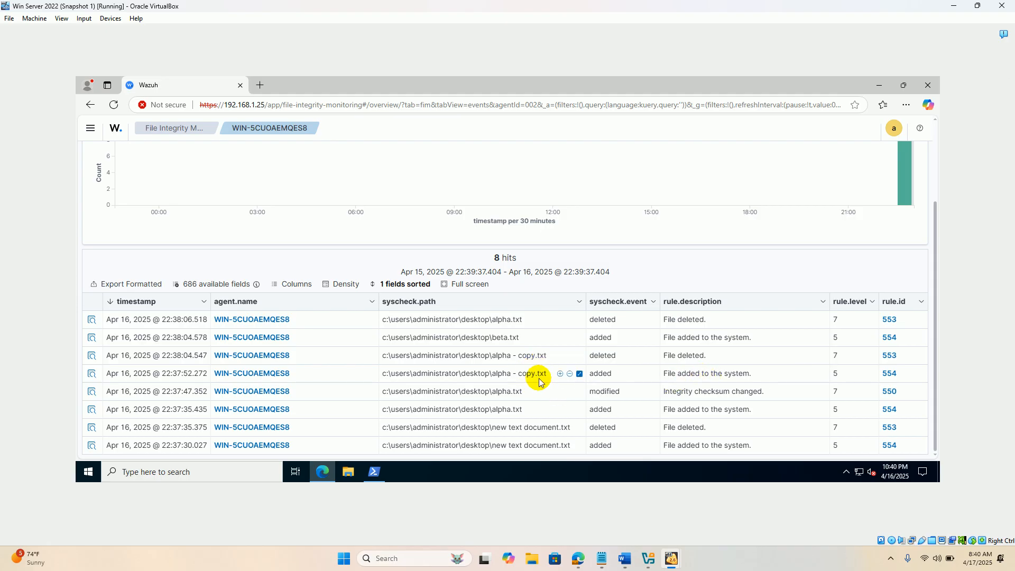
mouse_move(526, 396)
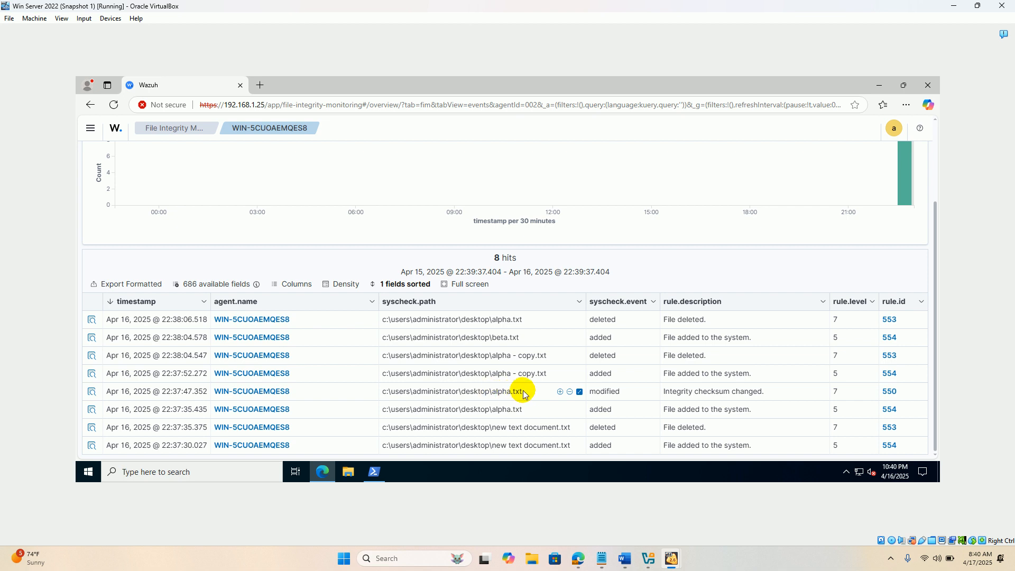
mouse_move(530, 418)
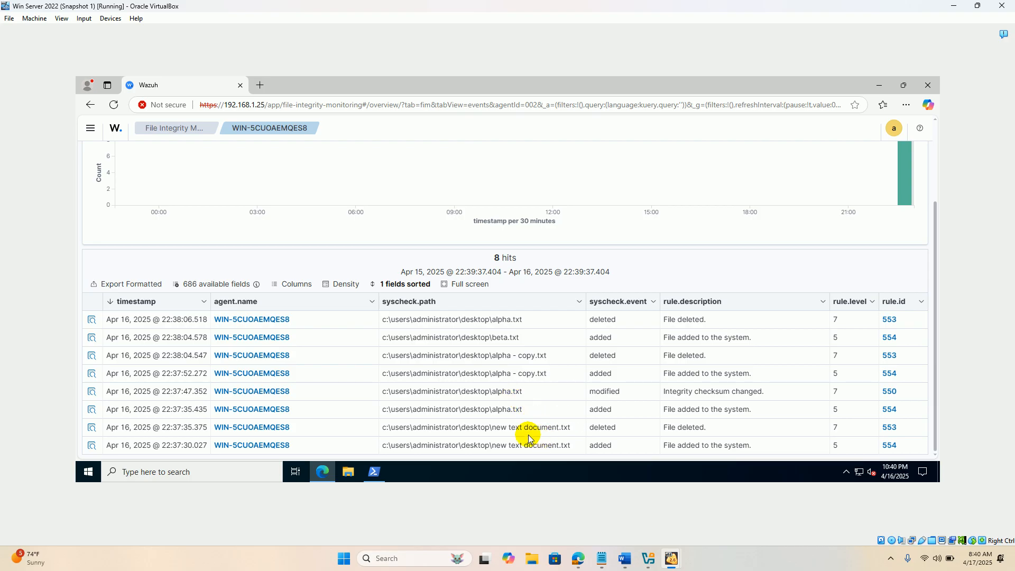
mouse_move(570, 413)
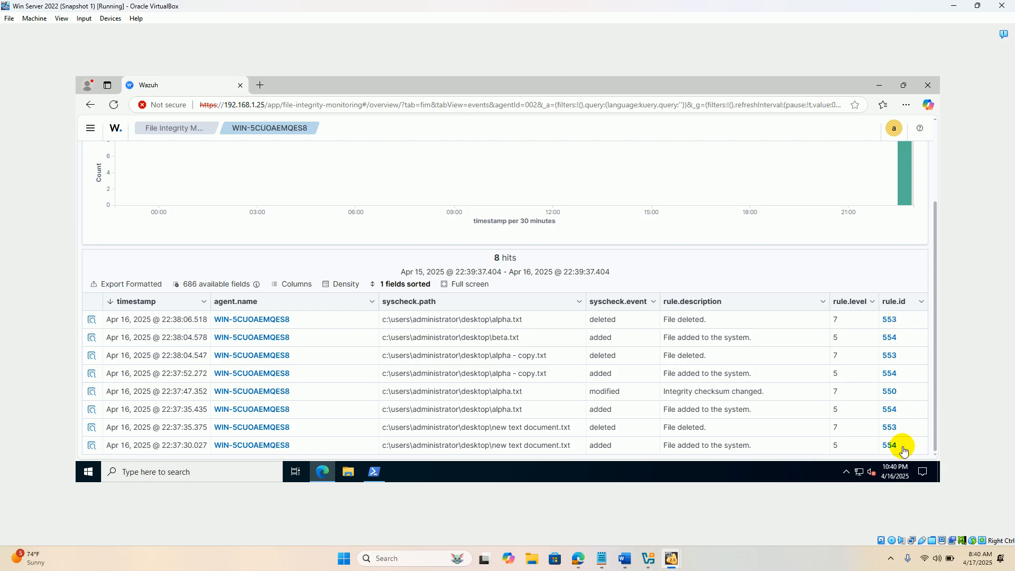
mouse_move(836, 321)
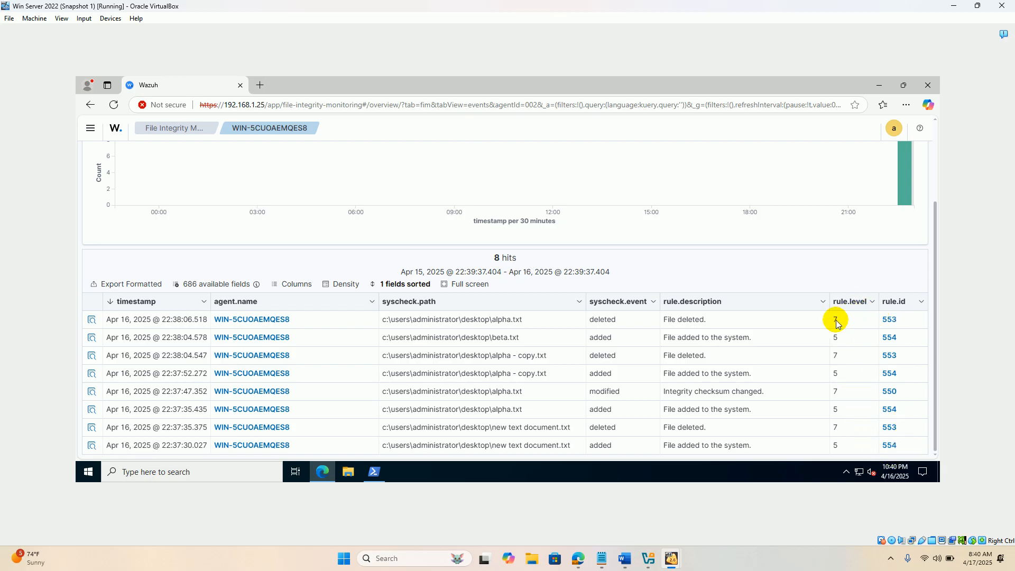
mouse_move(626, 324)
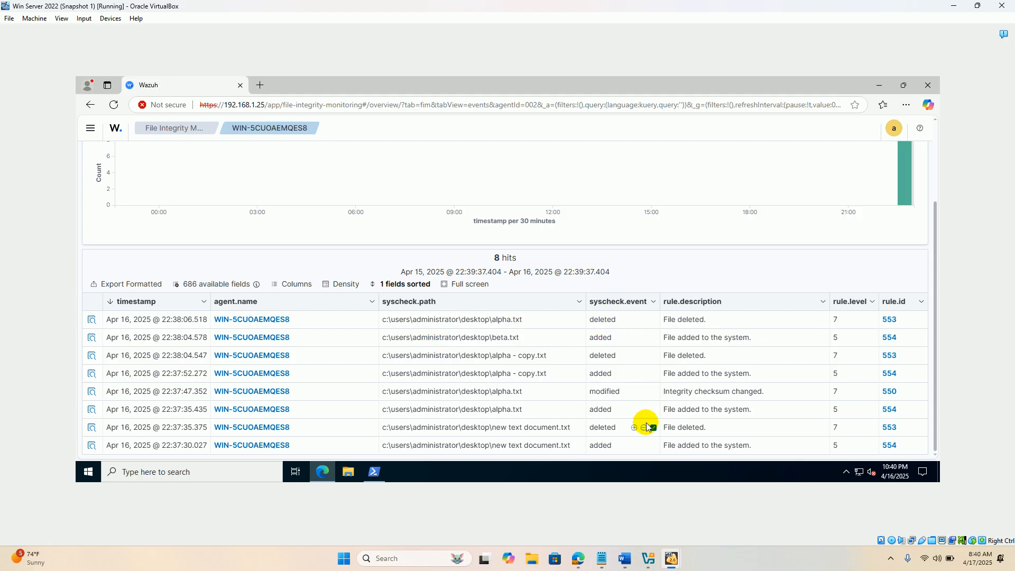
mouse_move(875, 140)
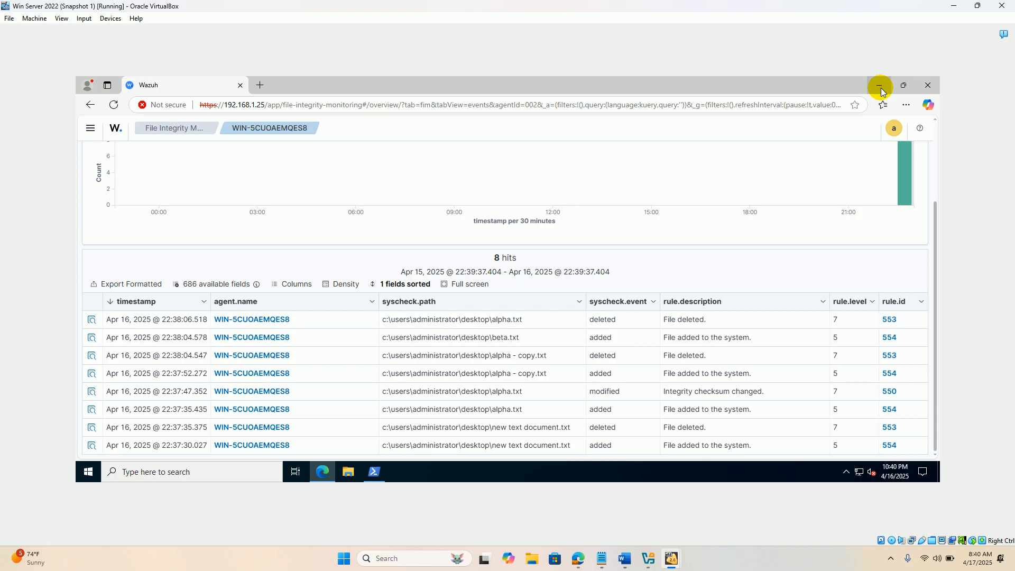
mouse_move(880, 87)
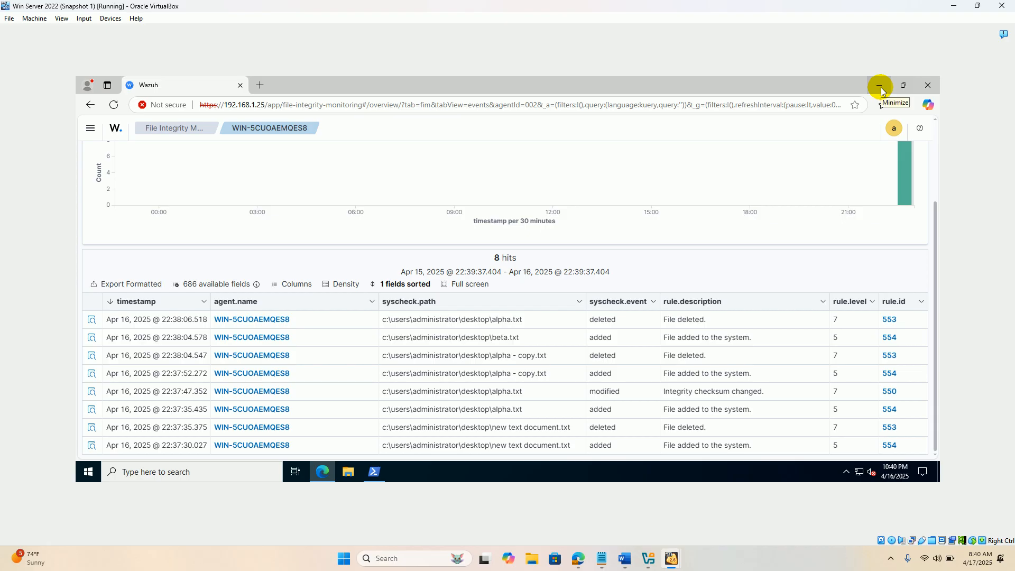
mouse_move(880, 87)
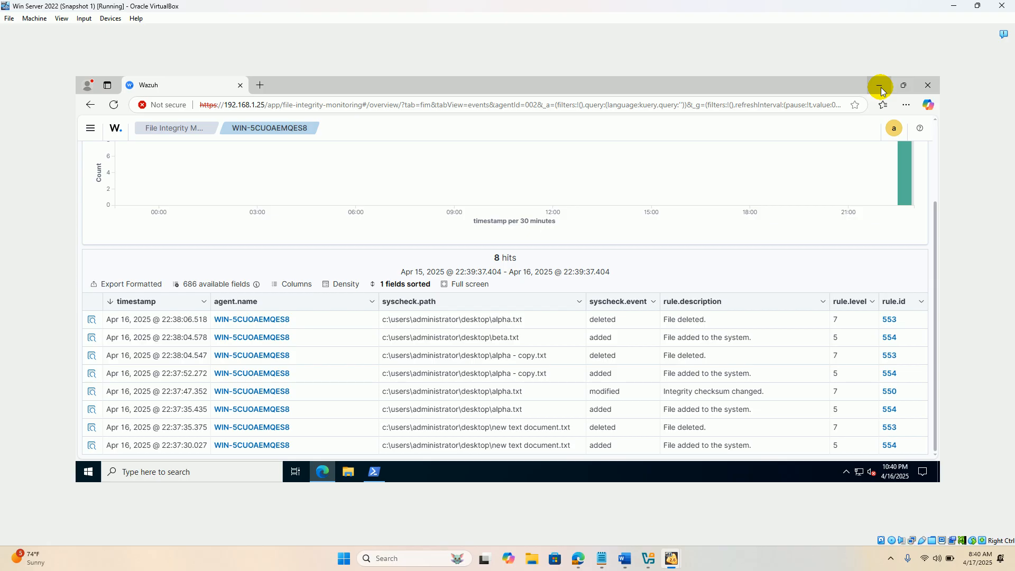
mouse_move(891, 558)
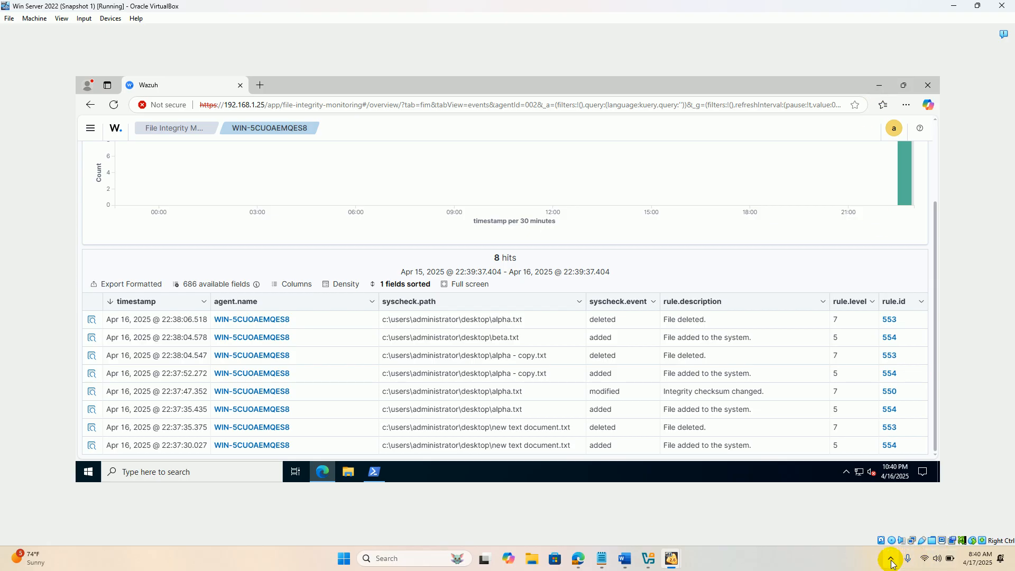
Step: Expand the host taskbar's hidden system tray icons
left_click(889, 559)
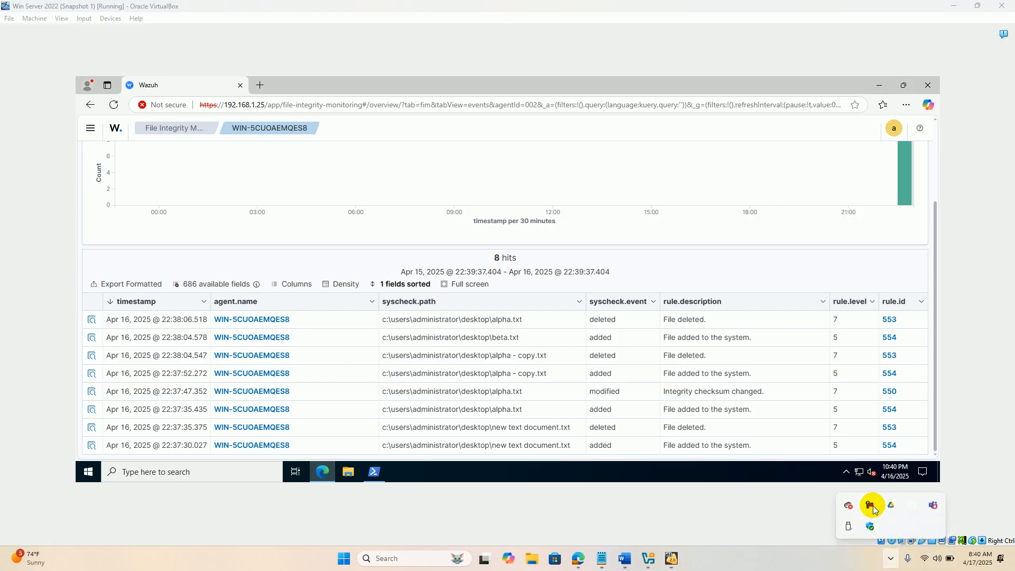